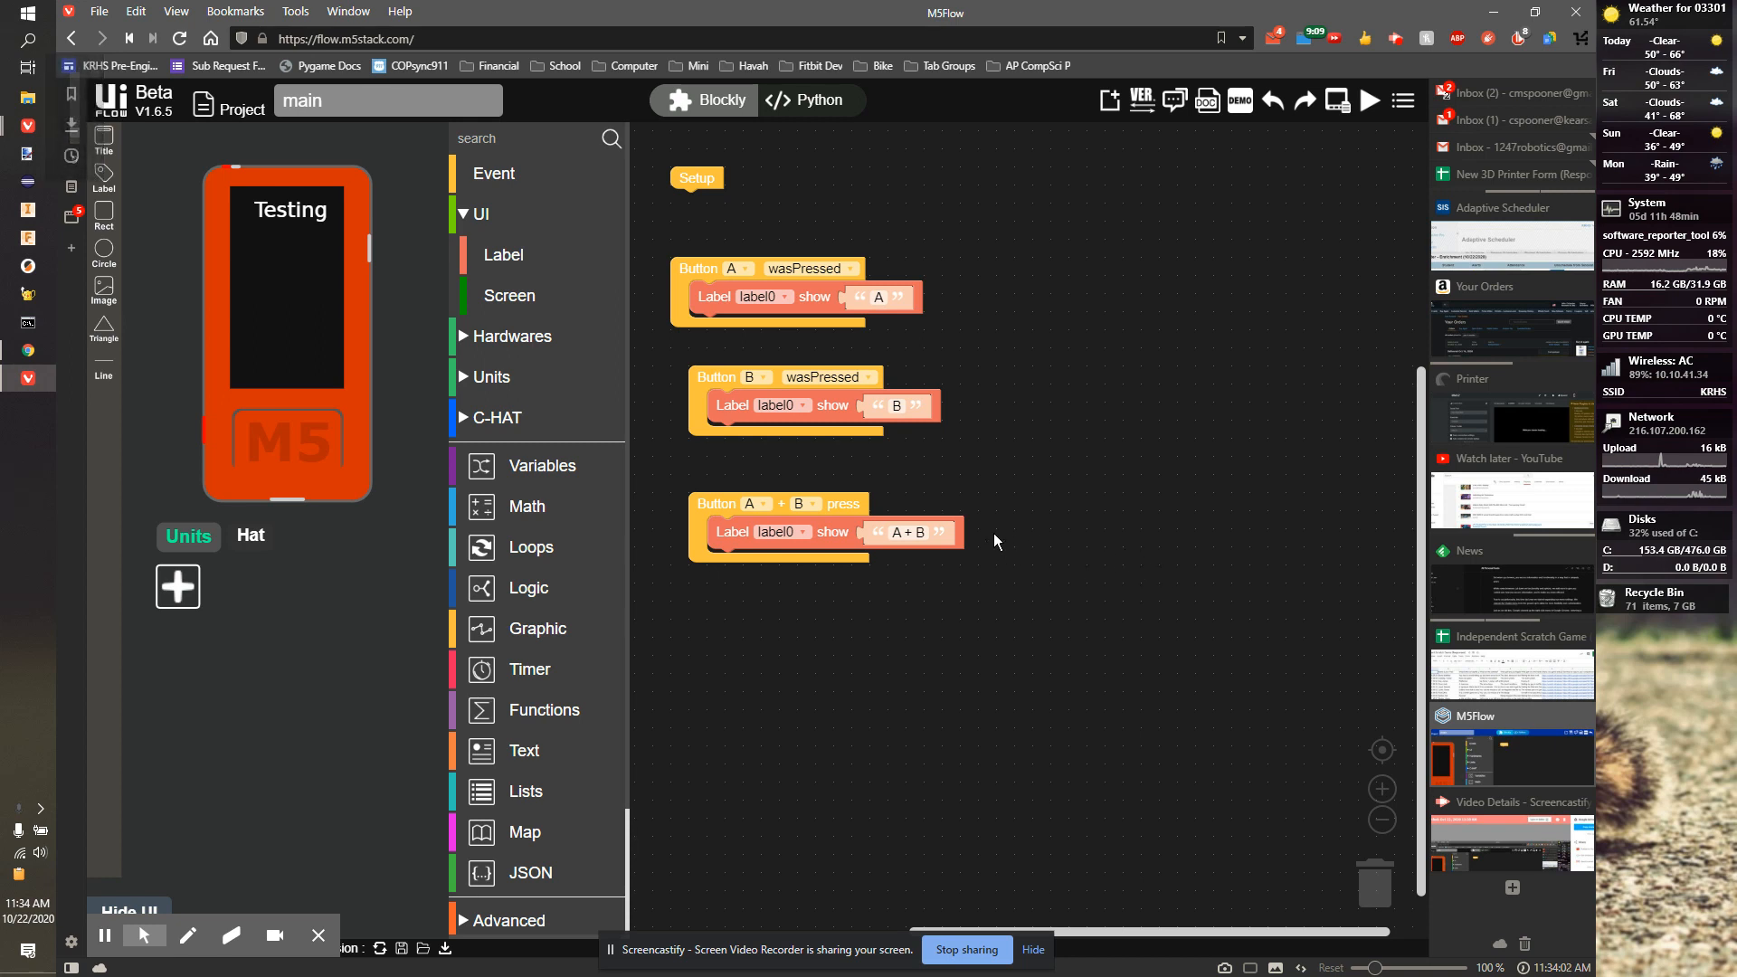
mouse_move(263, 335)
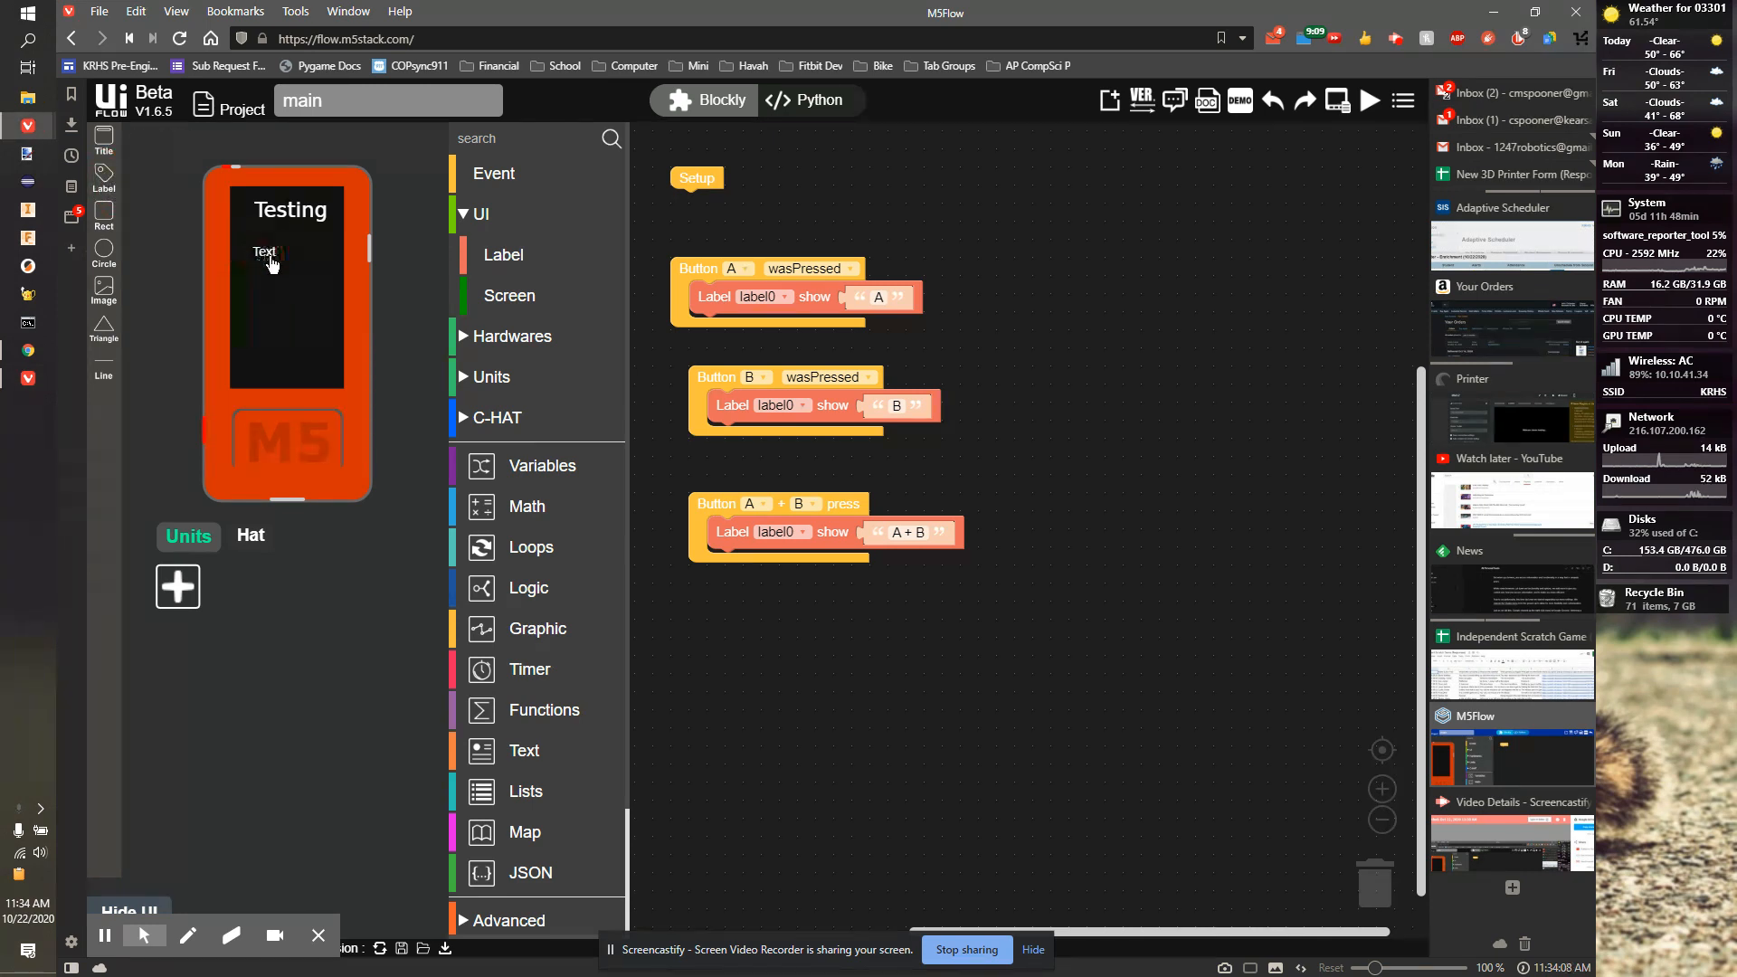
Step: Name the new label Acc and set its text to 'Acc X'
left_click(265, 251)
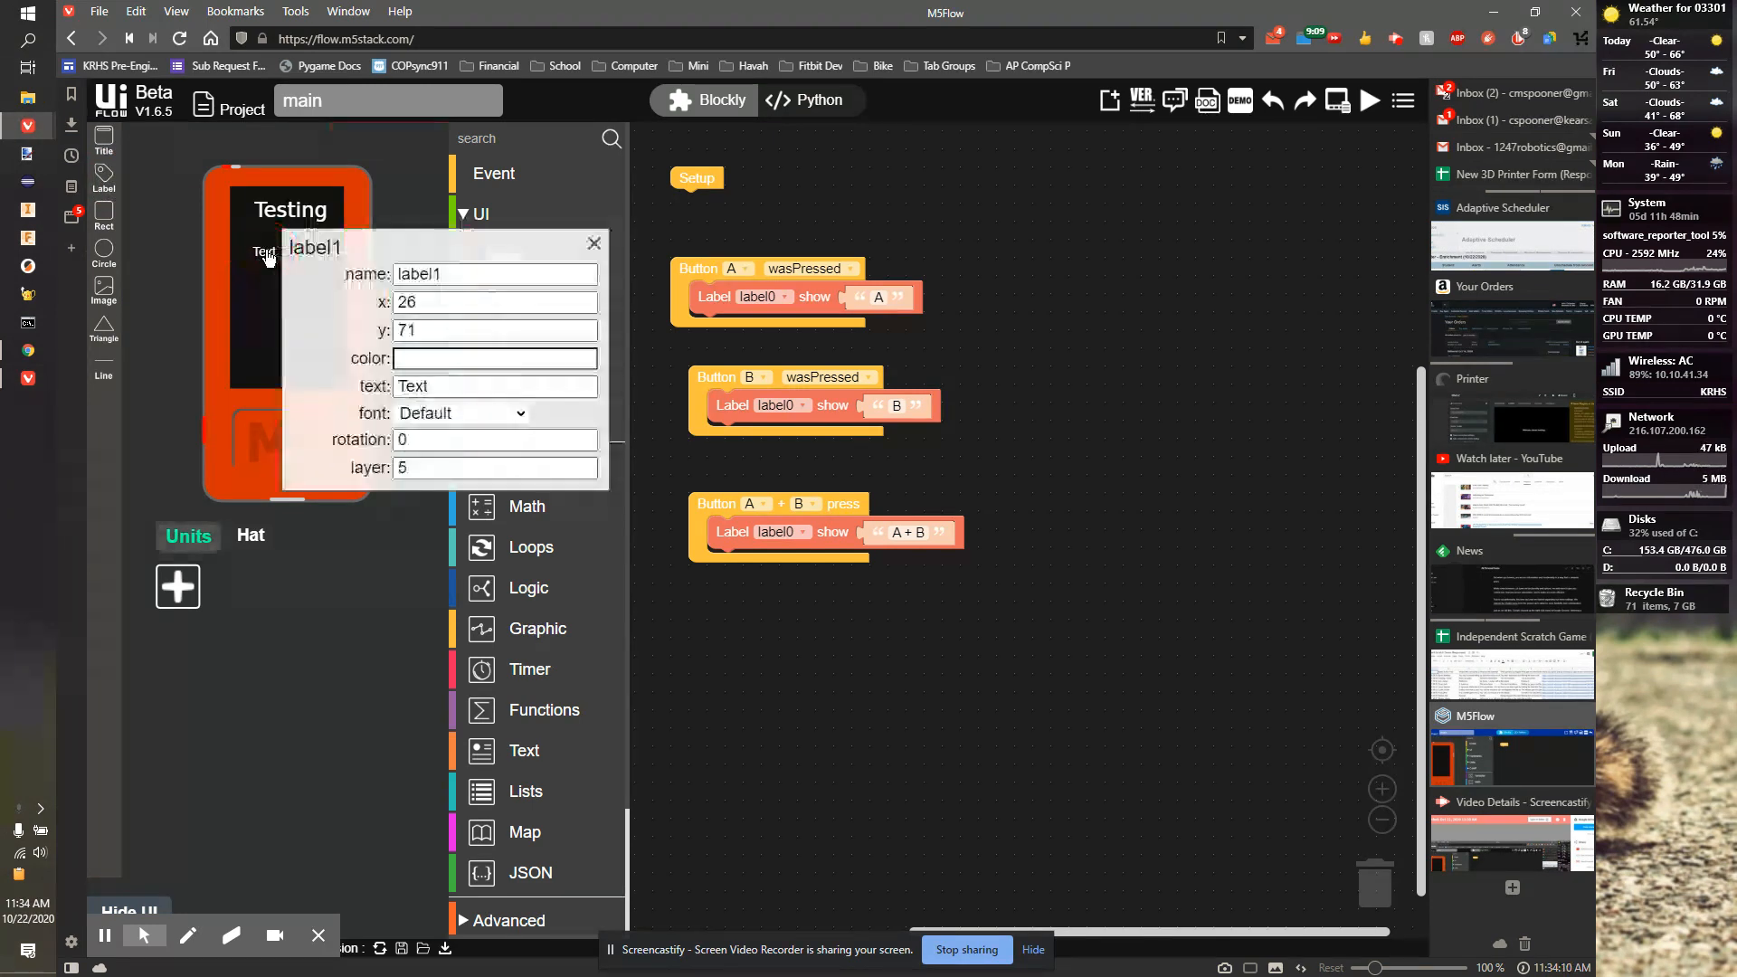
triple_click(494, 273)
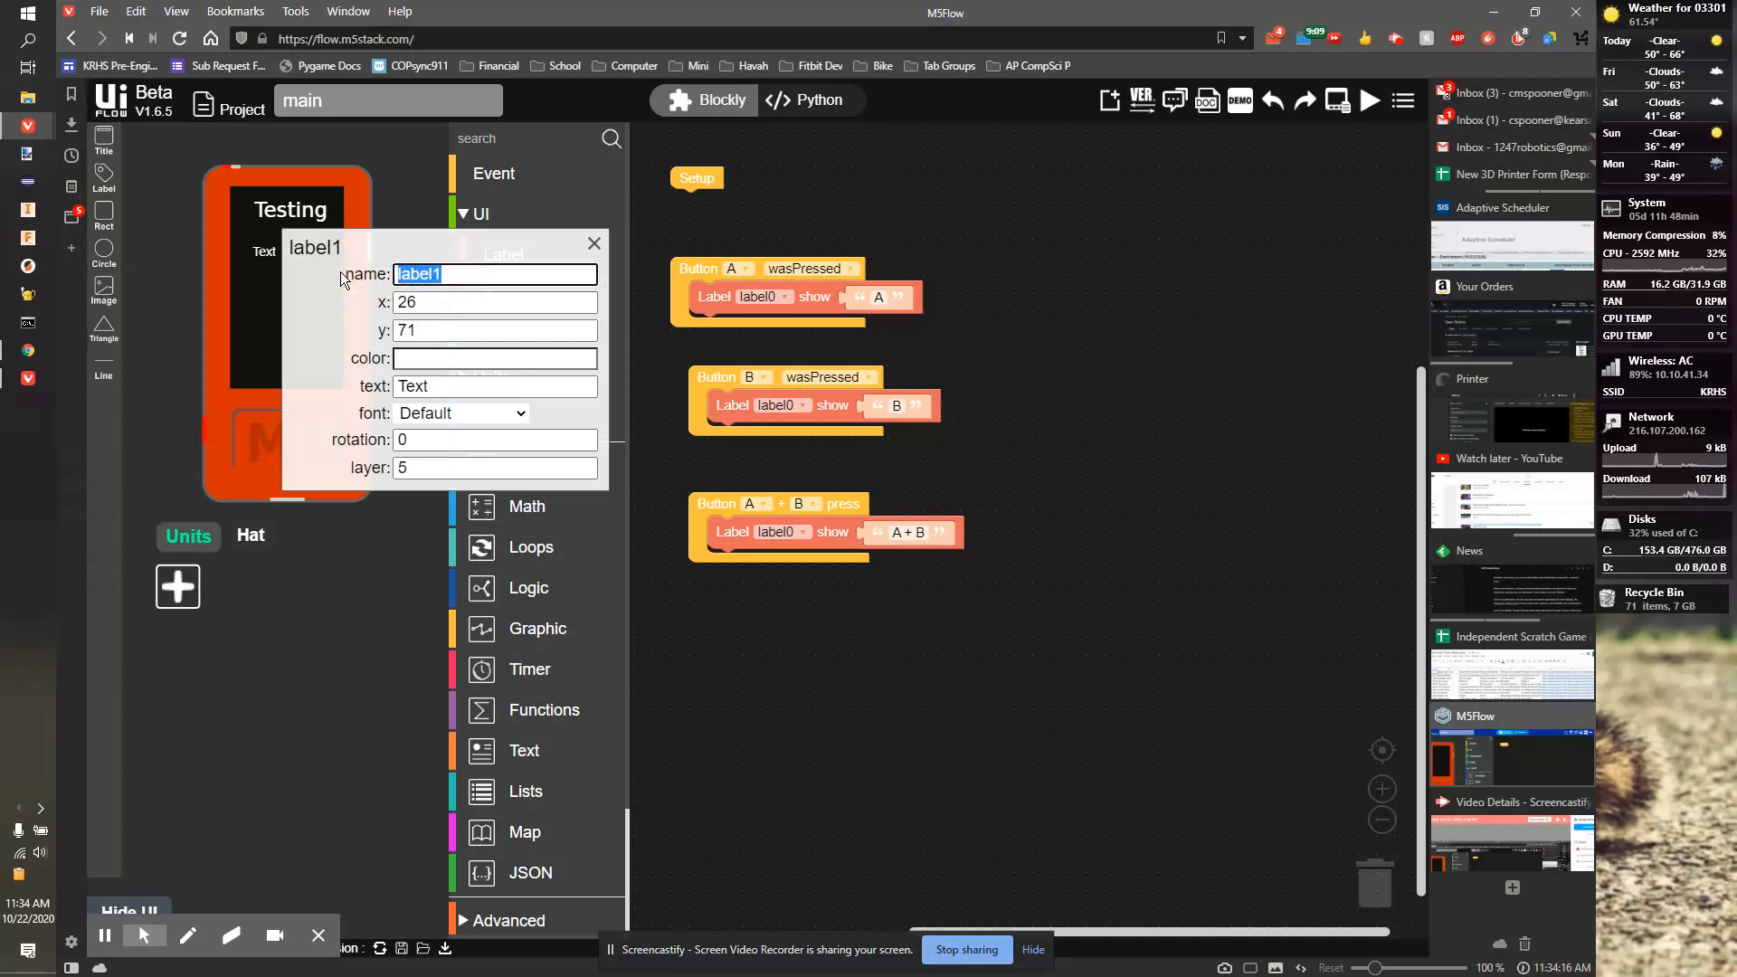
type("Acc")
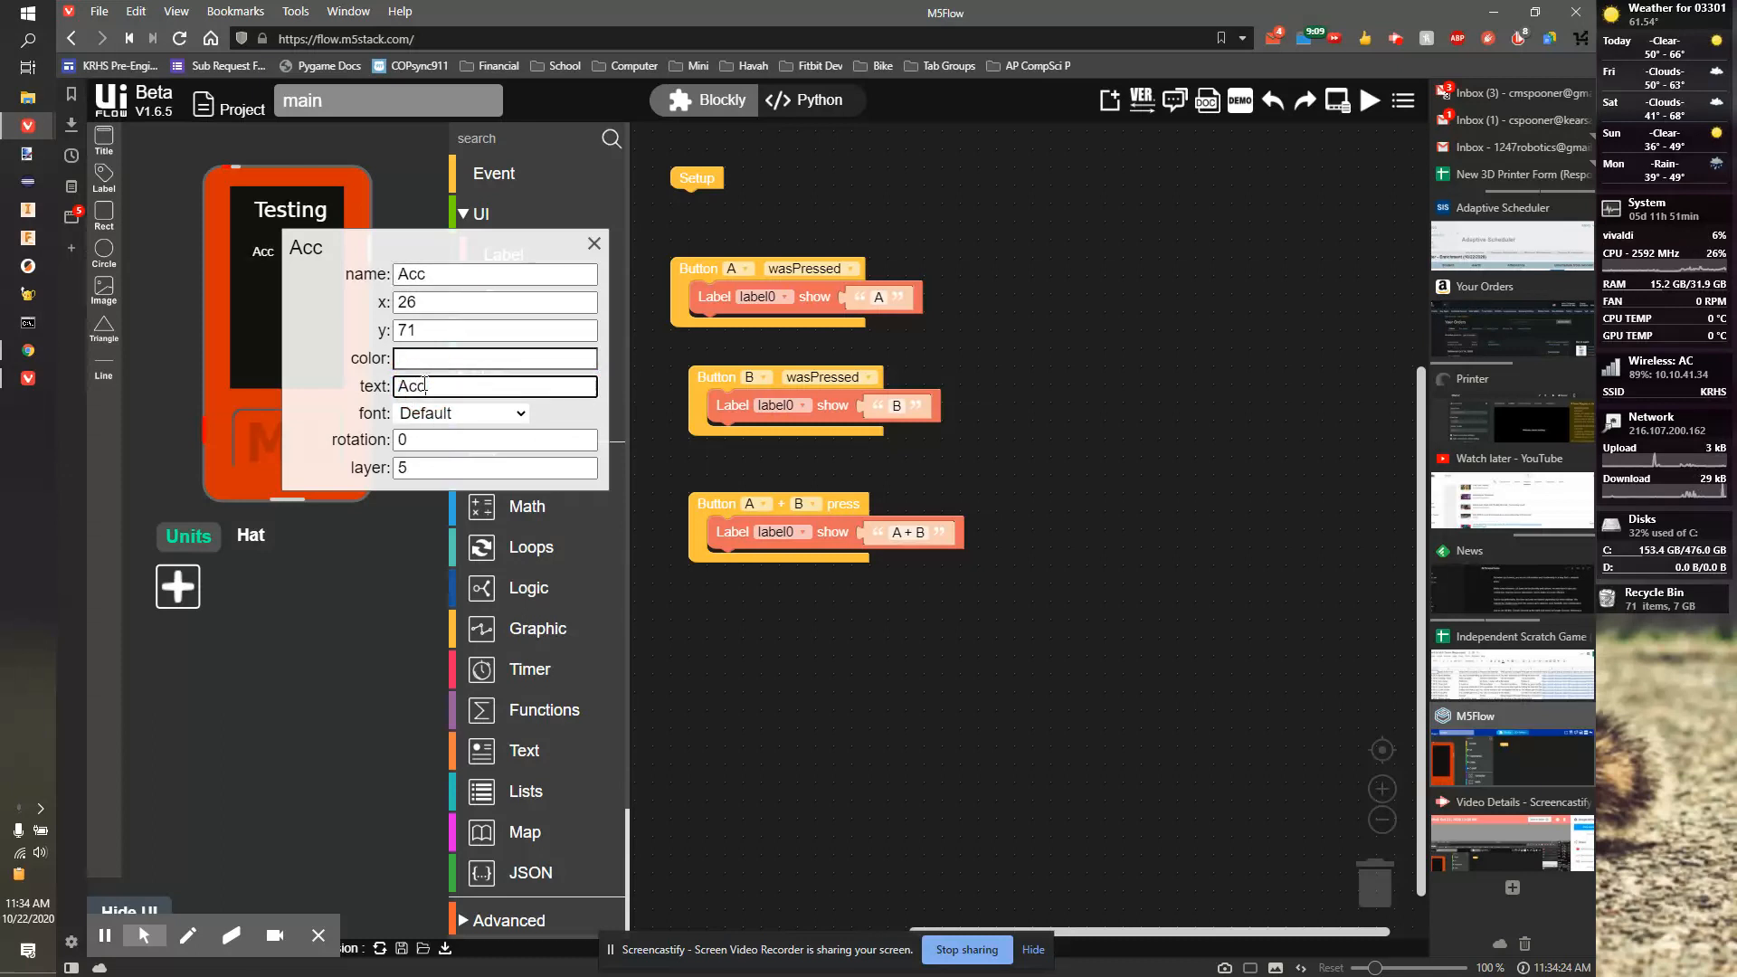
type("X")
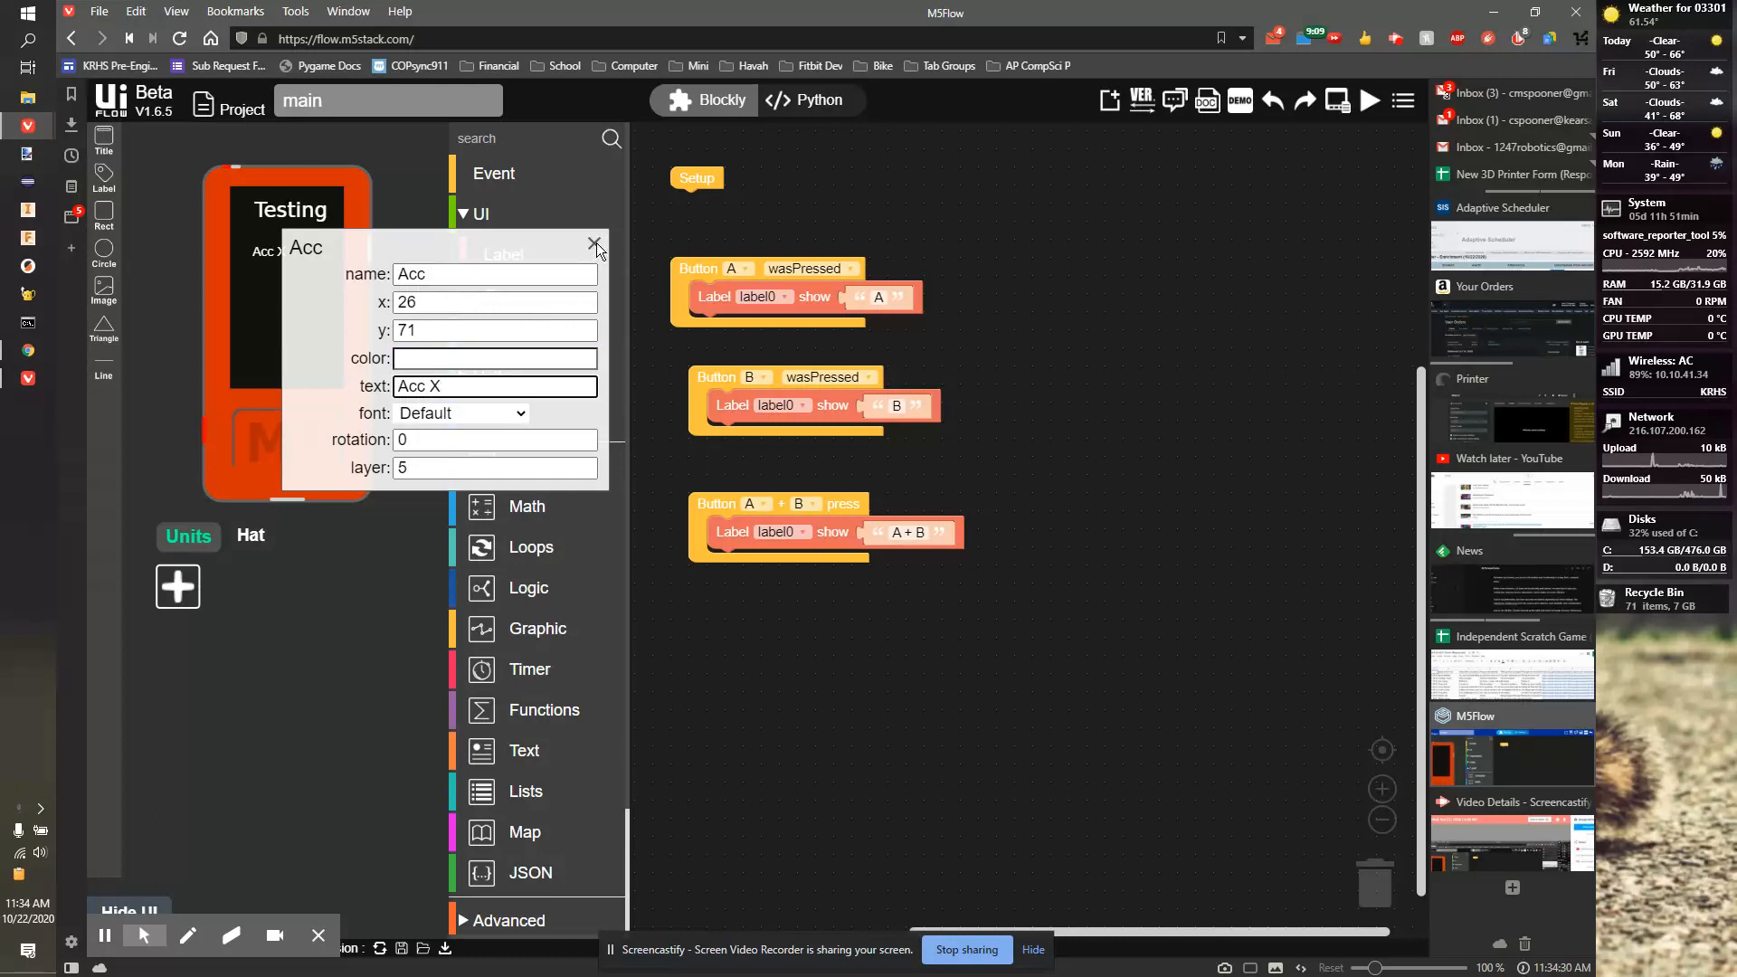
left_click(595, 242)
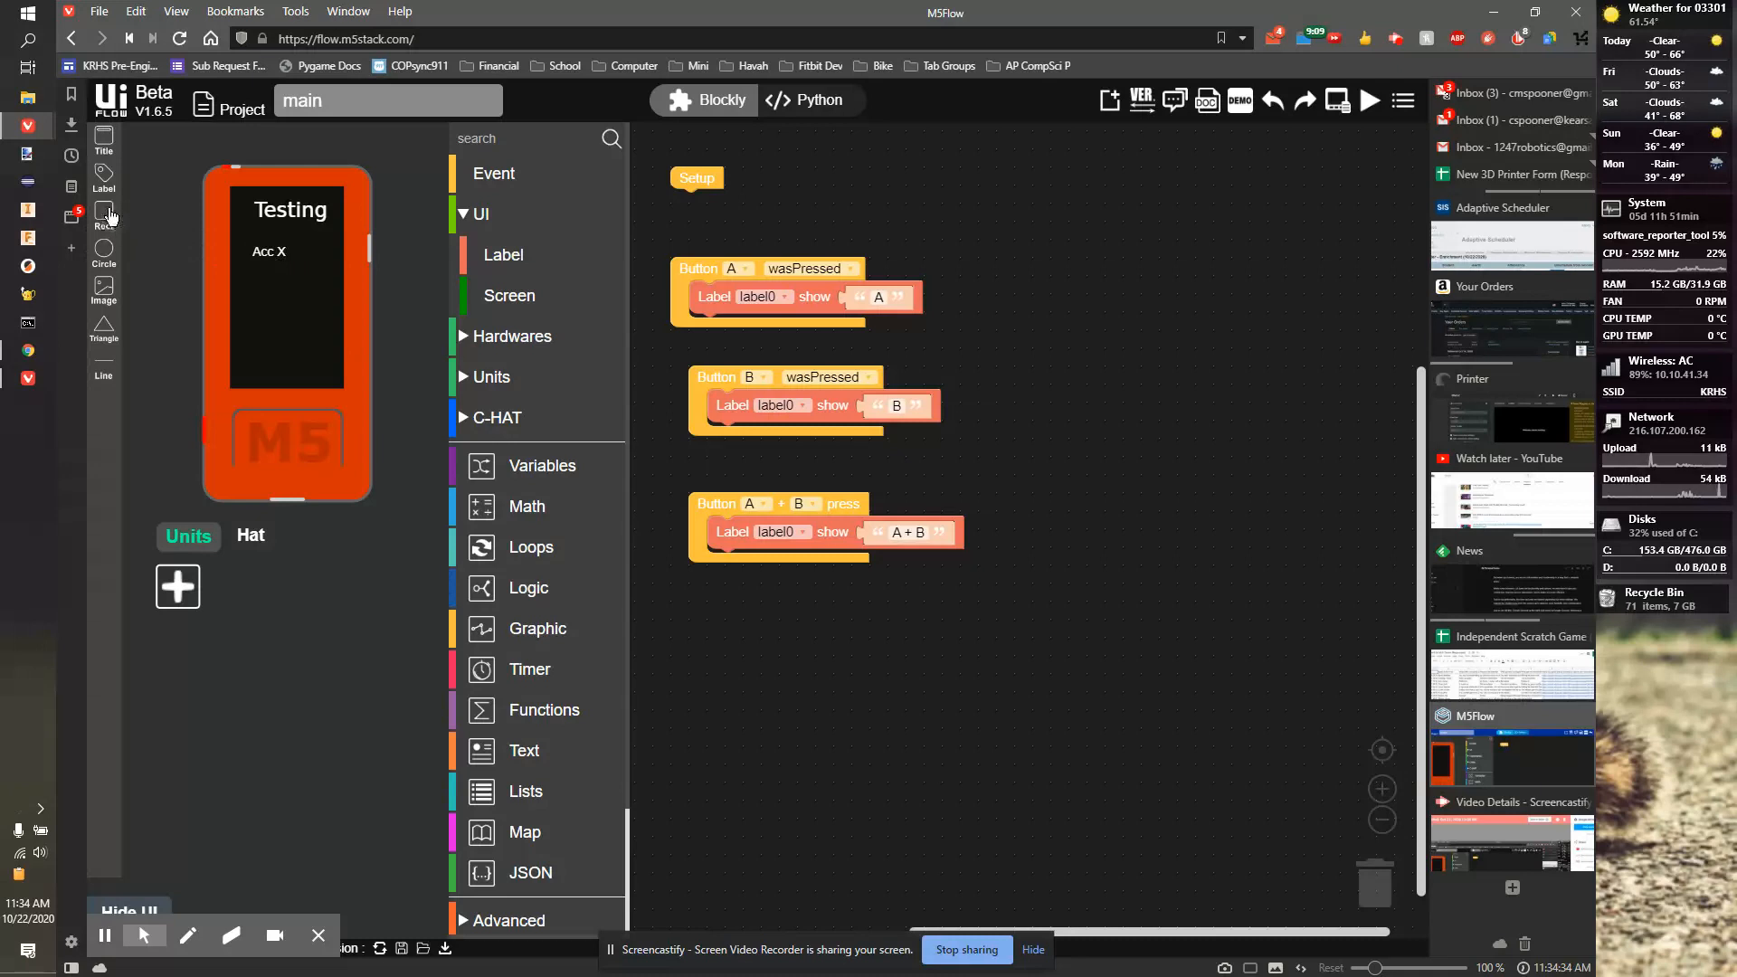
Step: Add another label and position it at x 75, y 70 beside 'Acc X:'
left_click(297, 257)
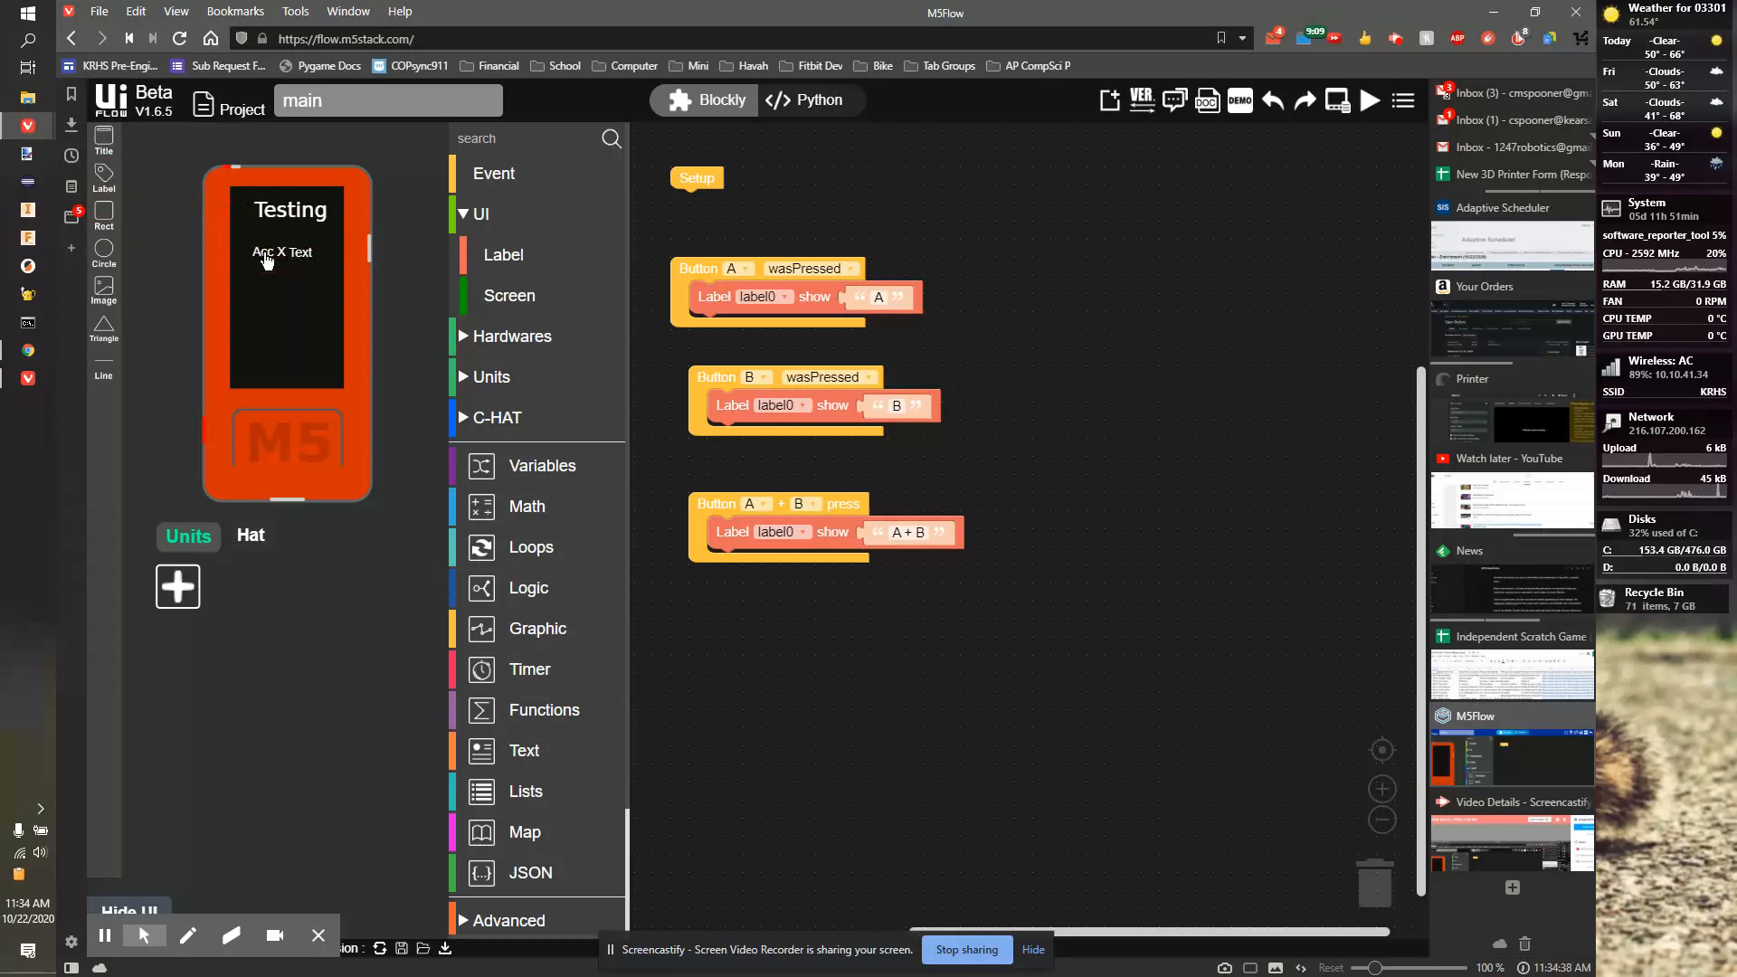
double_click(283, 252)
type("Acc X:")
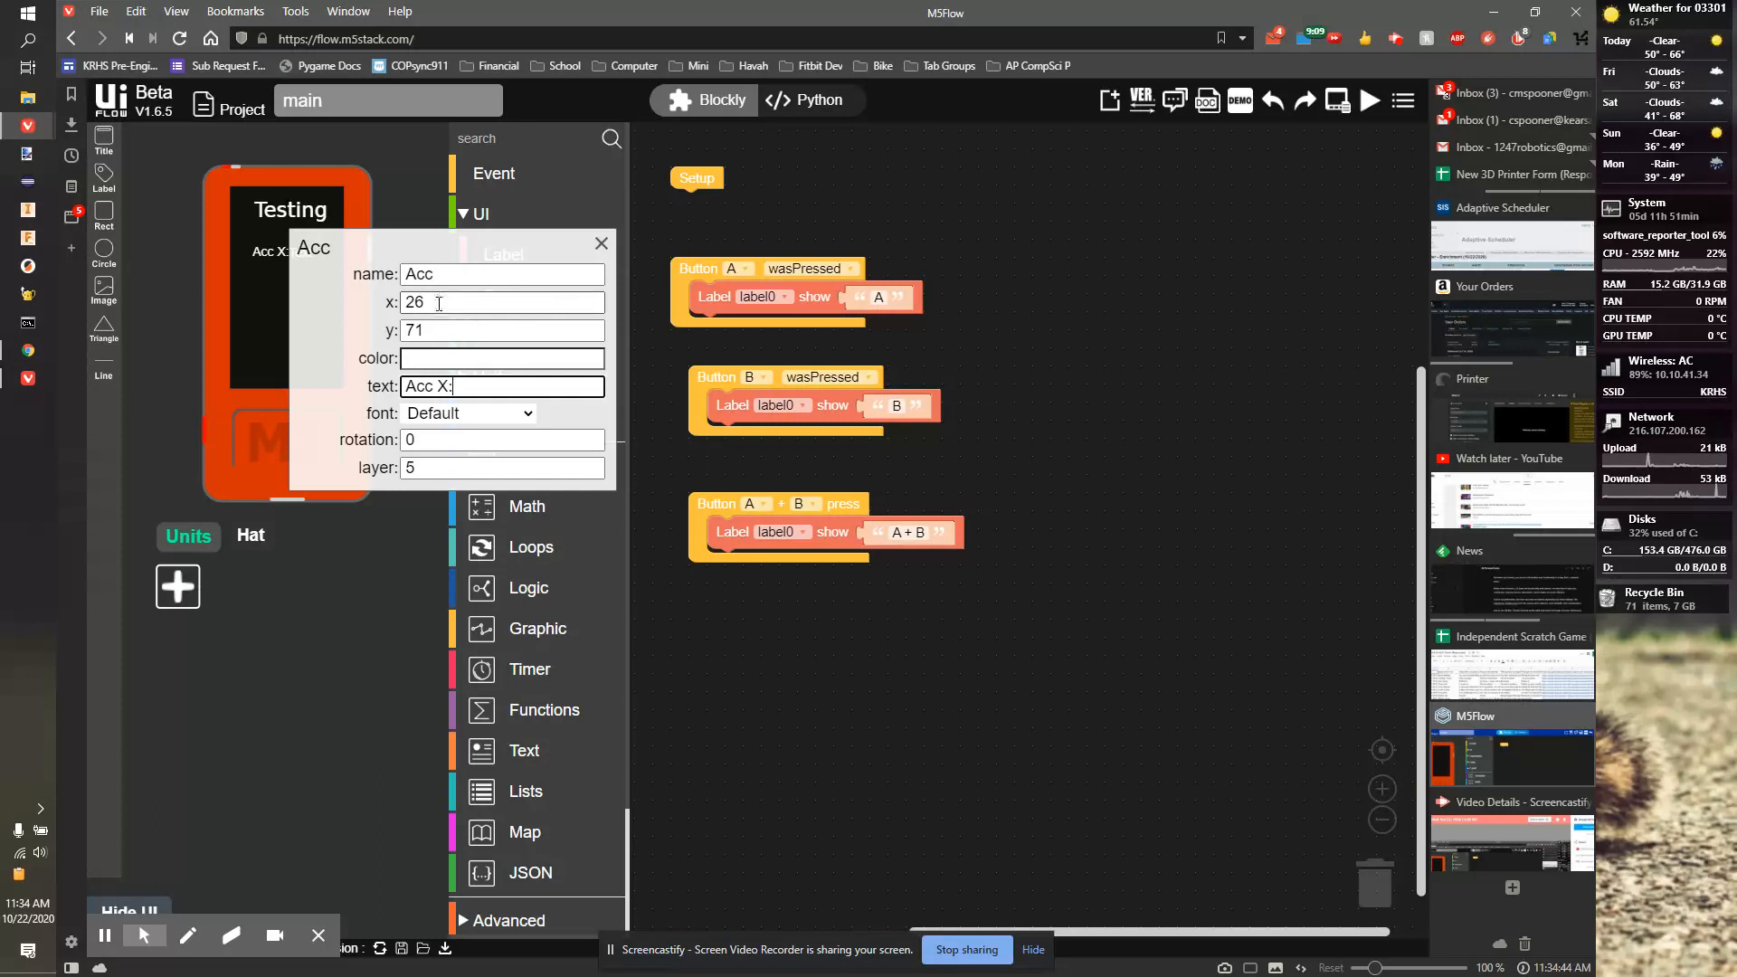
left_click(602, 242)
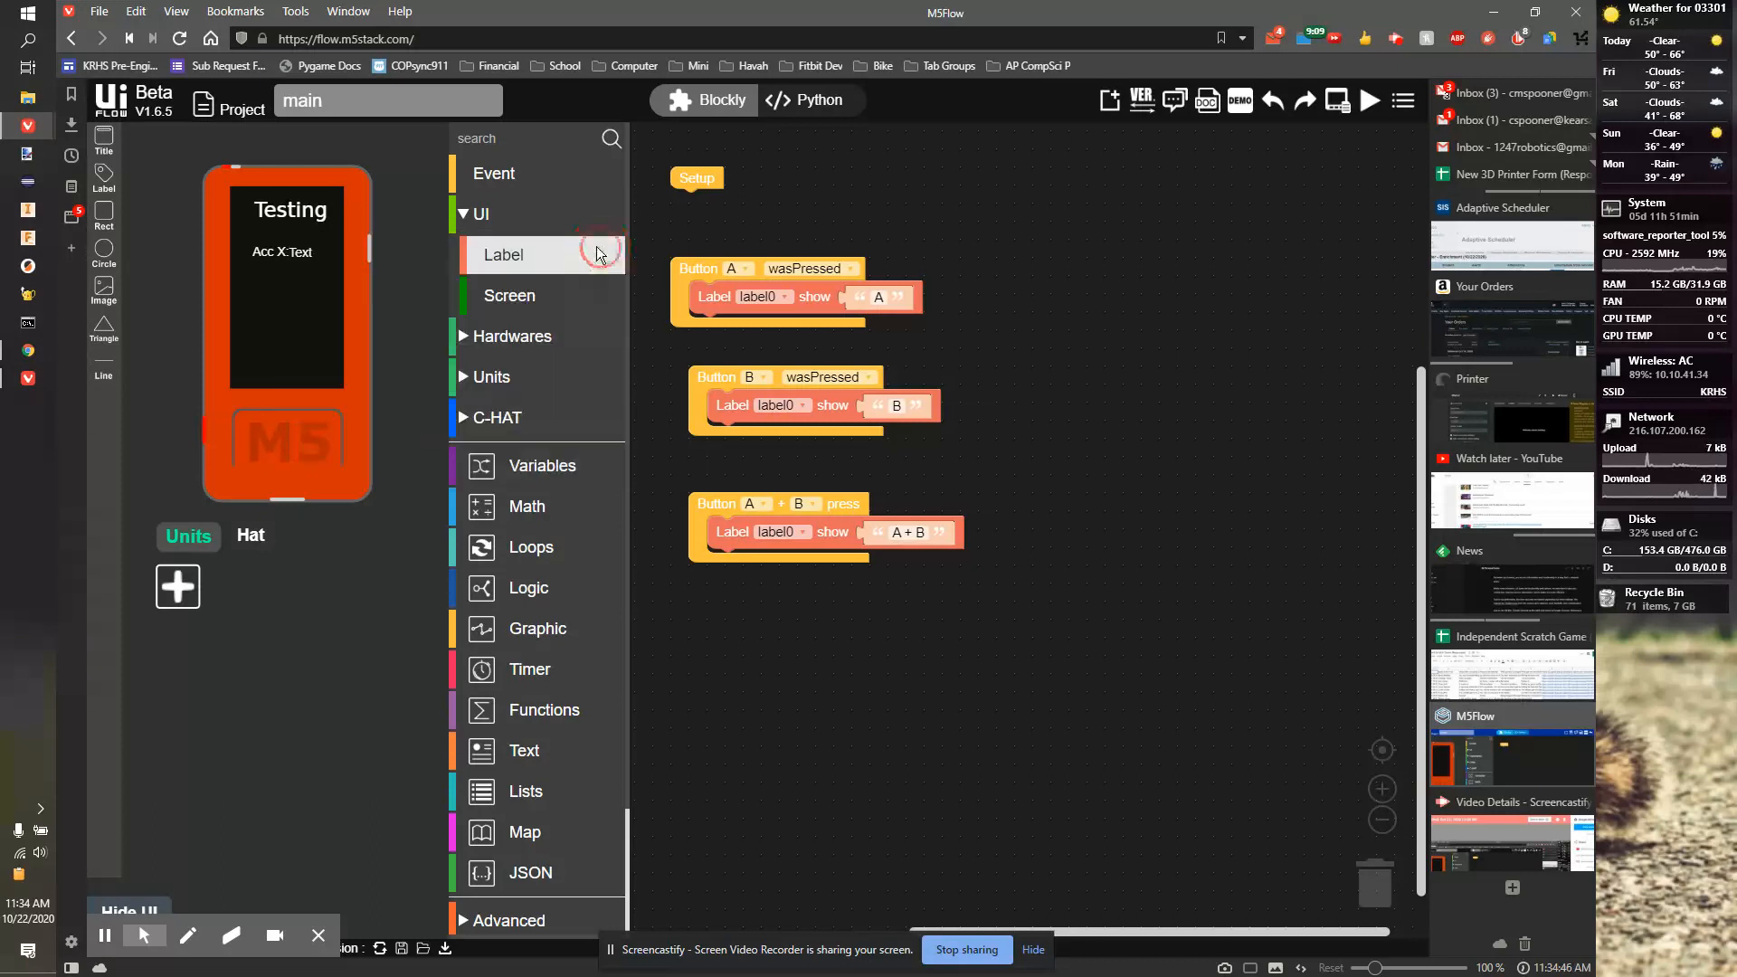
left_click(503, 255)
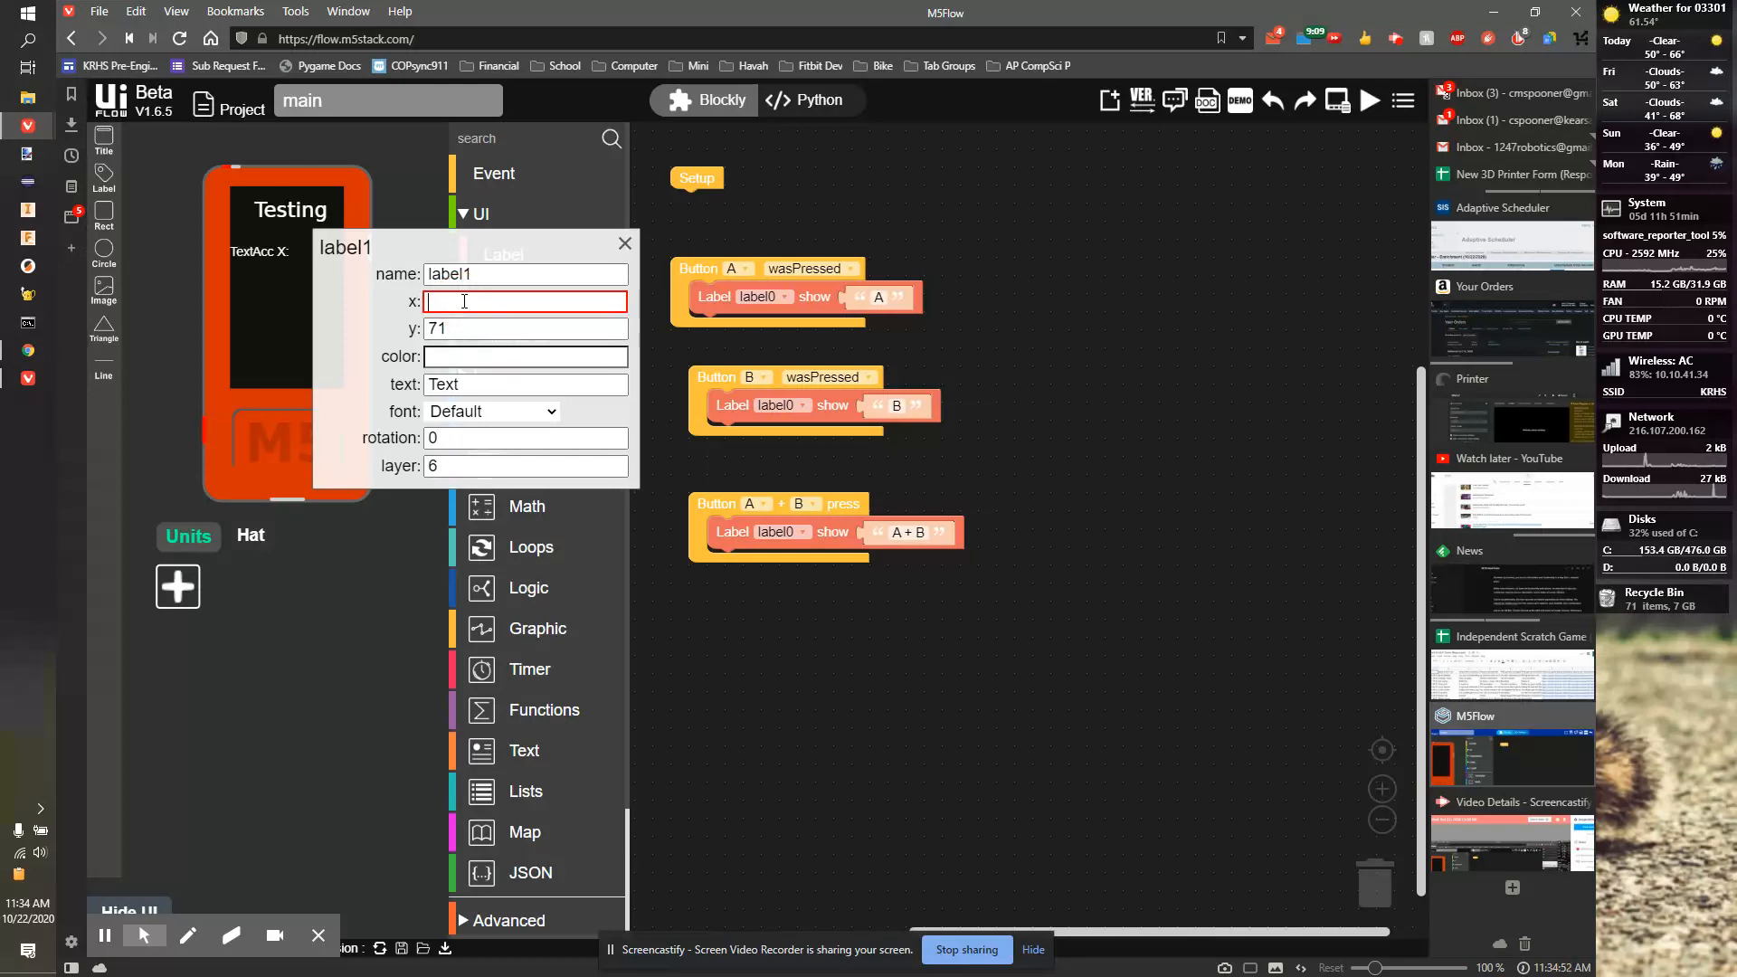
type("70")
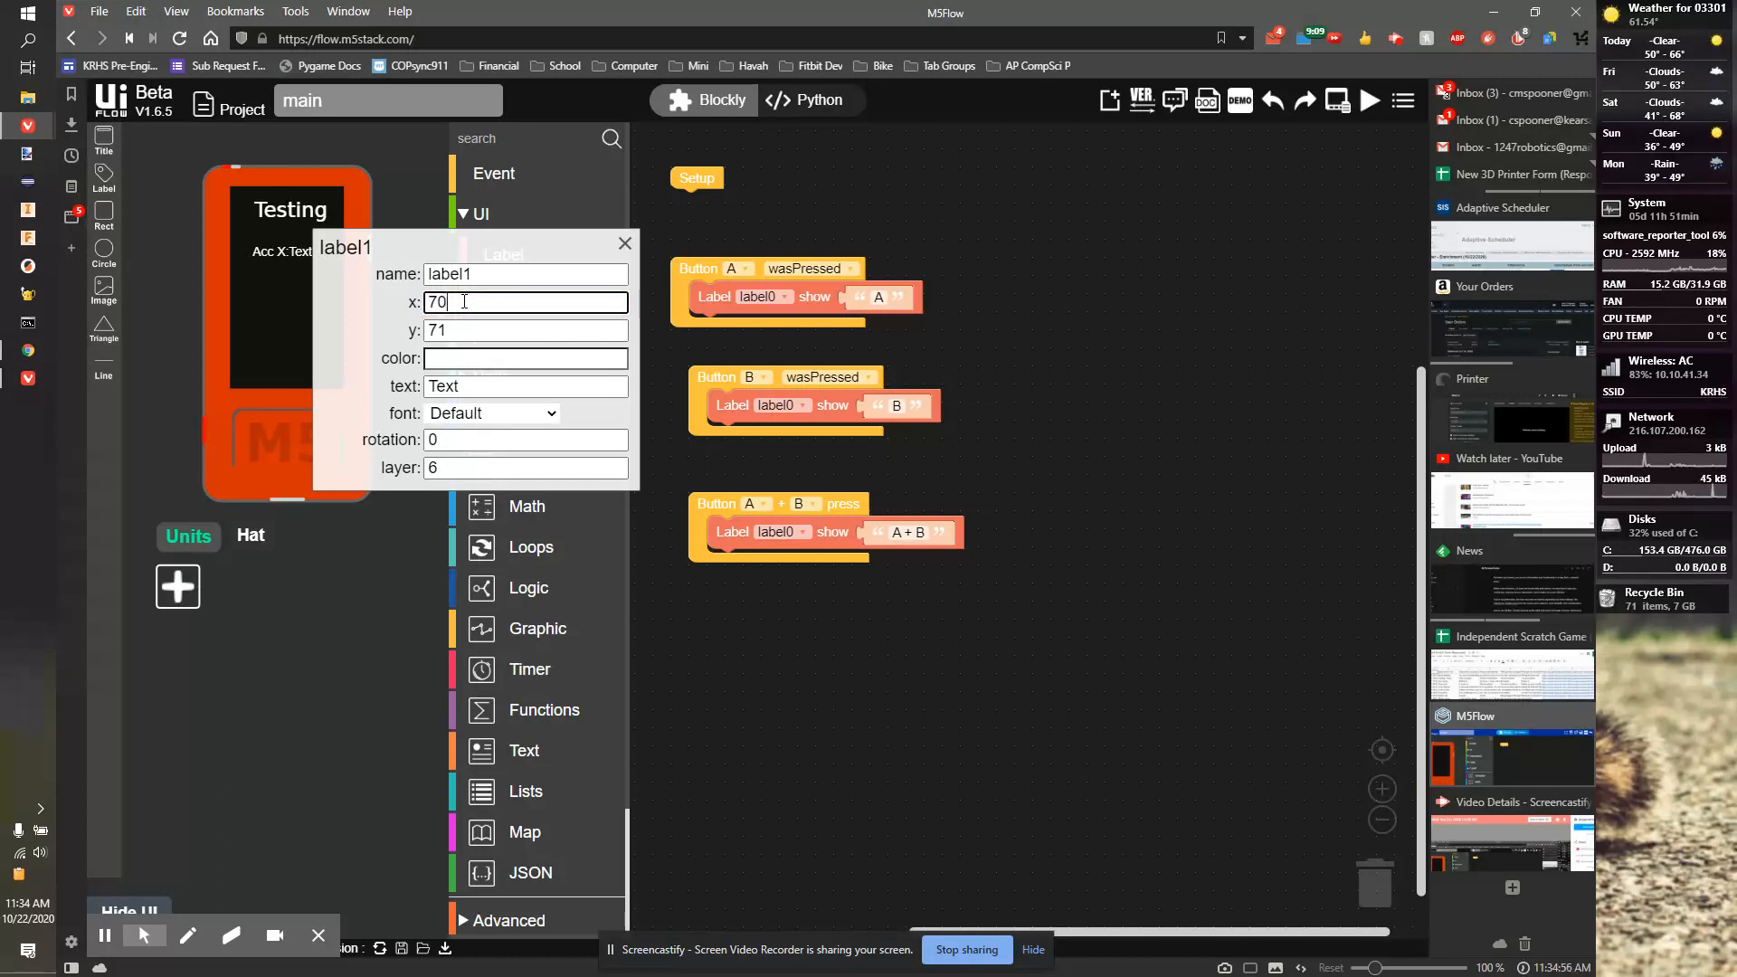
key("backspace")
type("5")
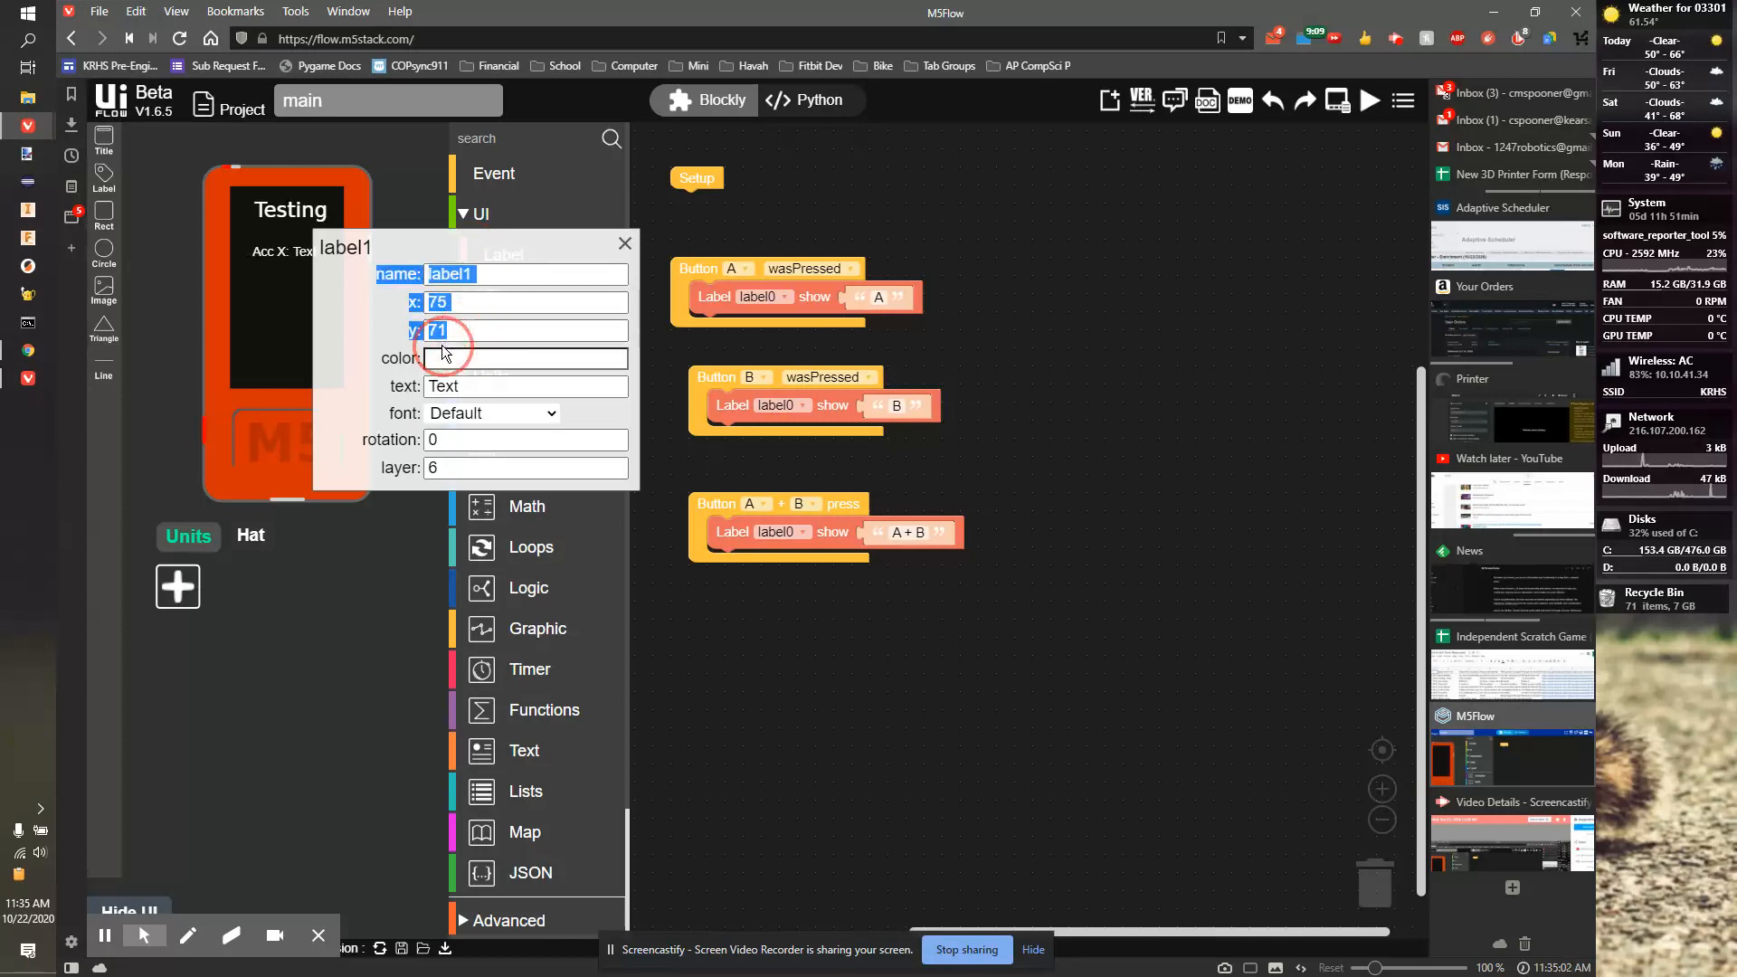
Step: Rename that label to AccVal, correcting a typo along the way
left_click(623, 242)
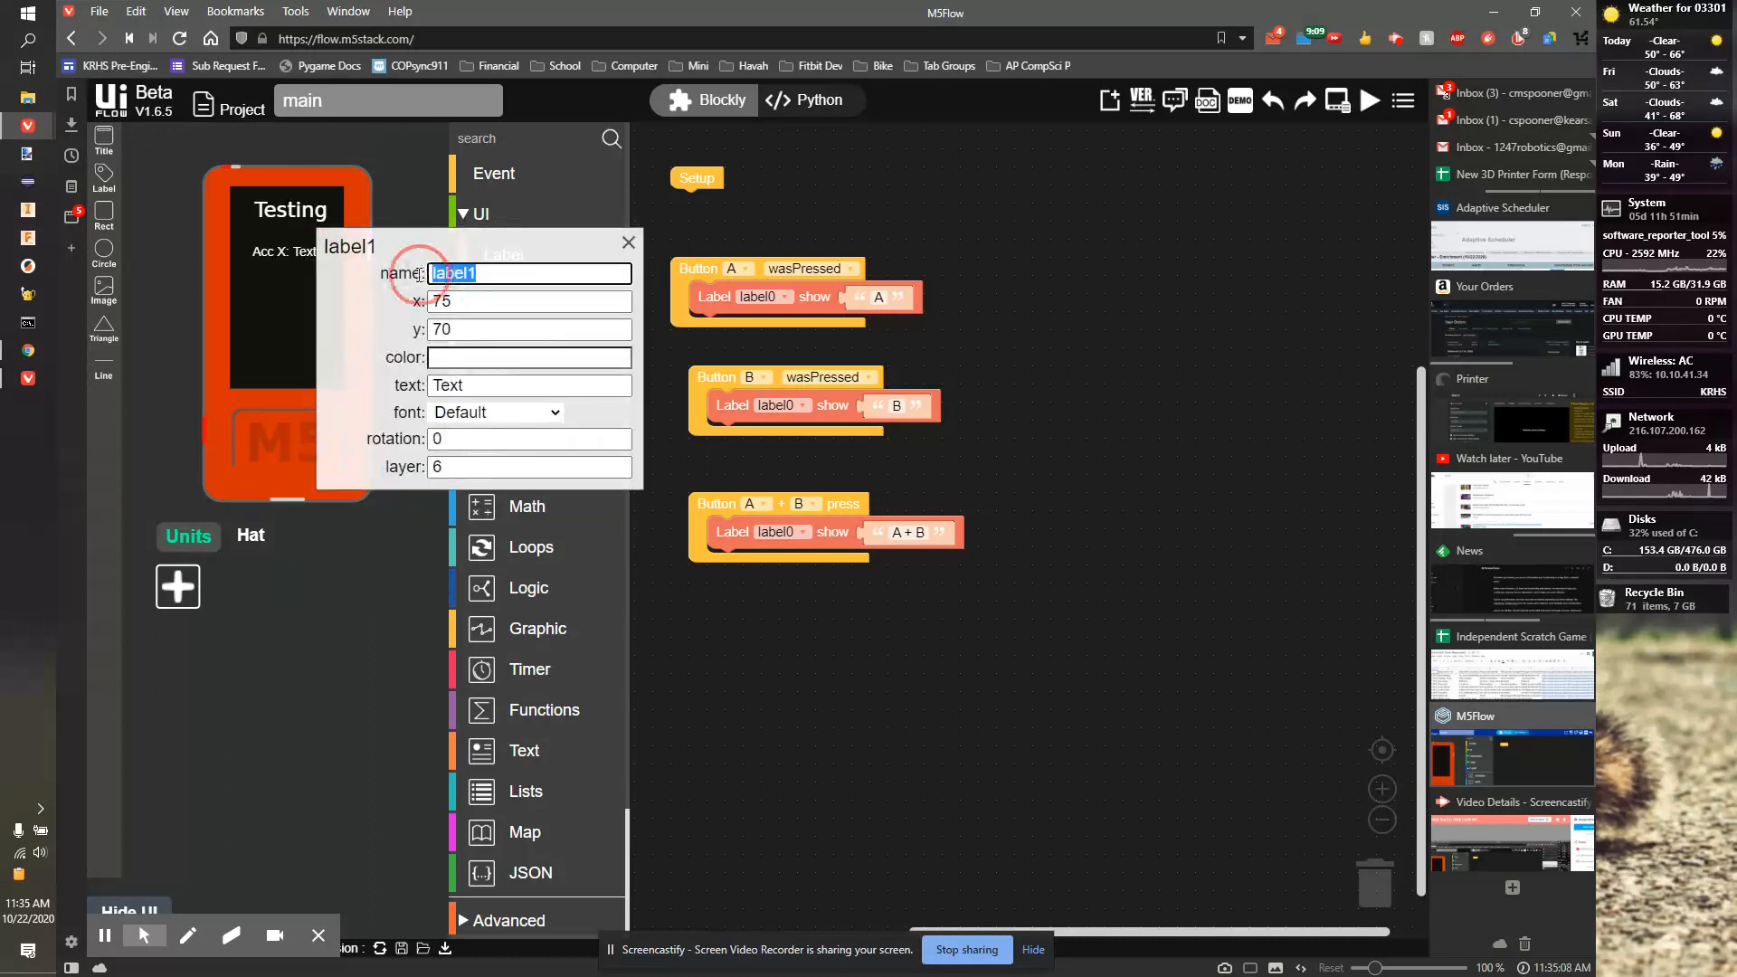
type("AccV")
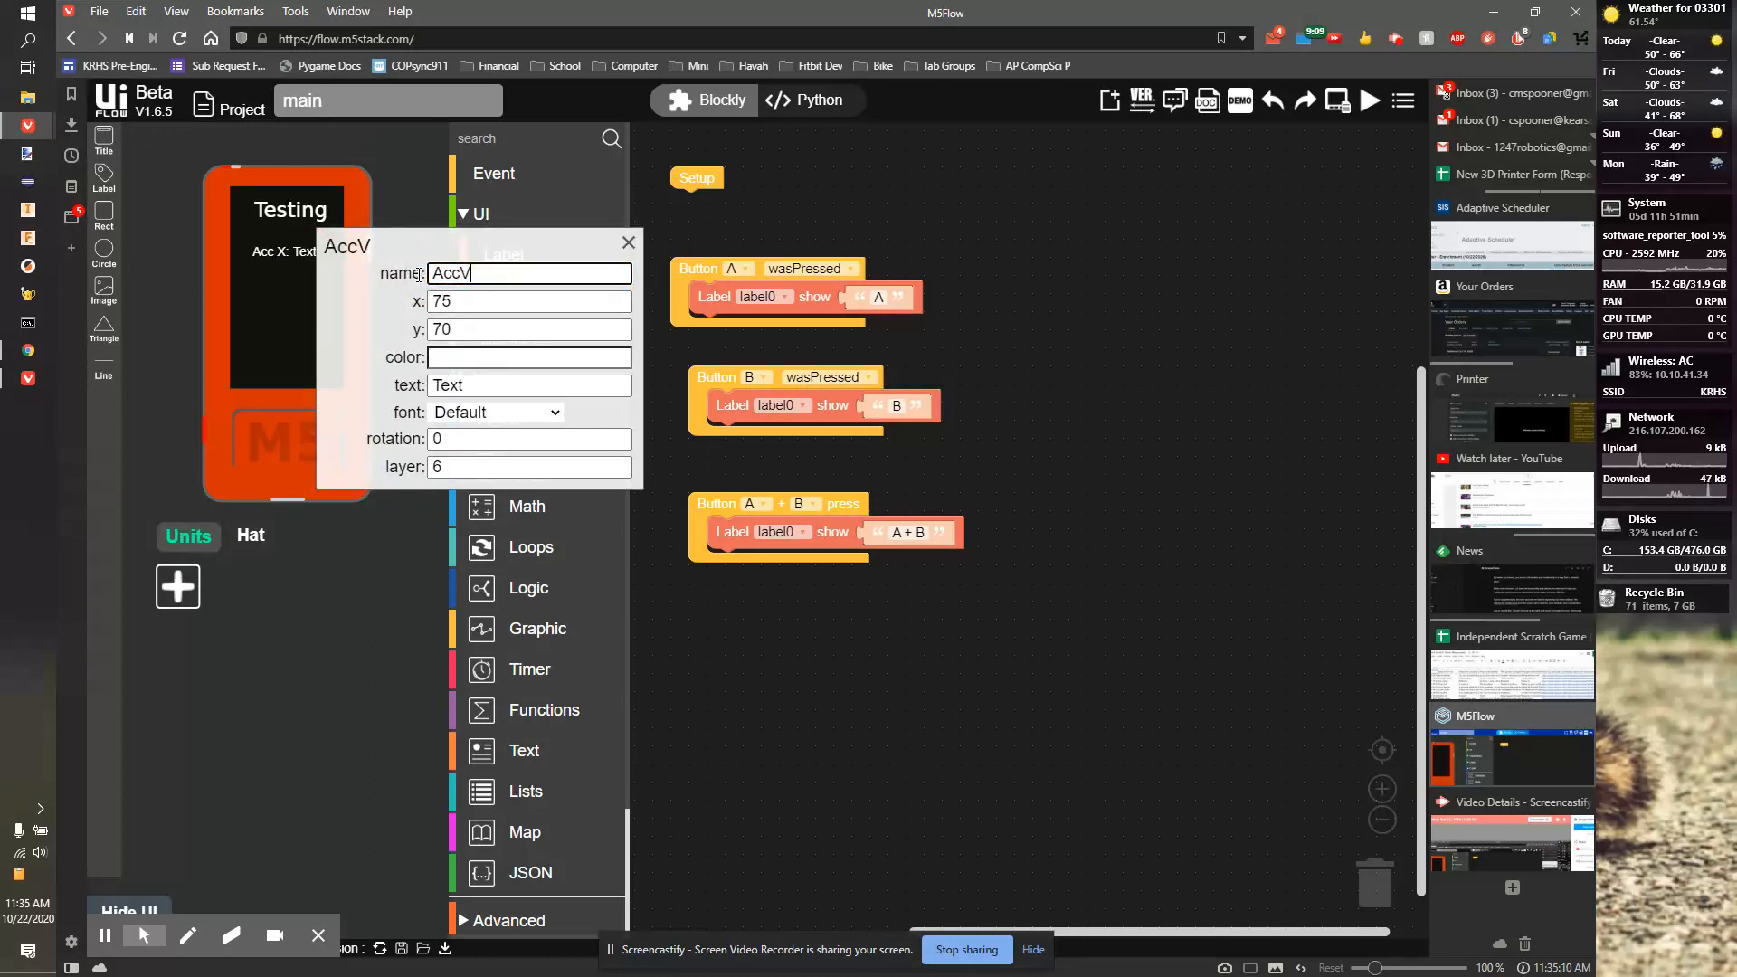
key("Backspace")
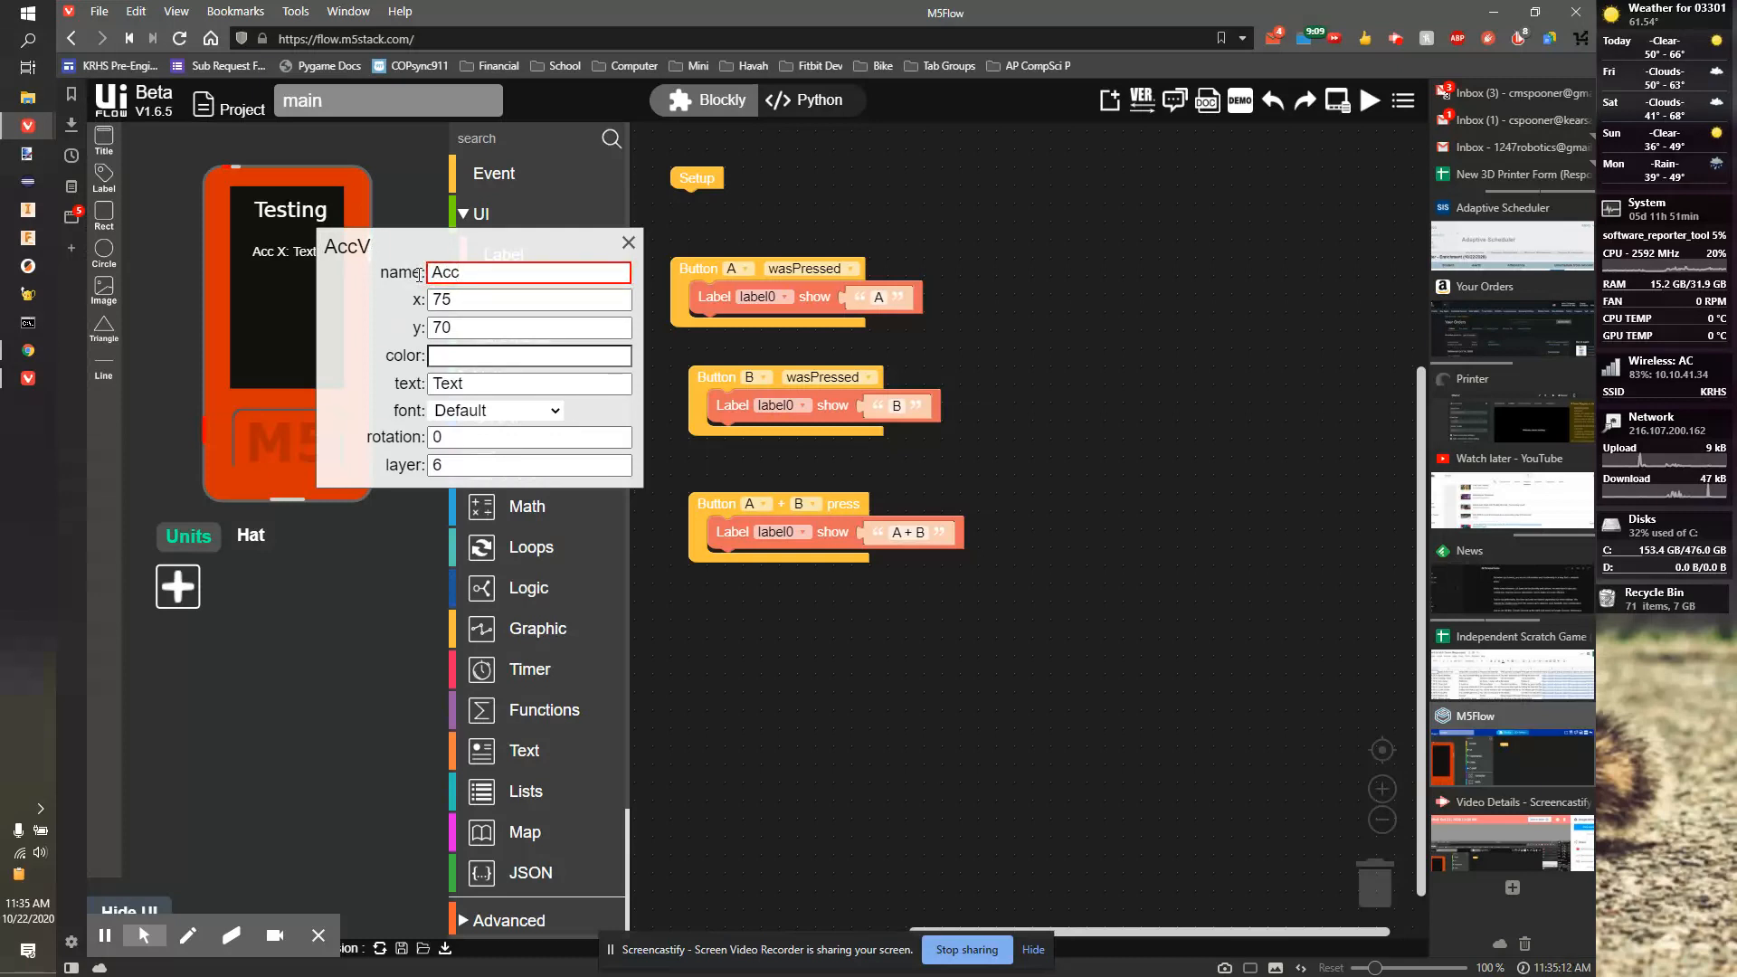
type("Val")
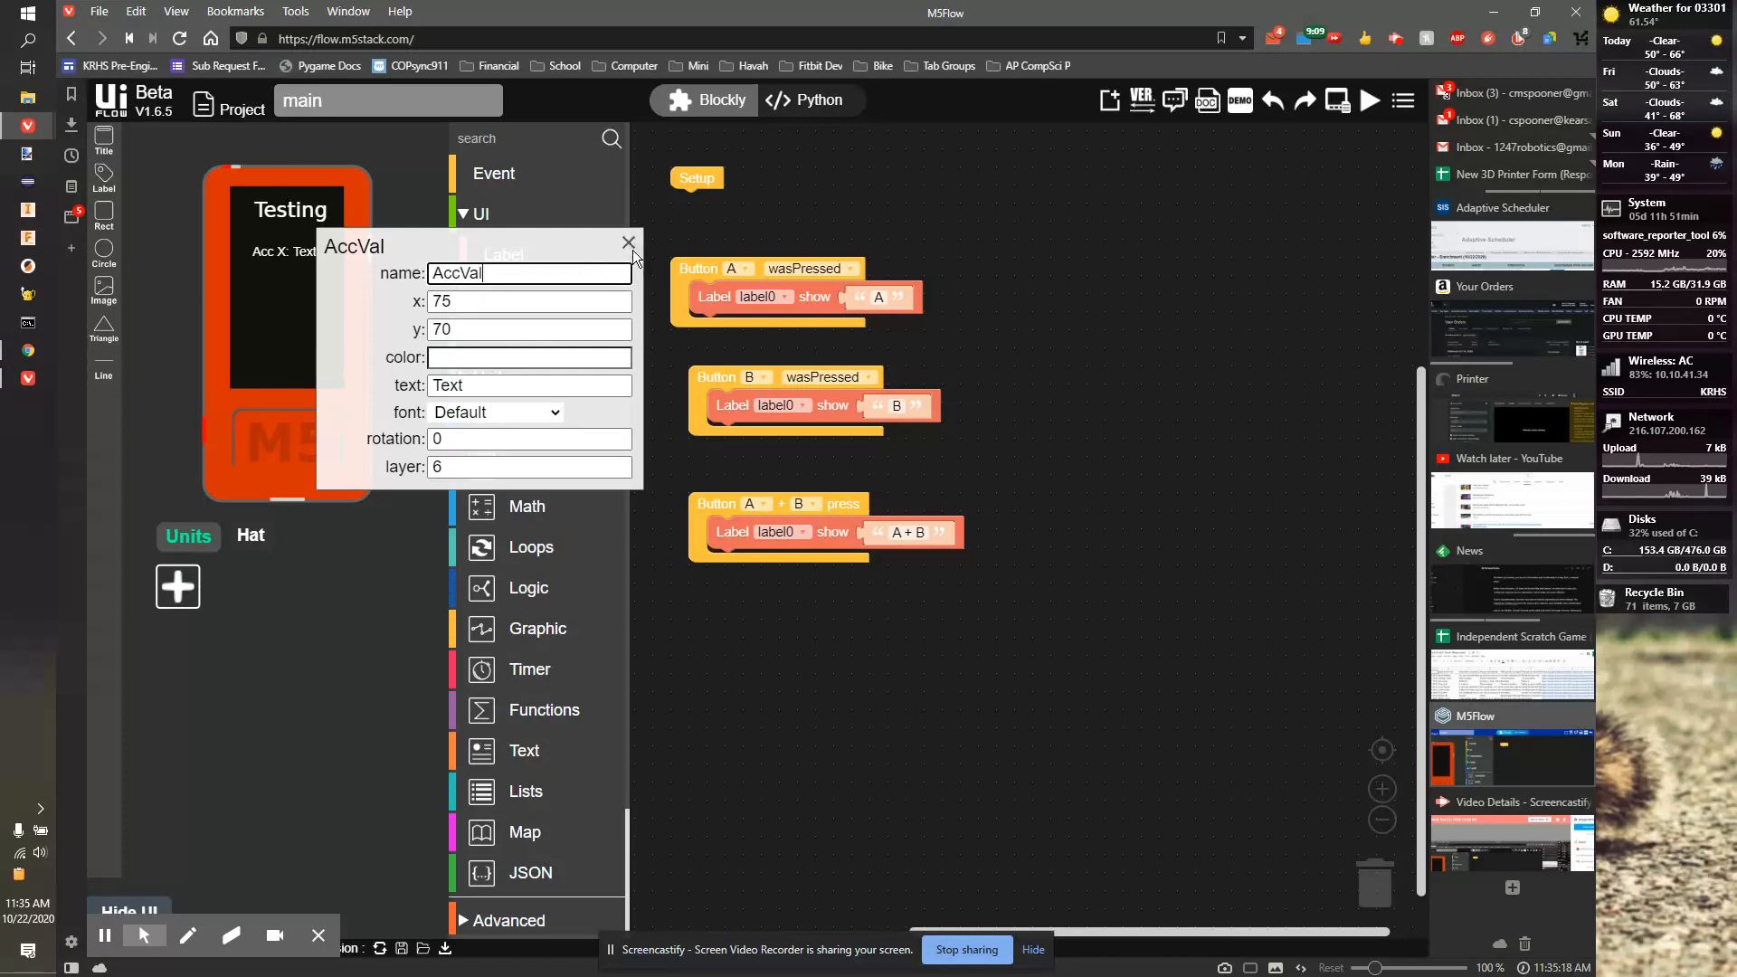
left_click(629, 242)
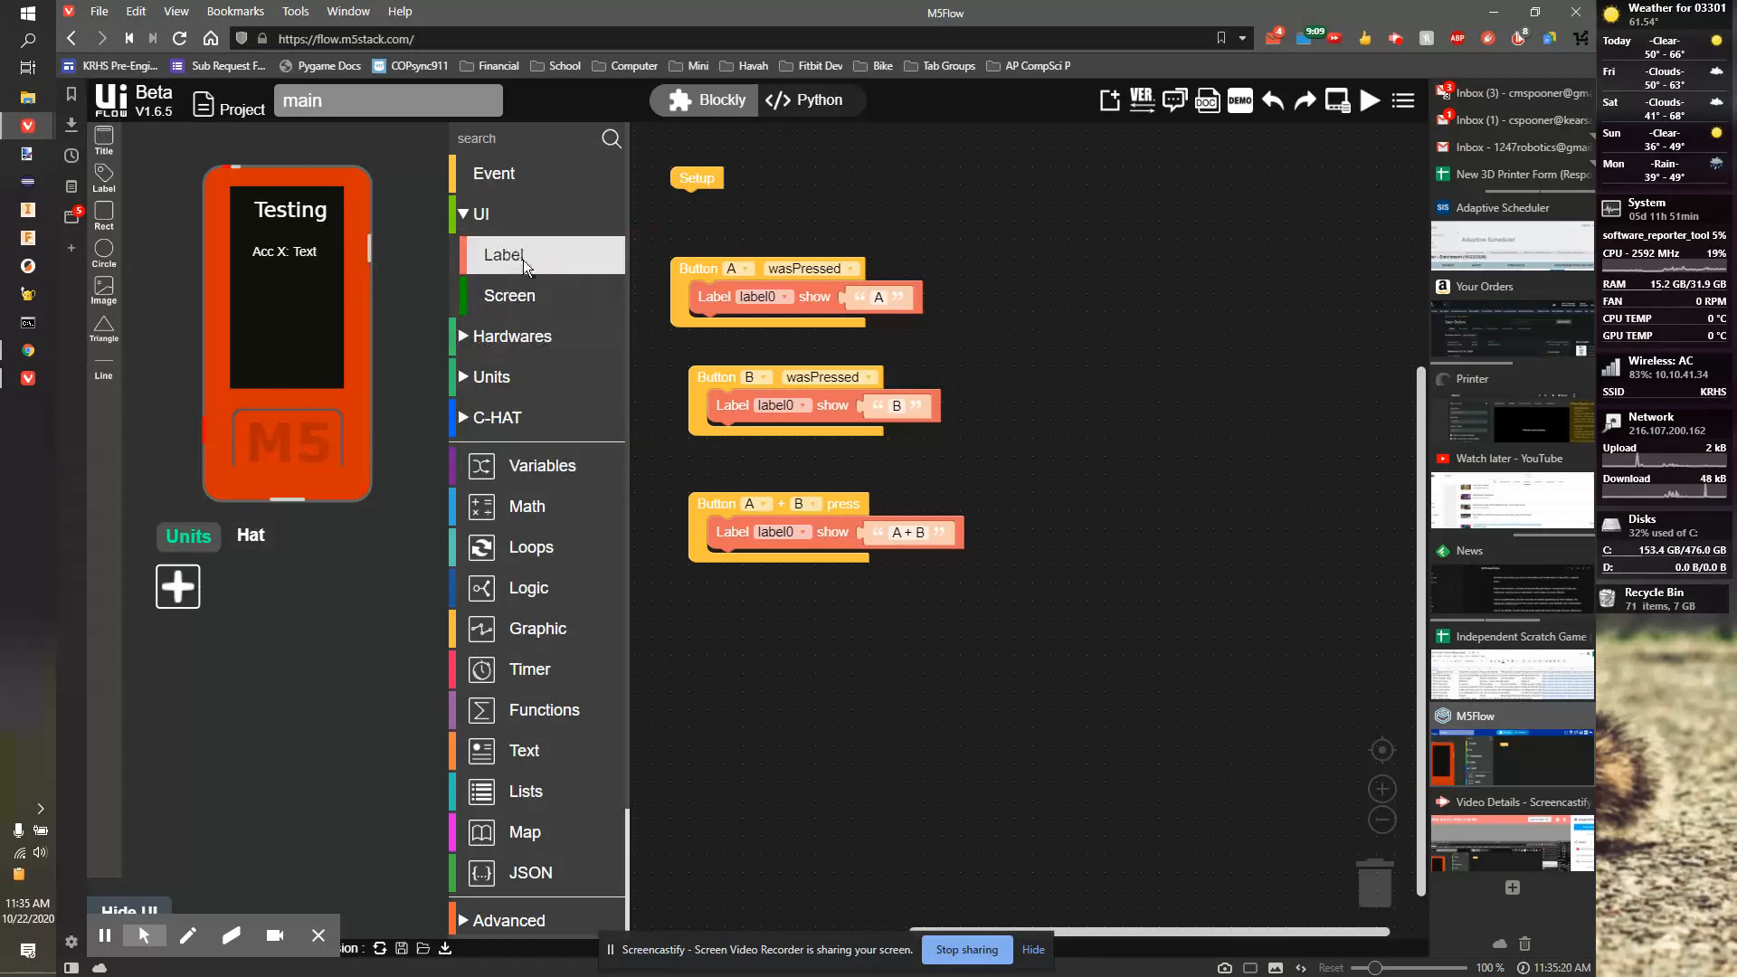
mouse_move(681, 199)
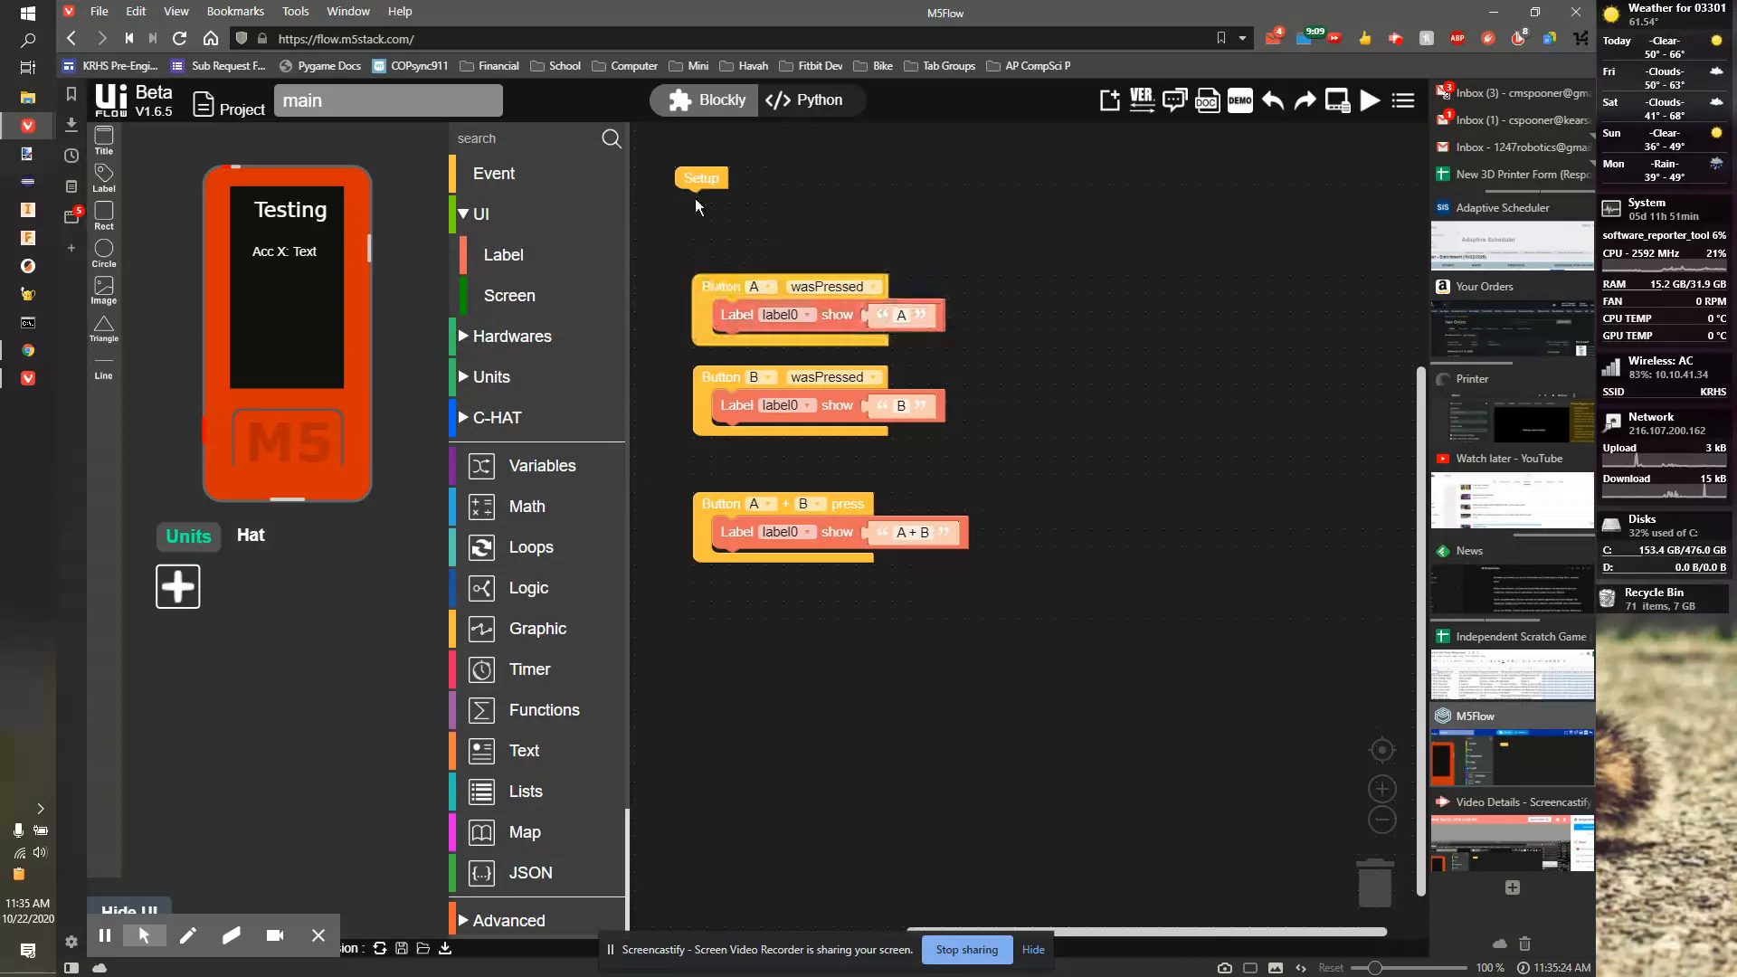
Step: Build a loop where Label AccVal shows the IMU's Get X ACC value instead of 'Hello M5'
left_click(493, 173)
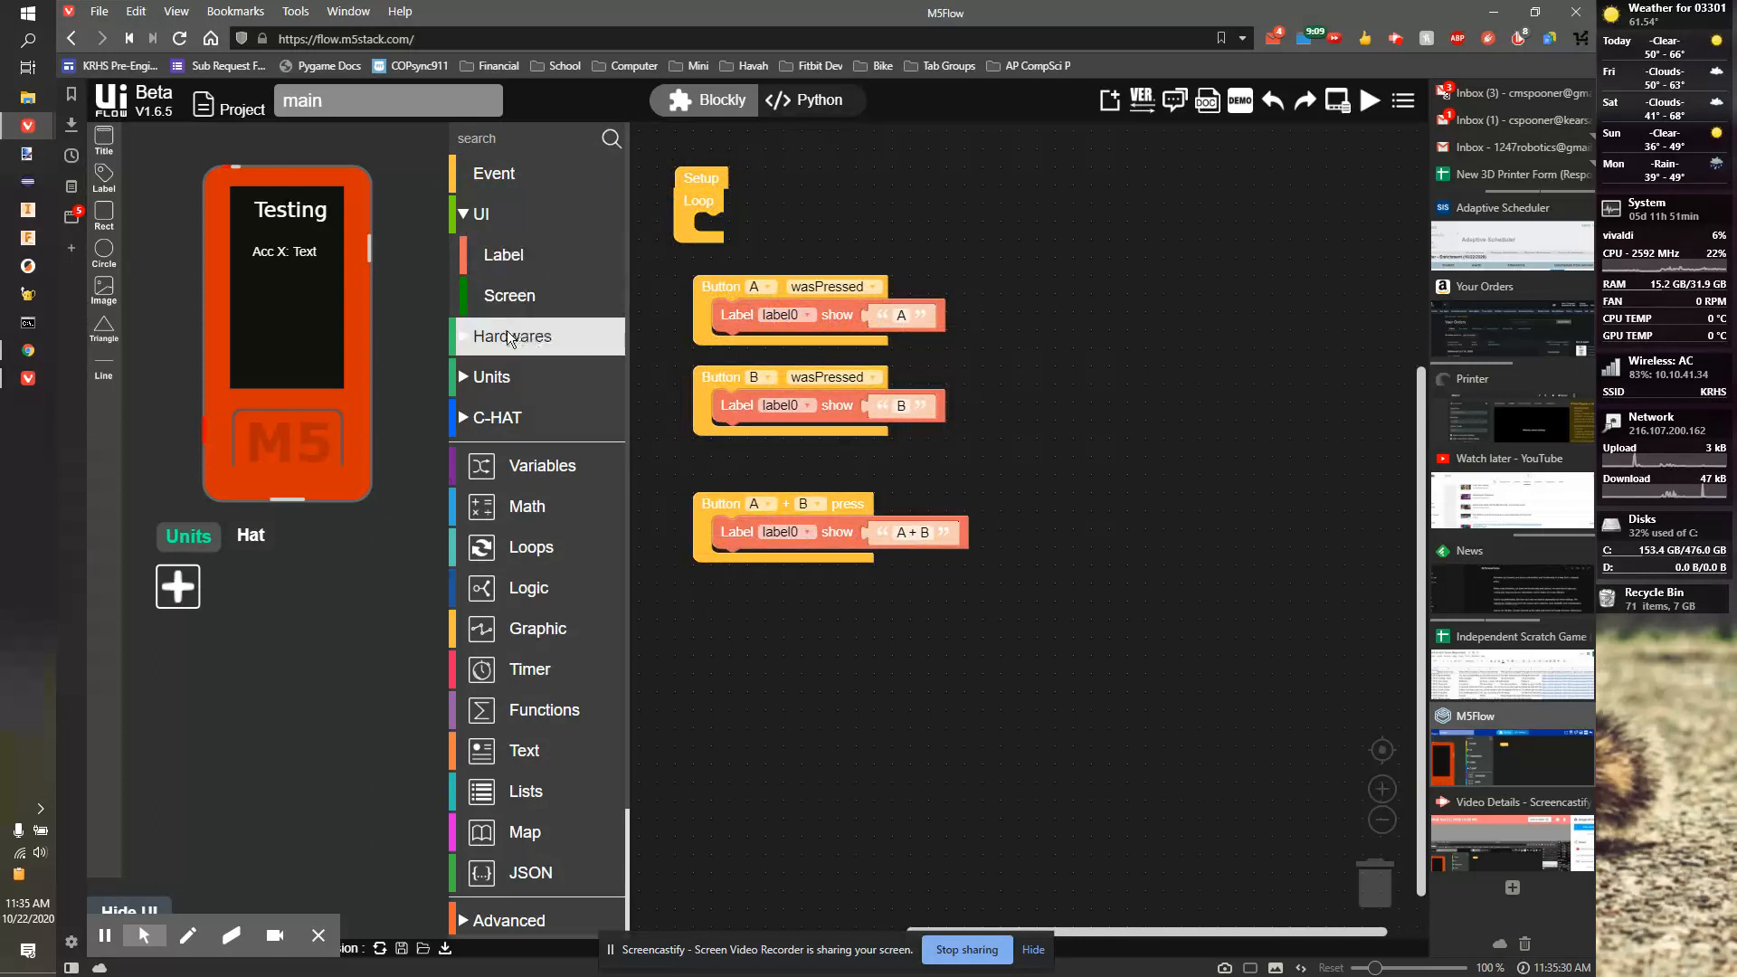
left_click(512, 335)
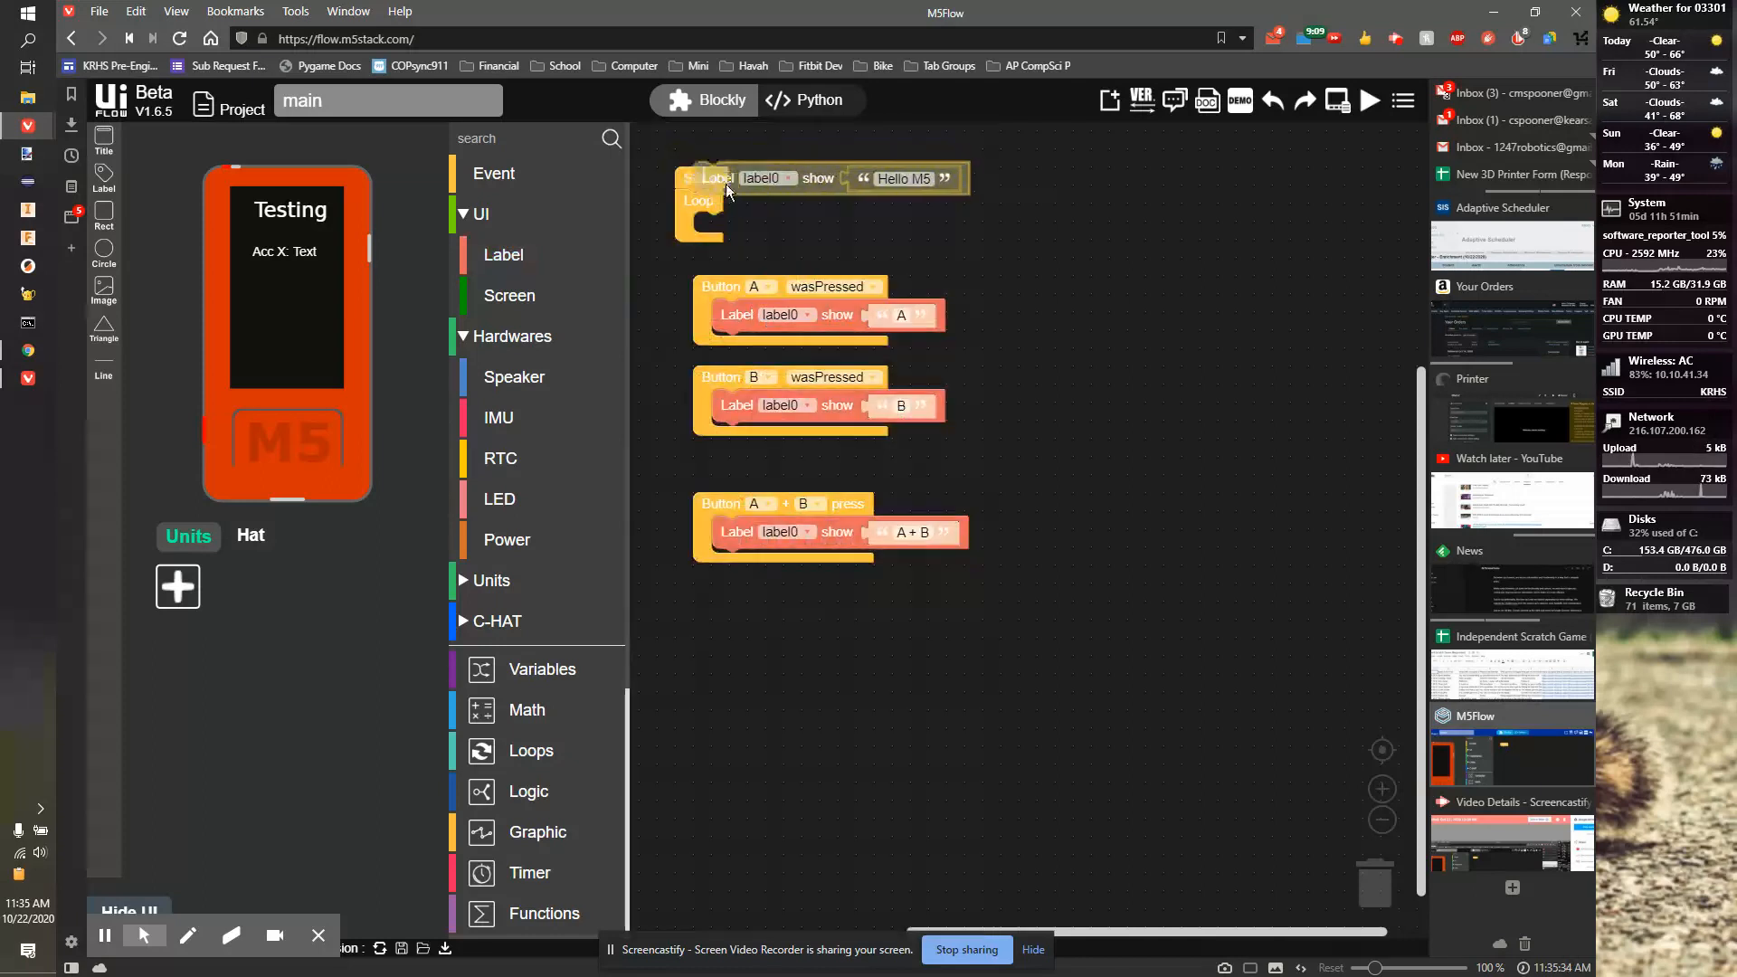
left_click(788, 228)
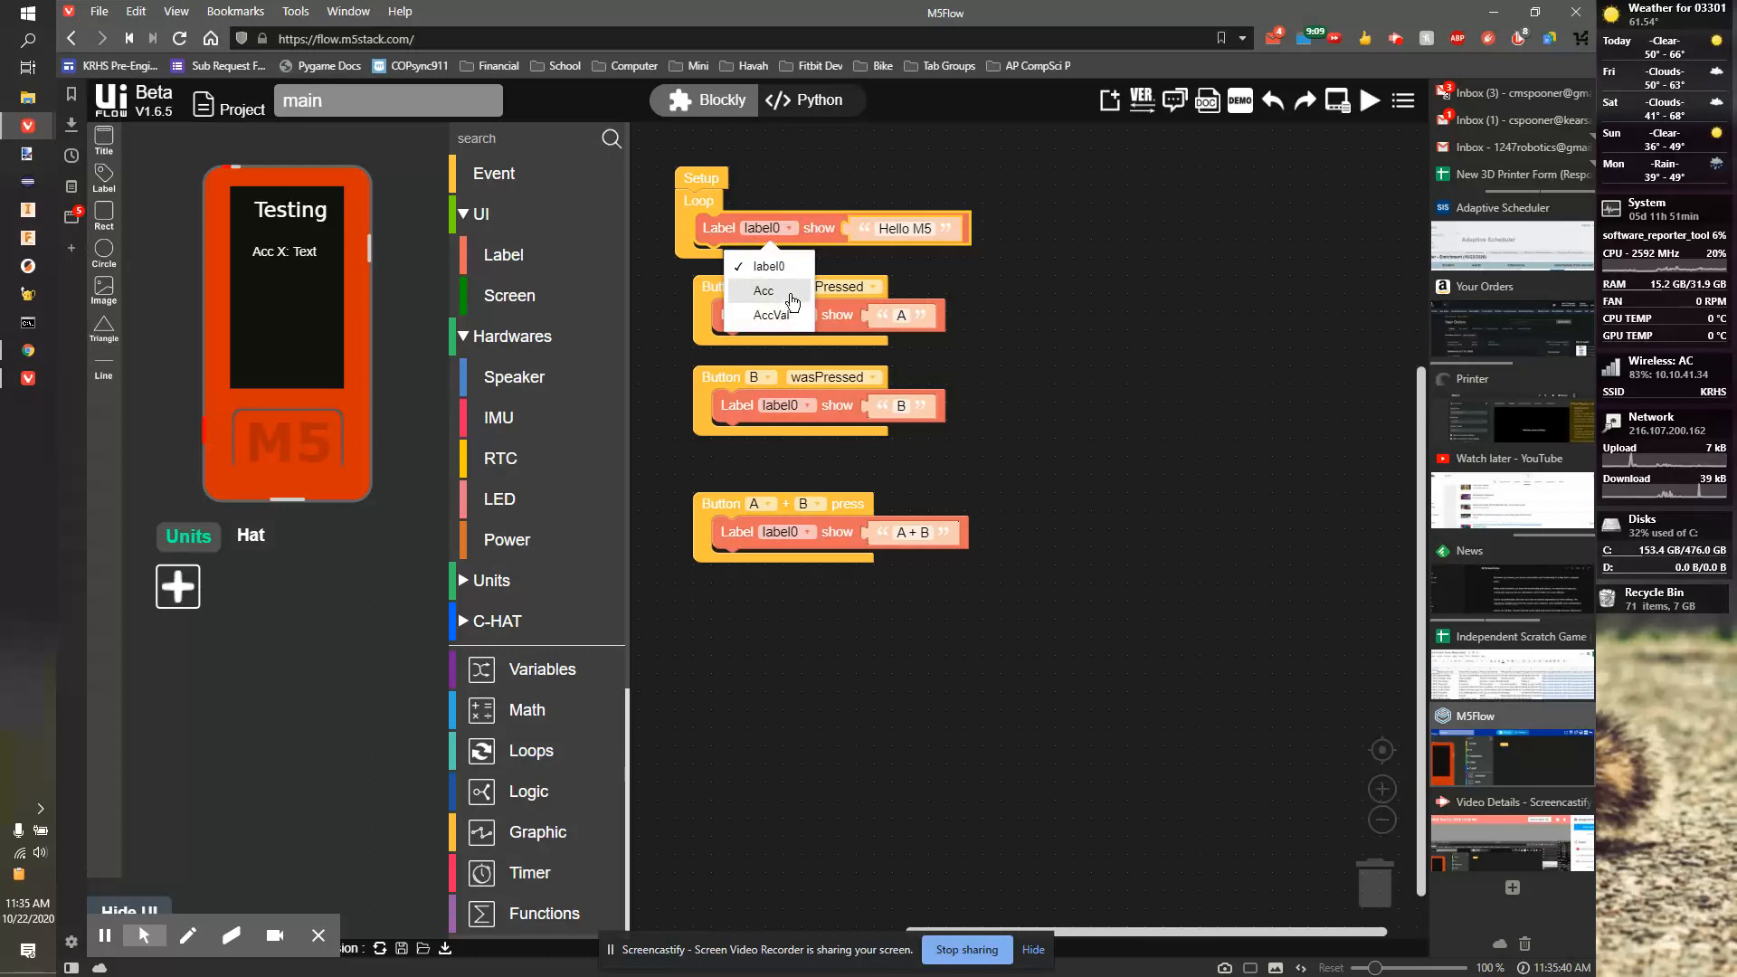
left_click(769, 315)
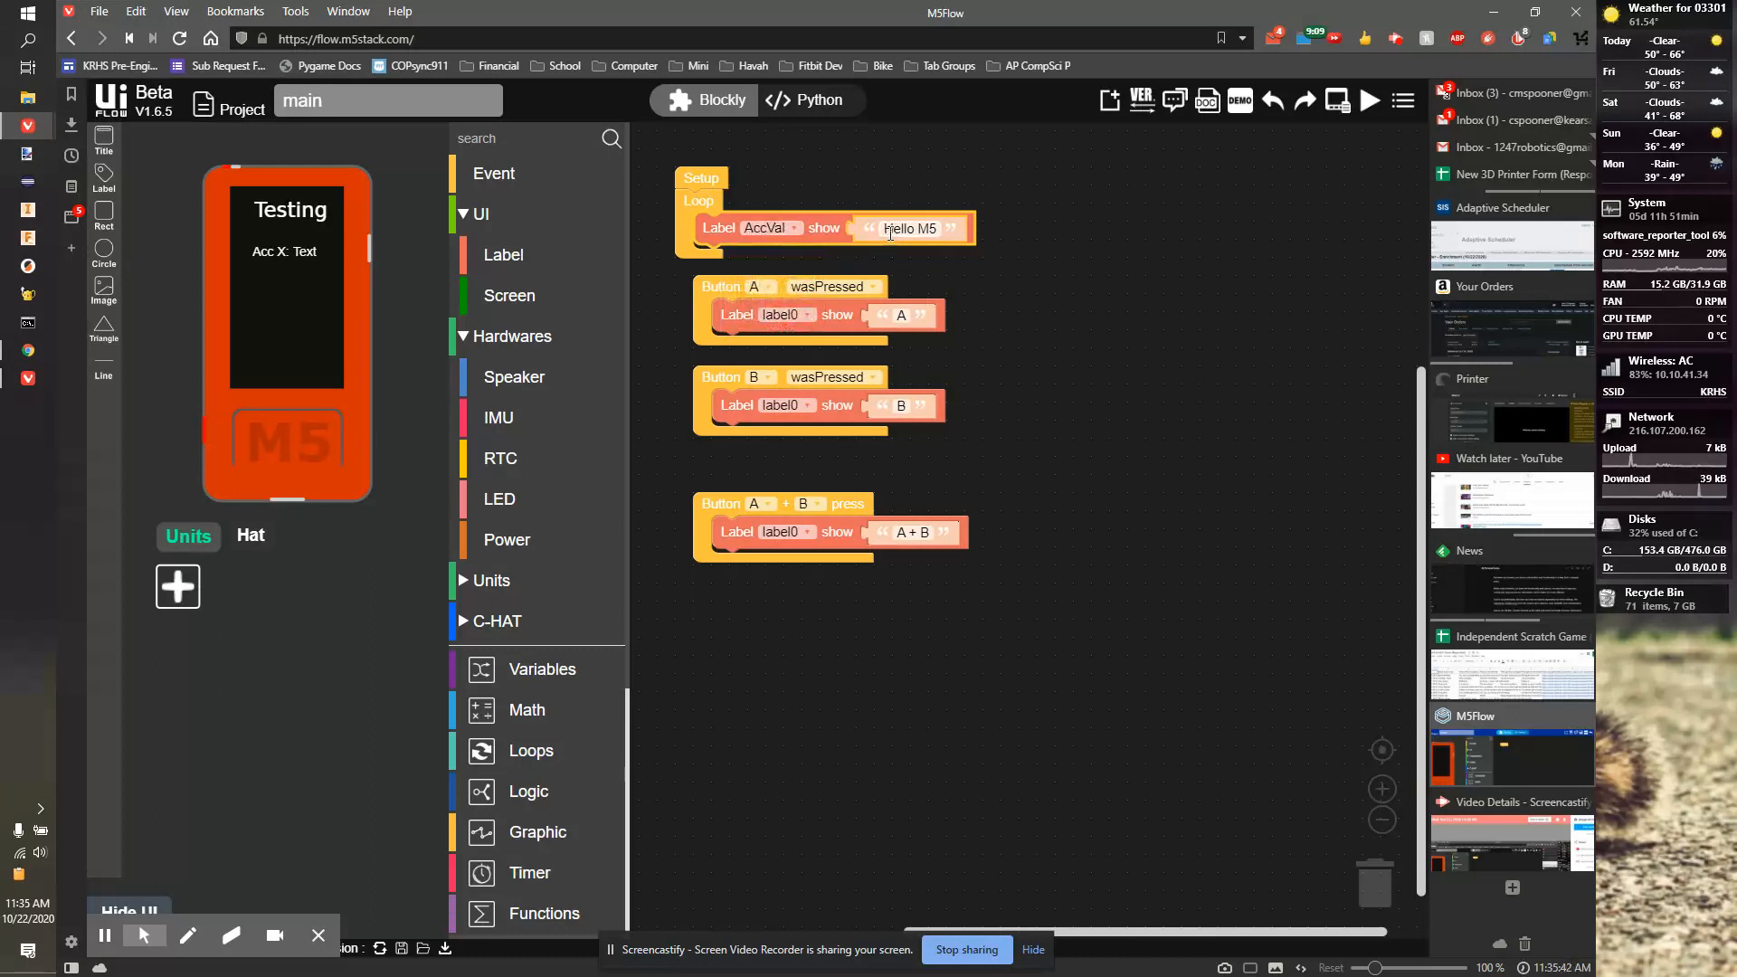
mouse_move(513, 418)
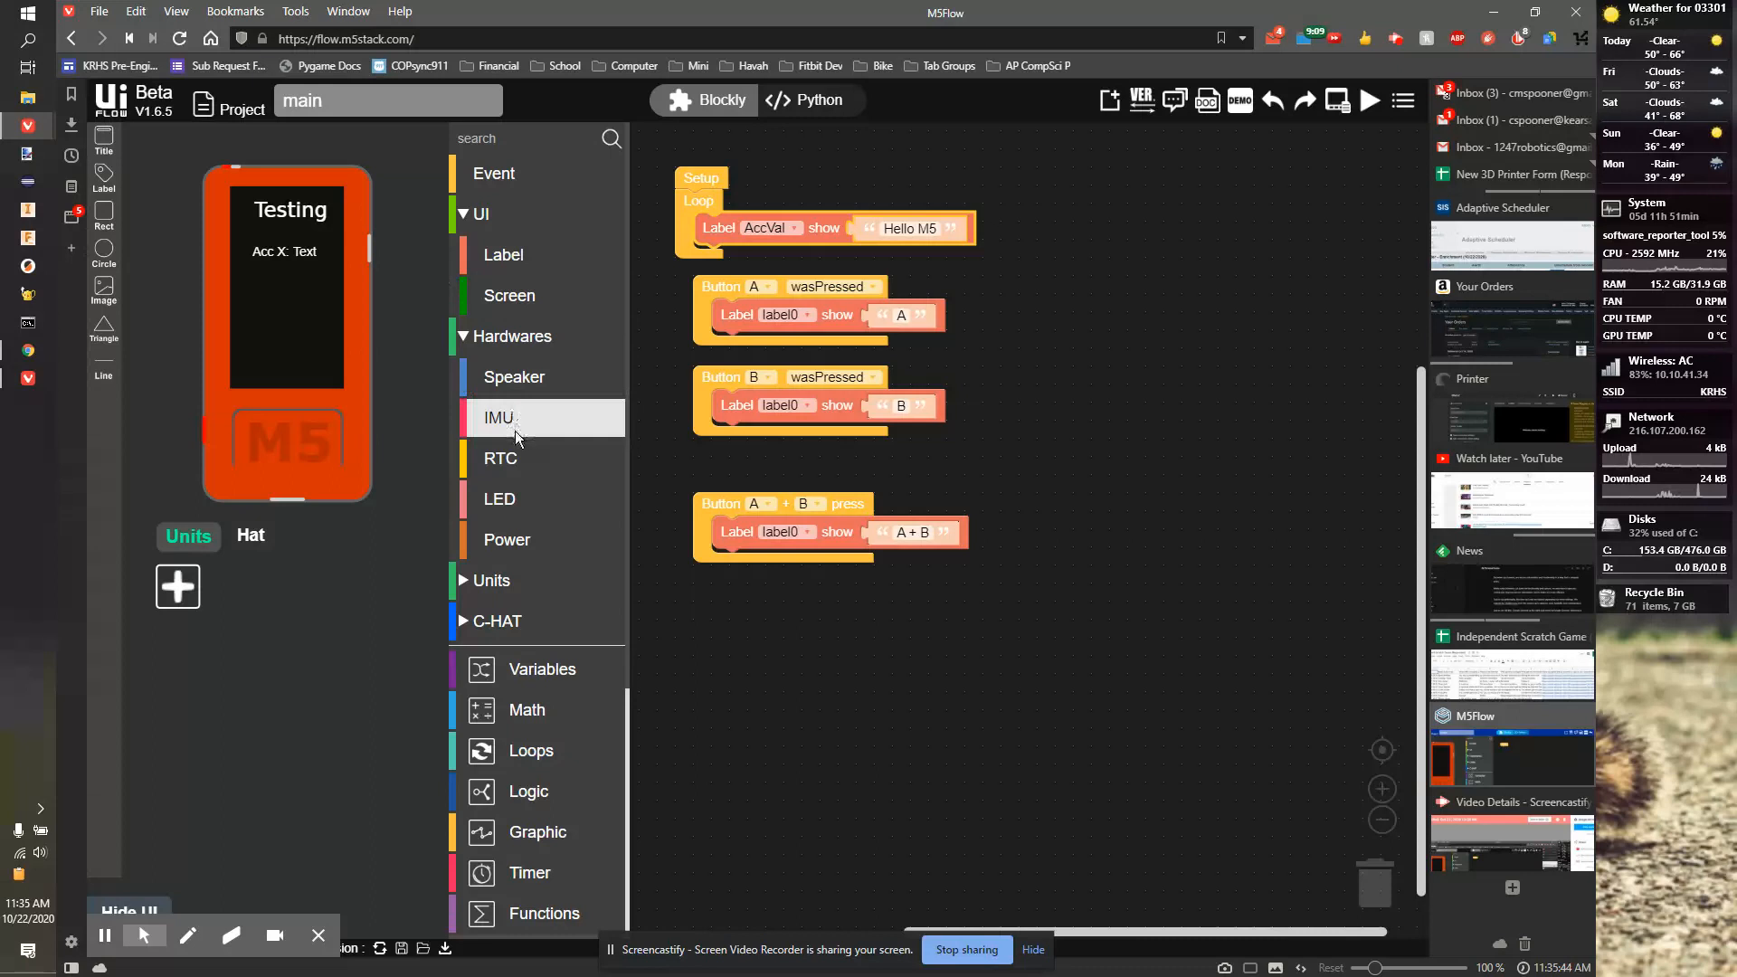
left_click(499, 418)
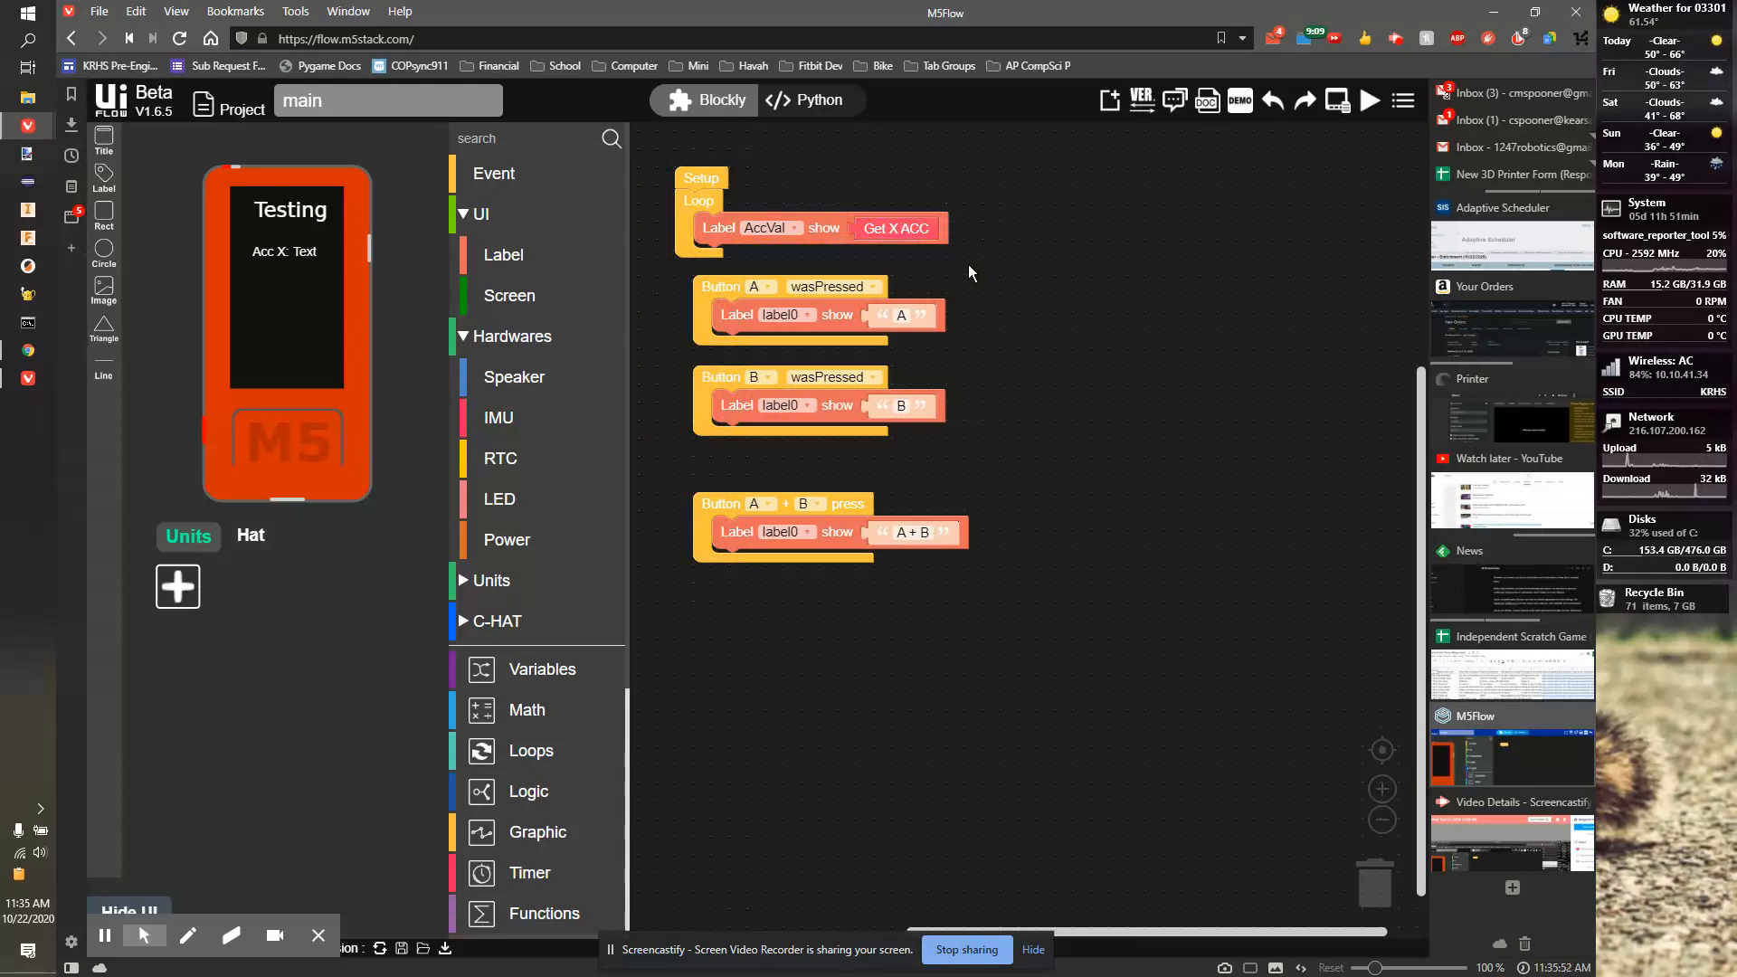
mouse_move(286, 266)
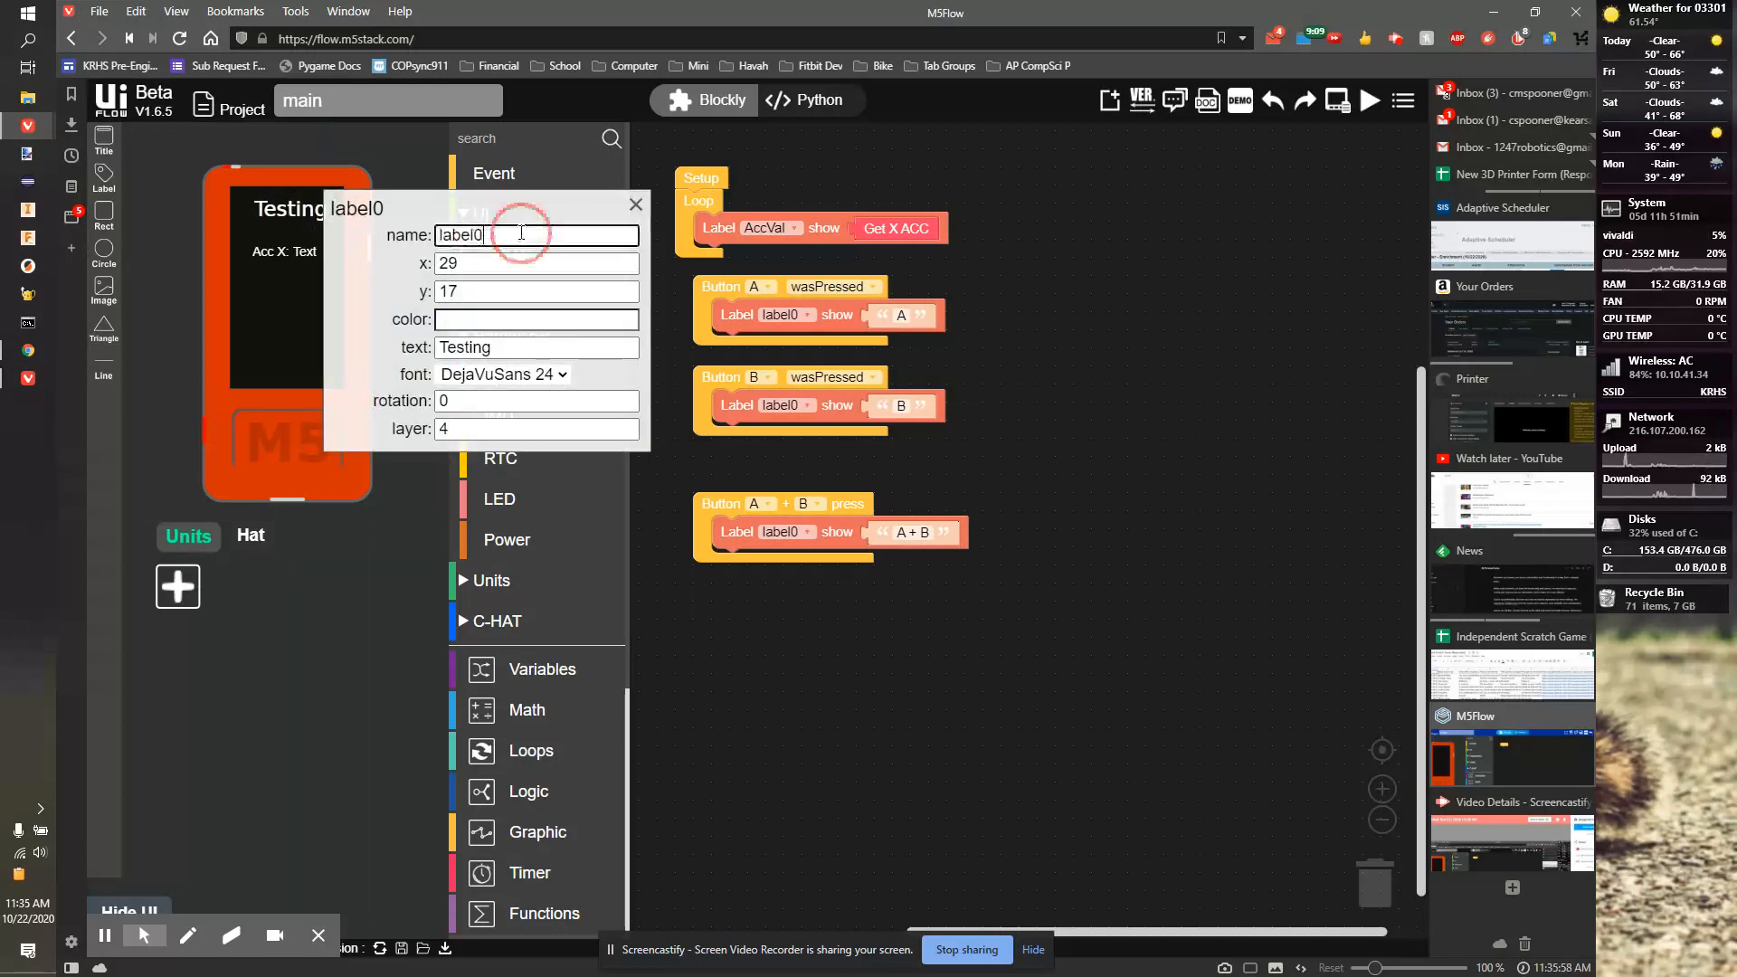
Step: Rename label0 to Buttons and point the button event blocks' Label dropdown at it
triple_click(538, 234)
type("Buttons")
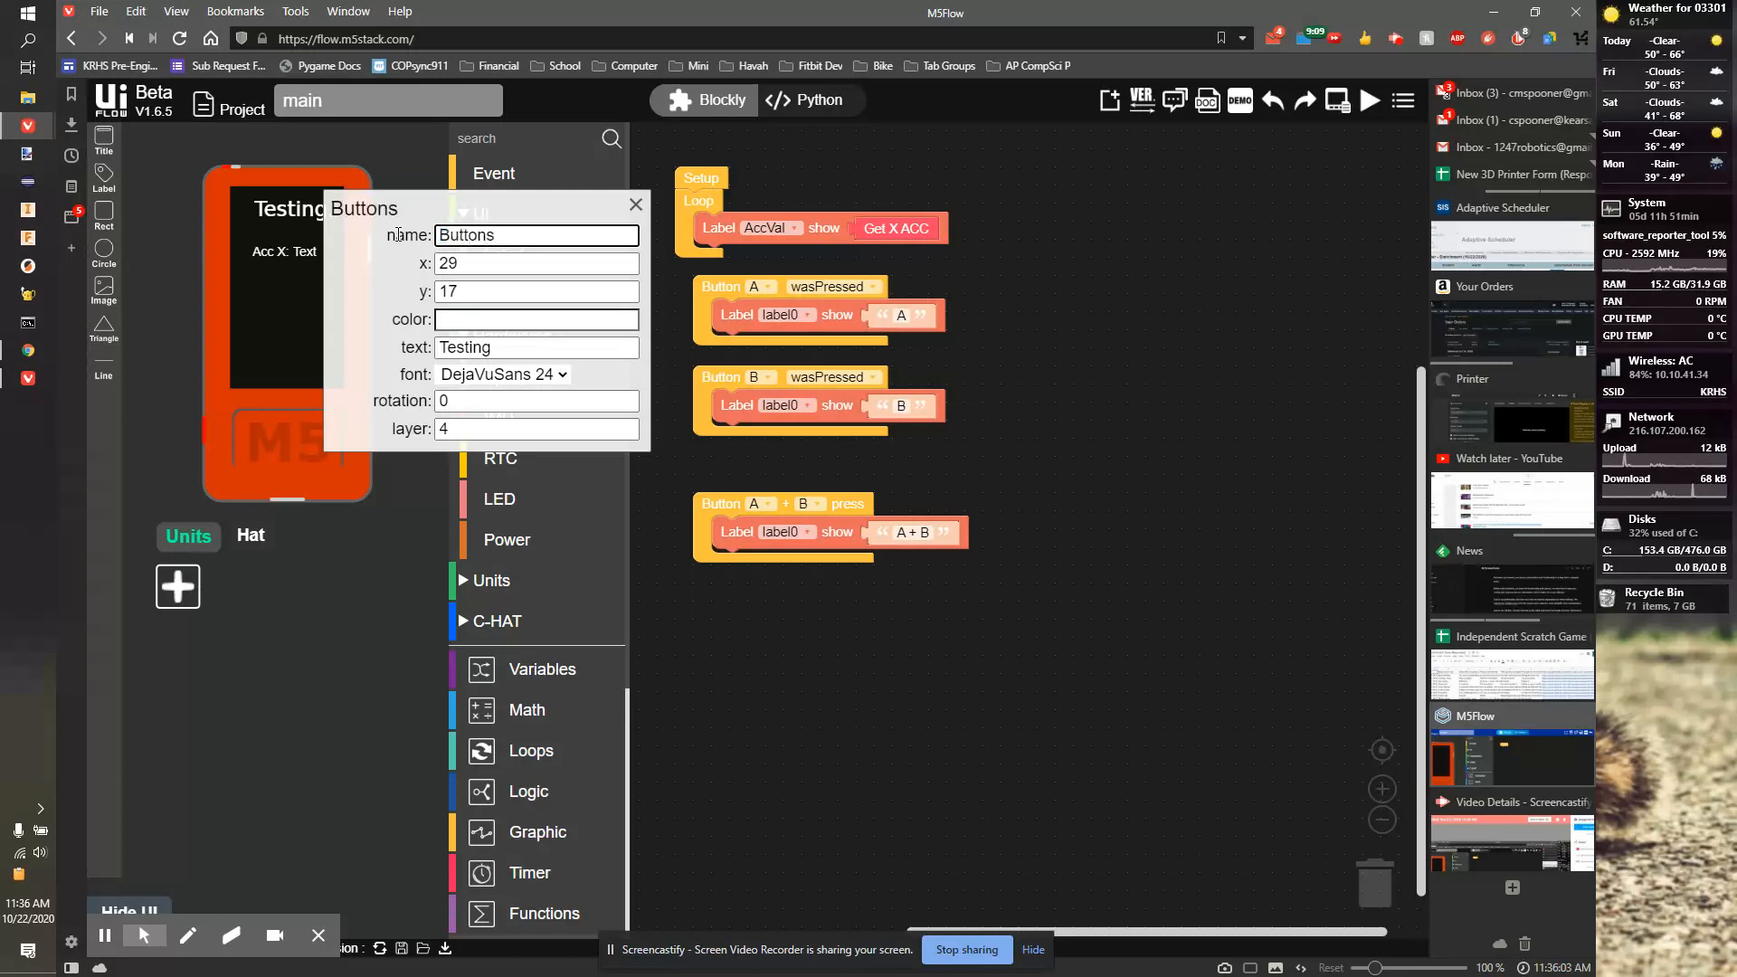
left_click(635, 206)
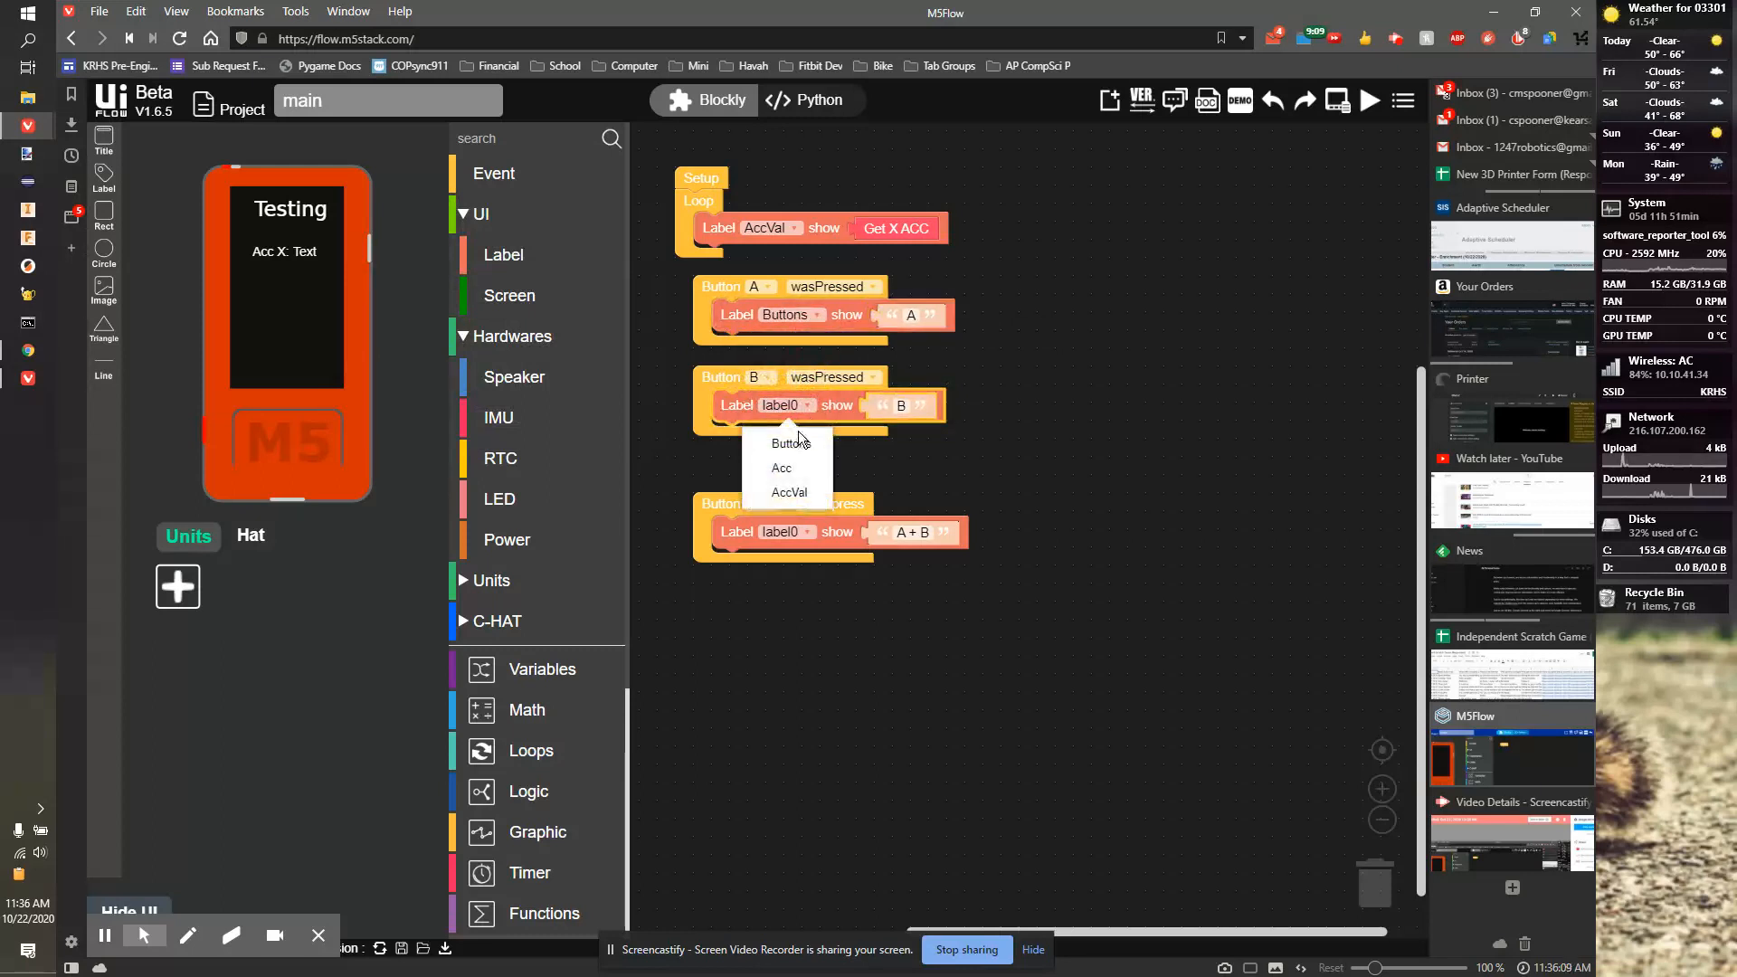
left_click(791, 442)
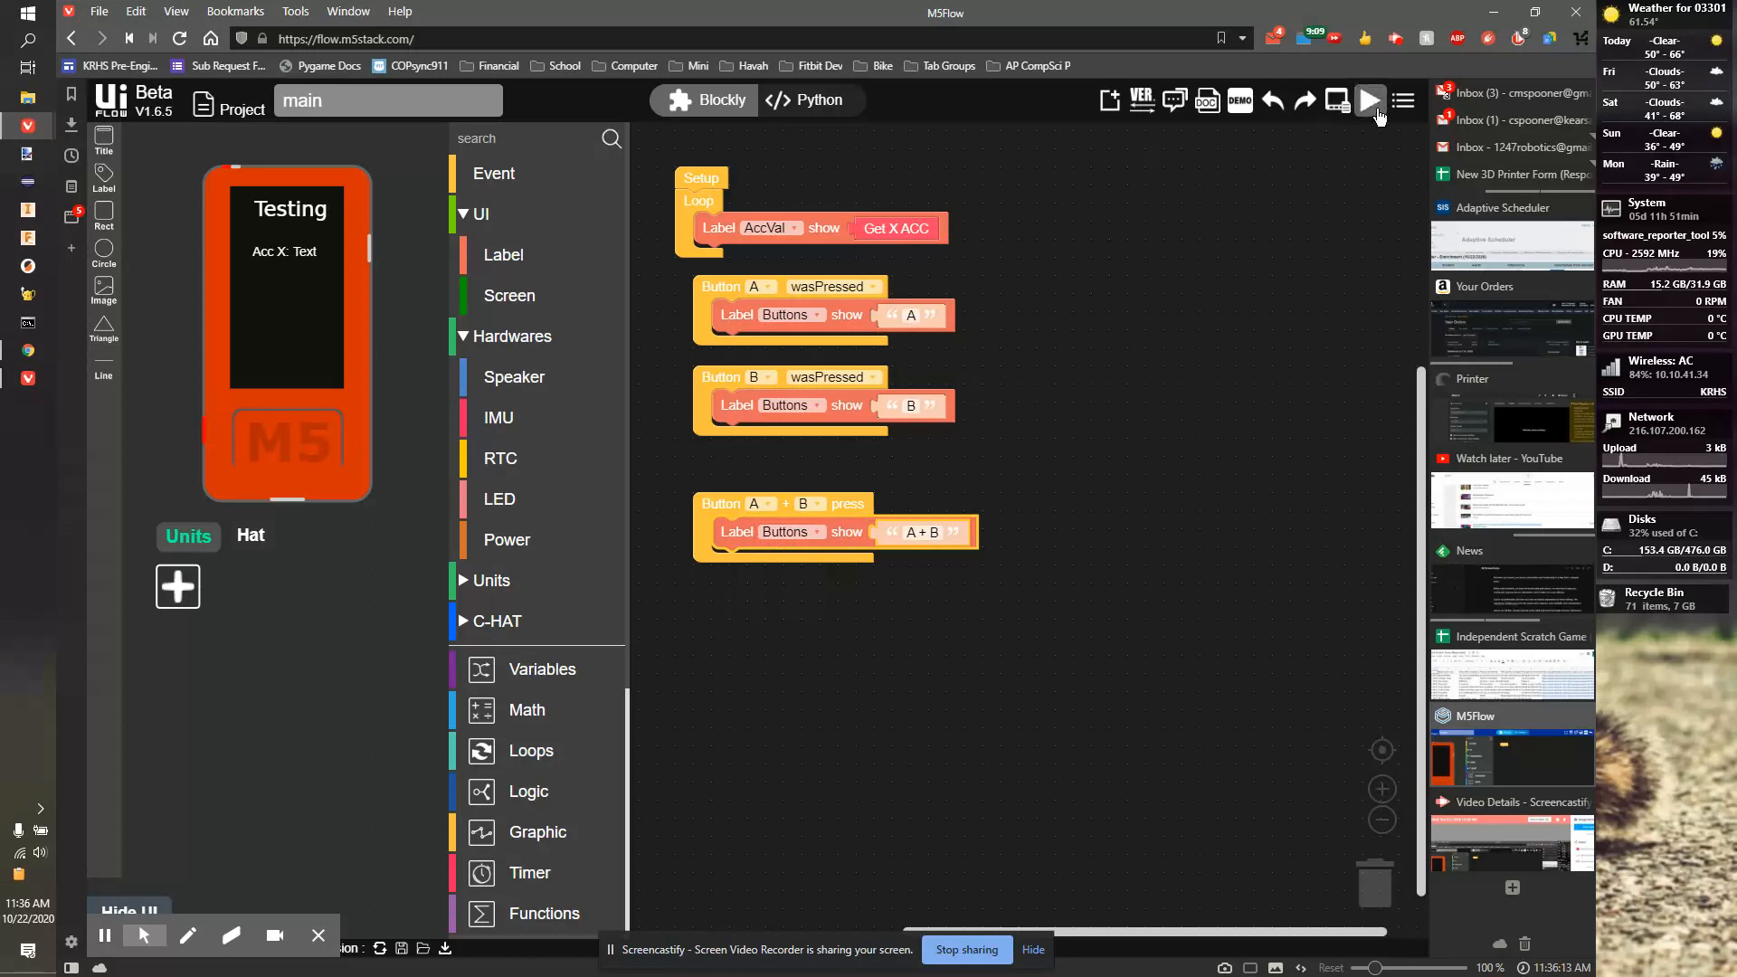
Step: Attempt to upload the program, get an offline error, reconnect and retry
left_click(1368, 99)
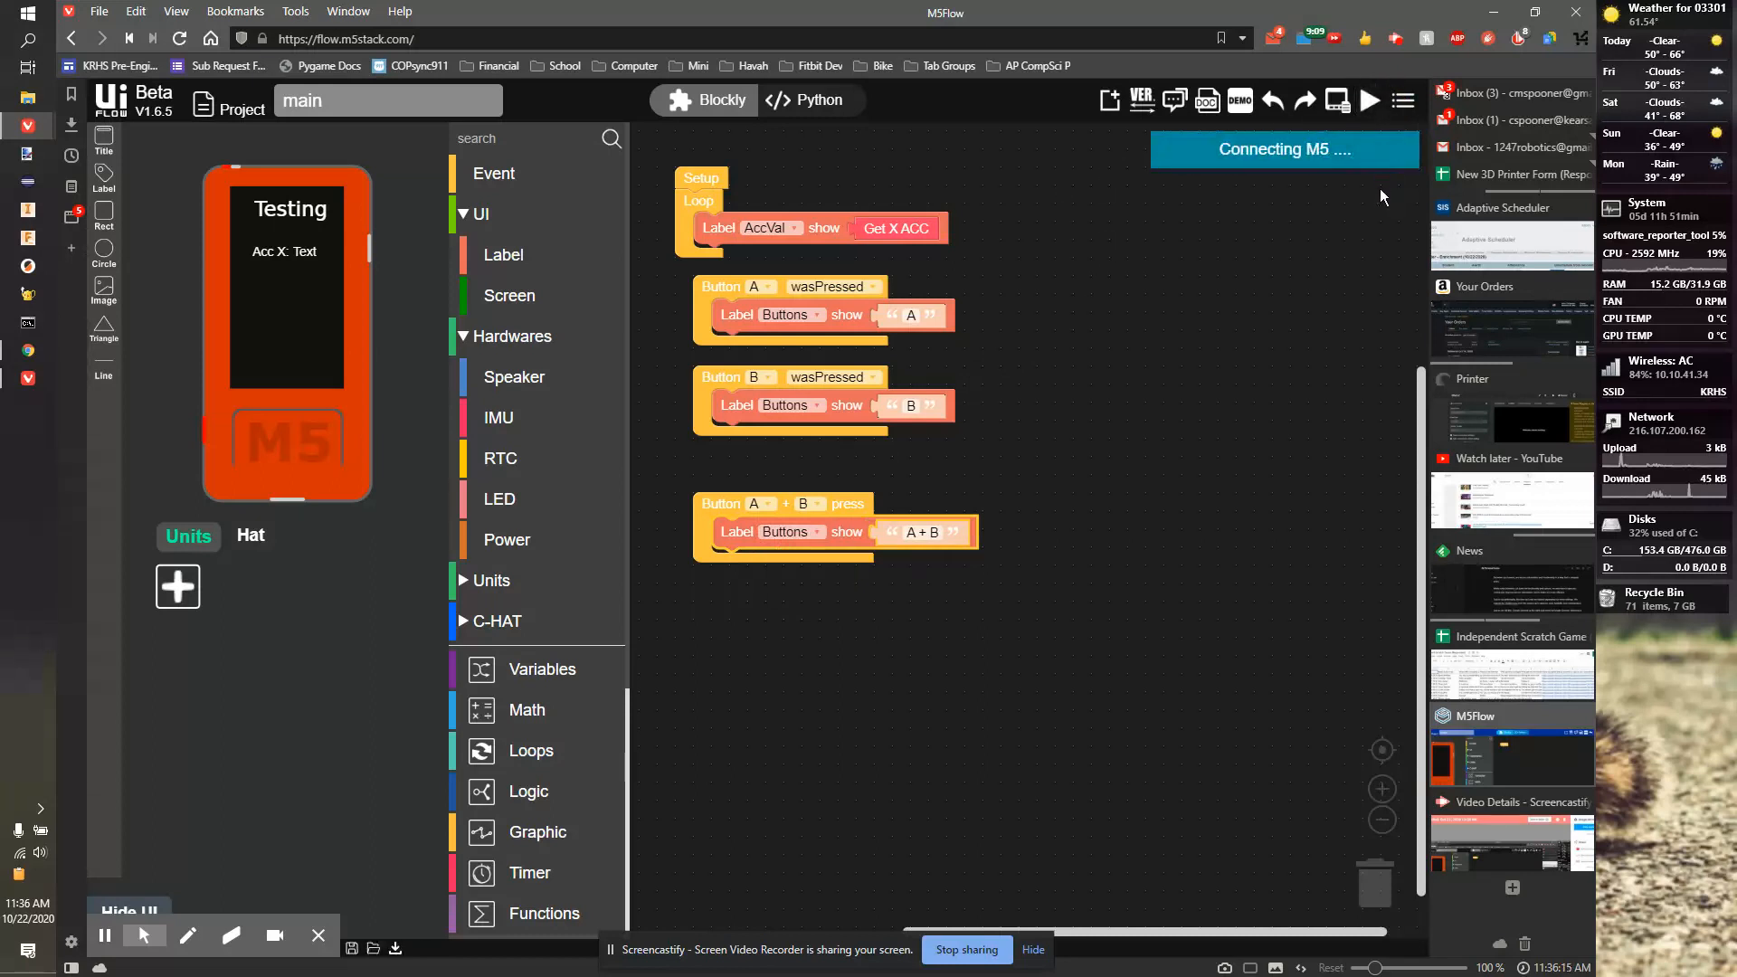
mouse_move(1361, 208)
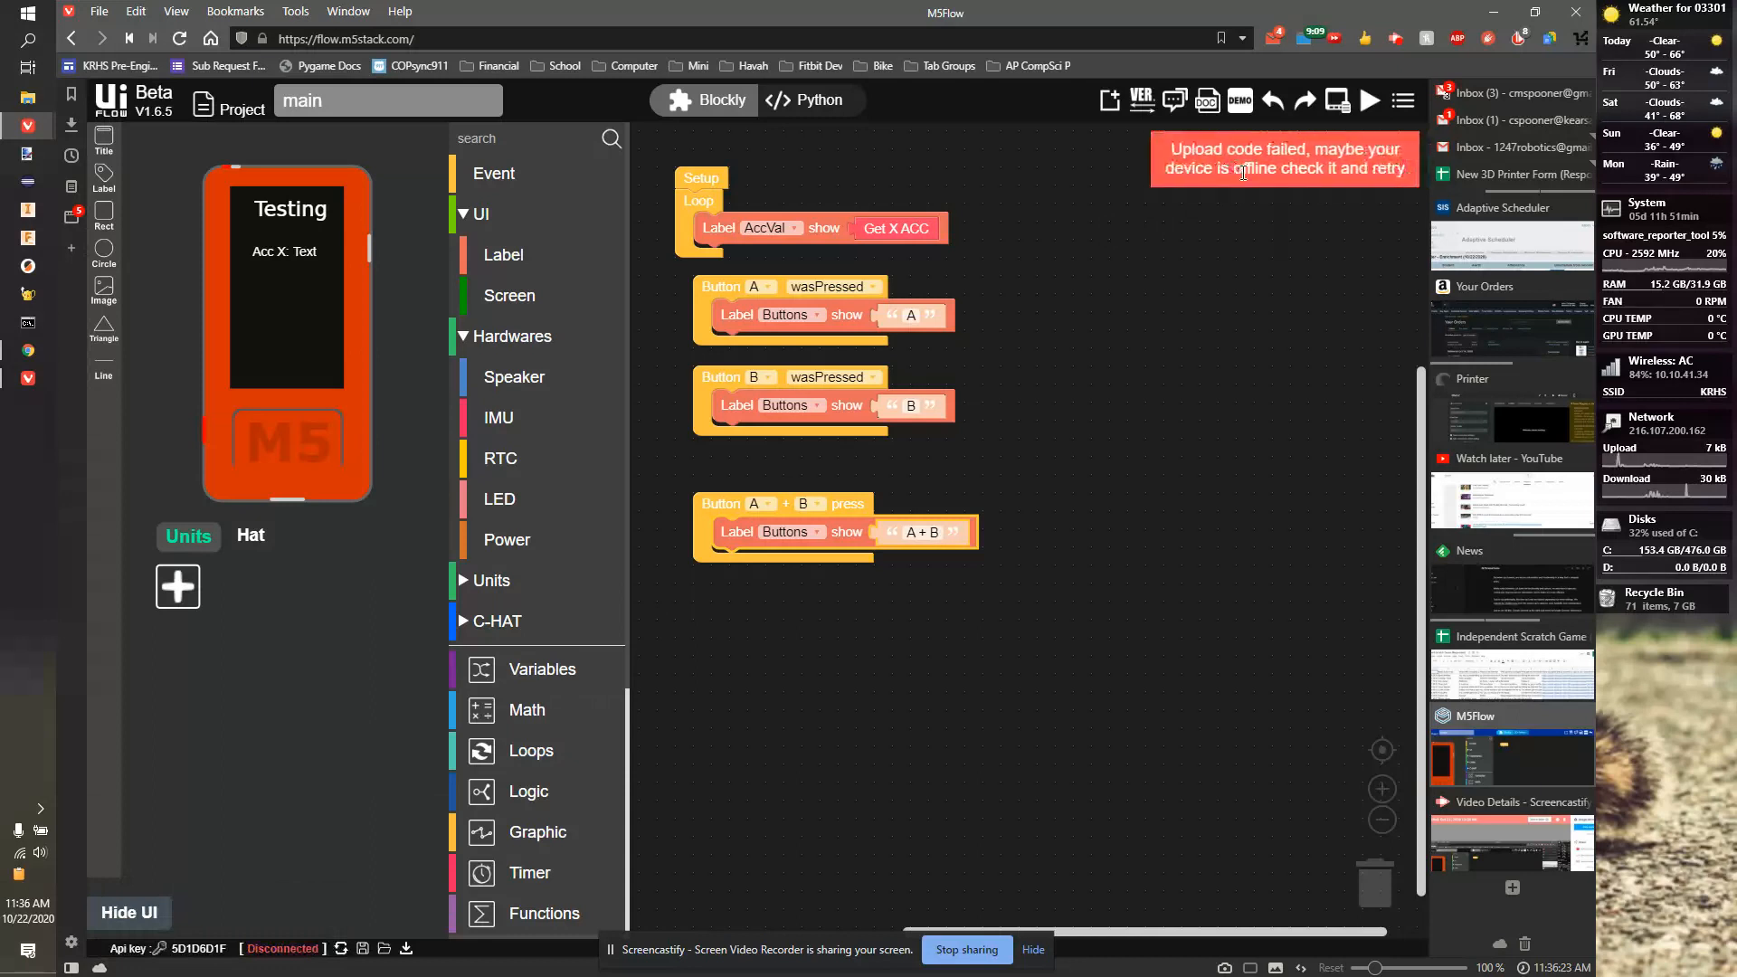
left_click(1368, 100)
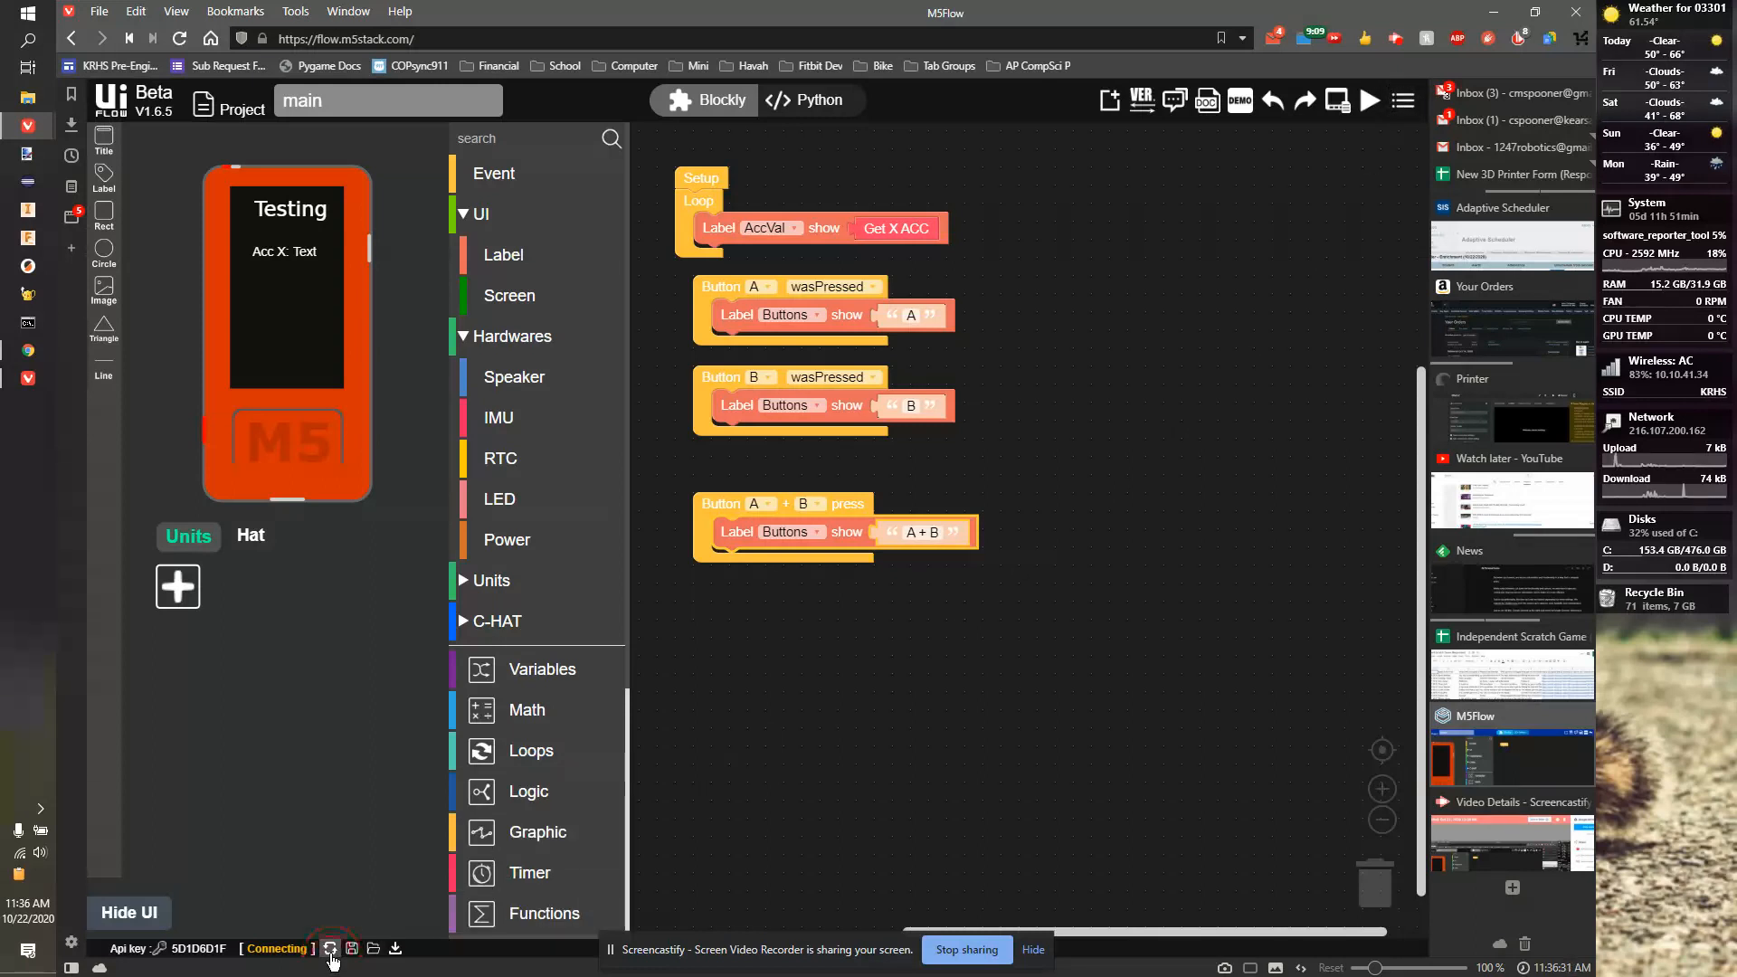
left_click(330, 948)
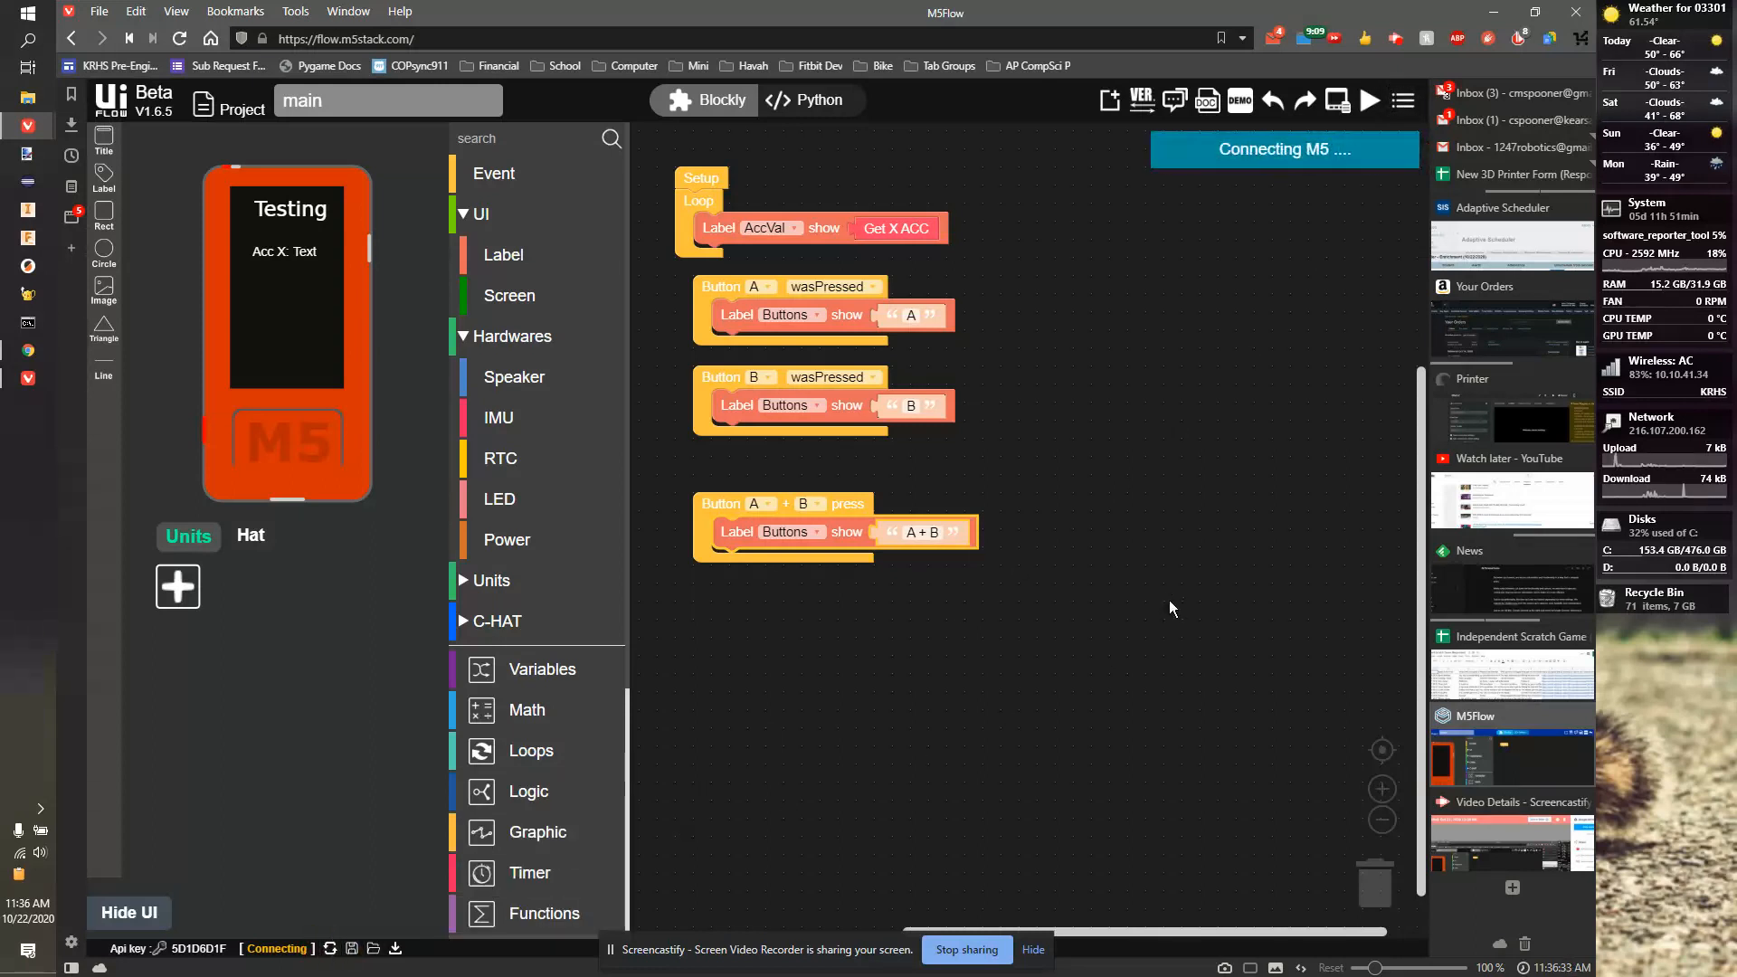
left_click(1337, 100)
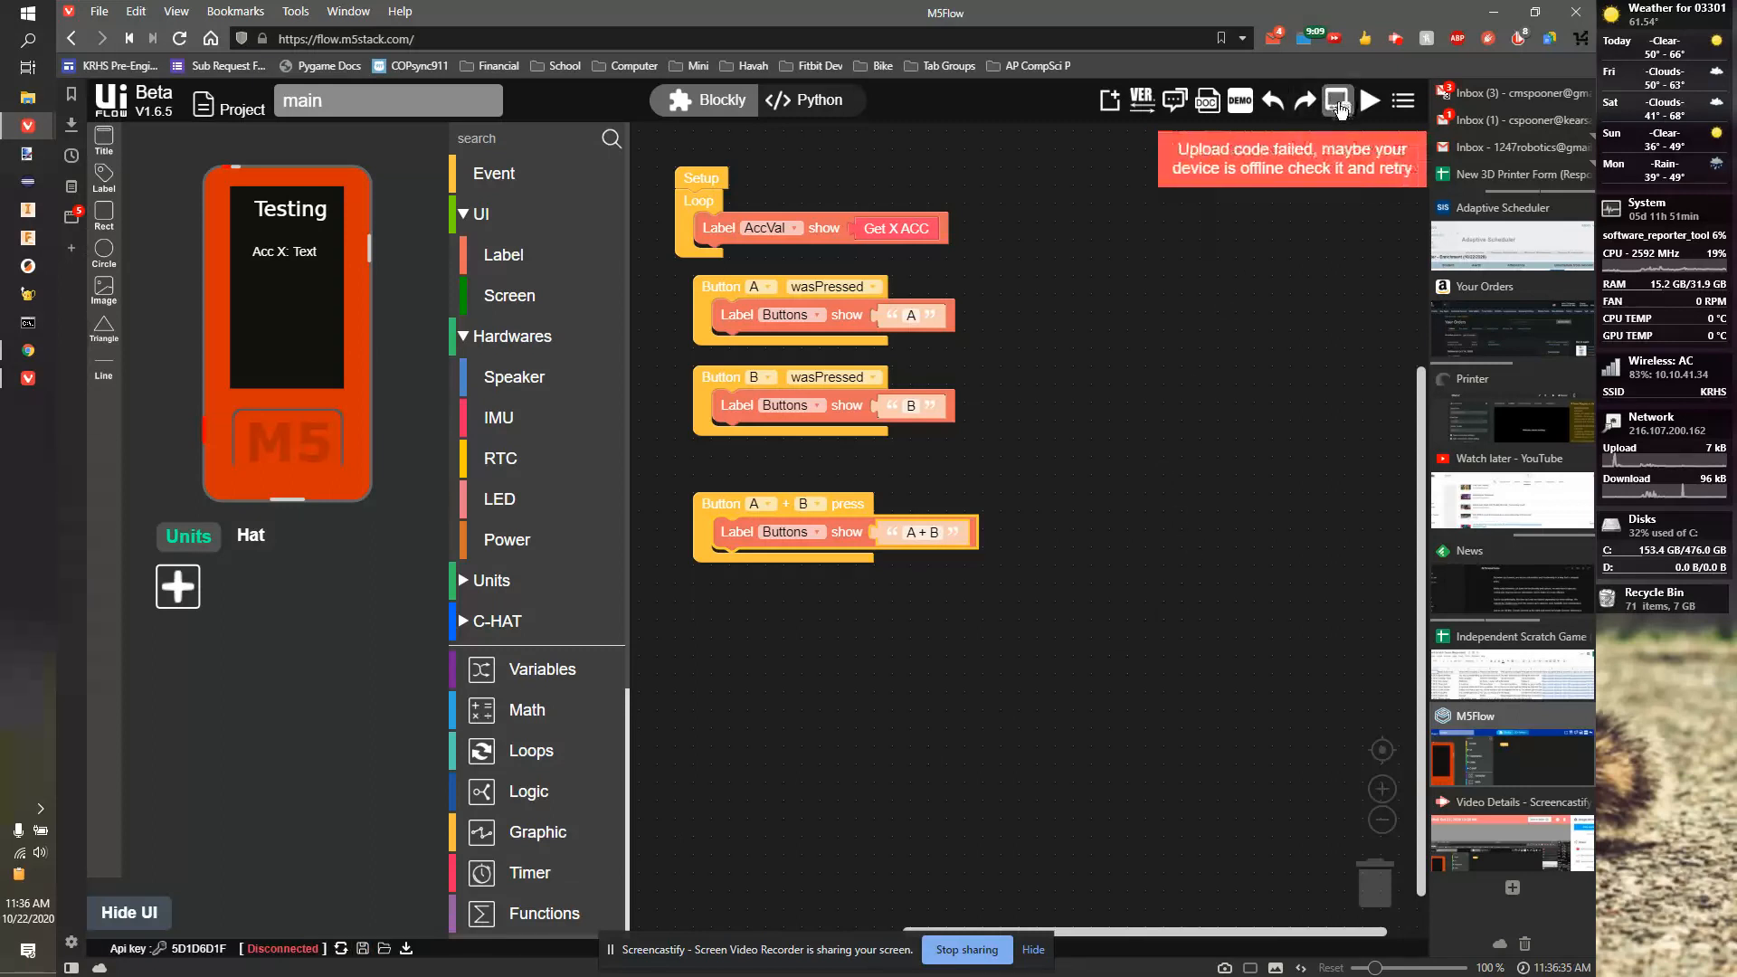
left_click(1337, 101)
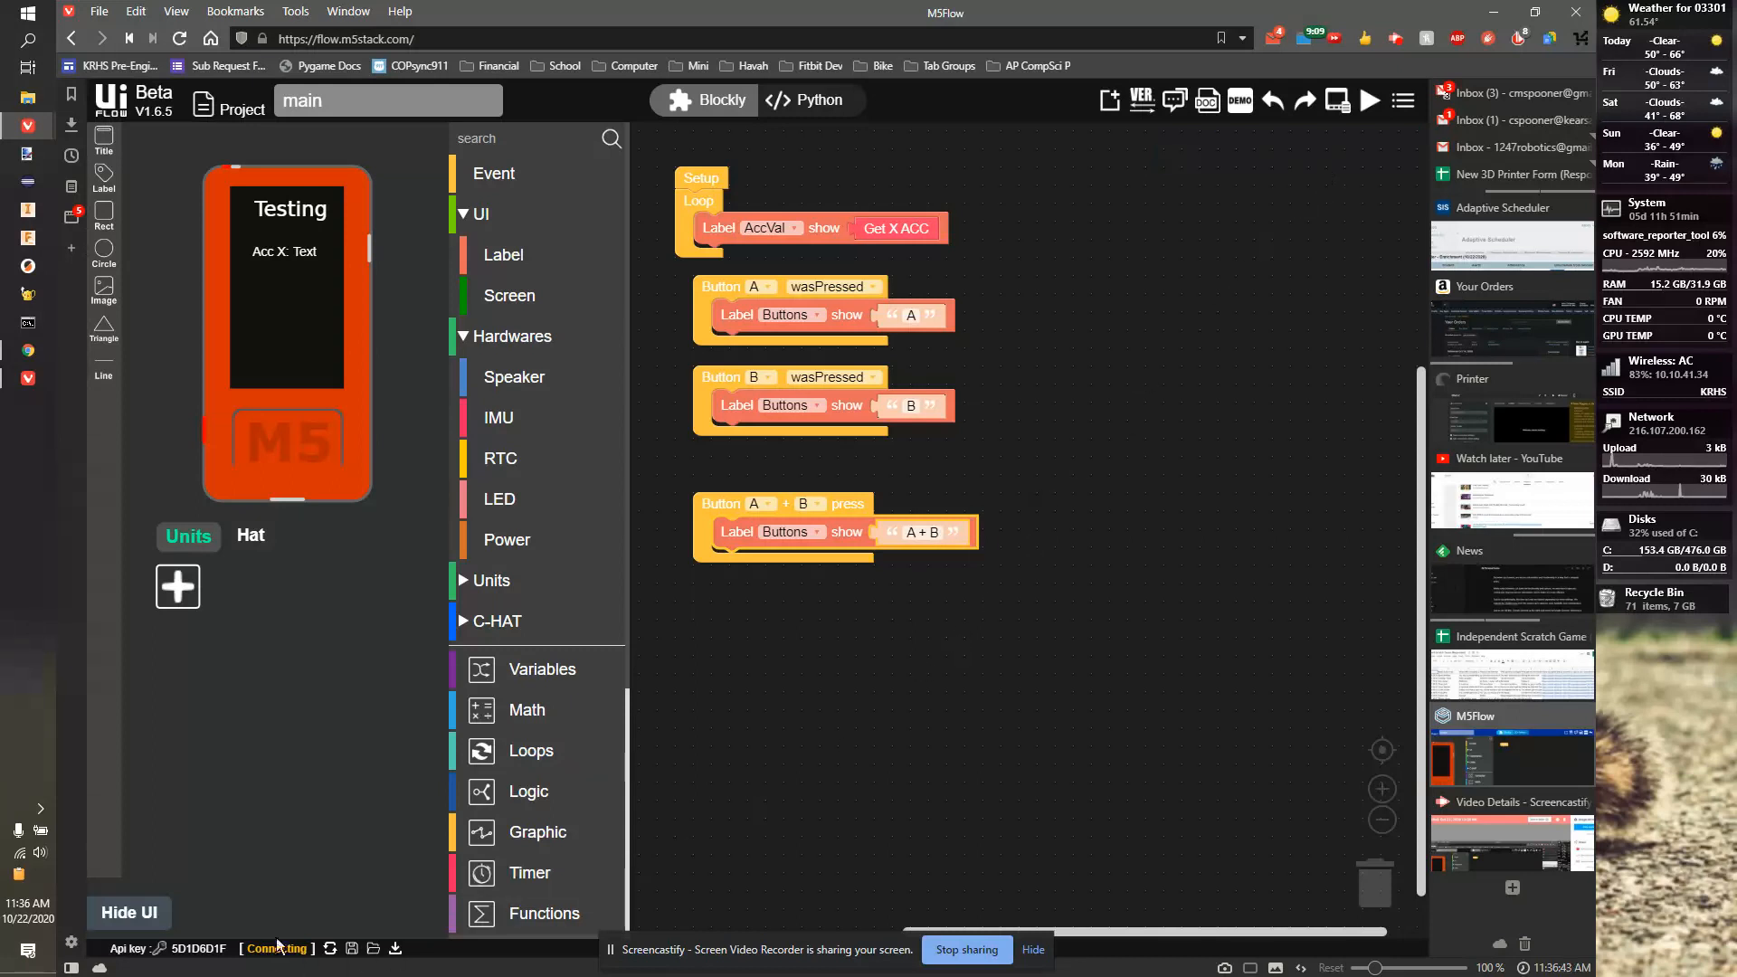
mouse_move(311, 888)
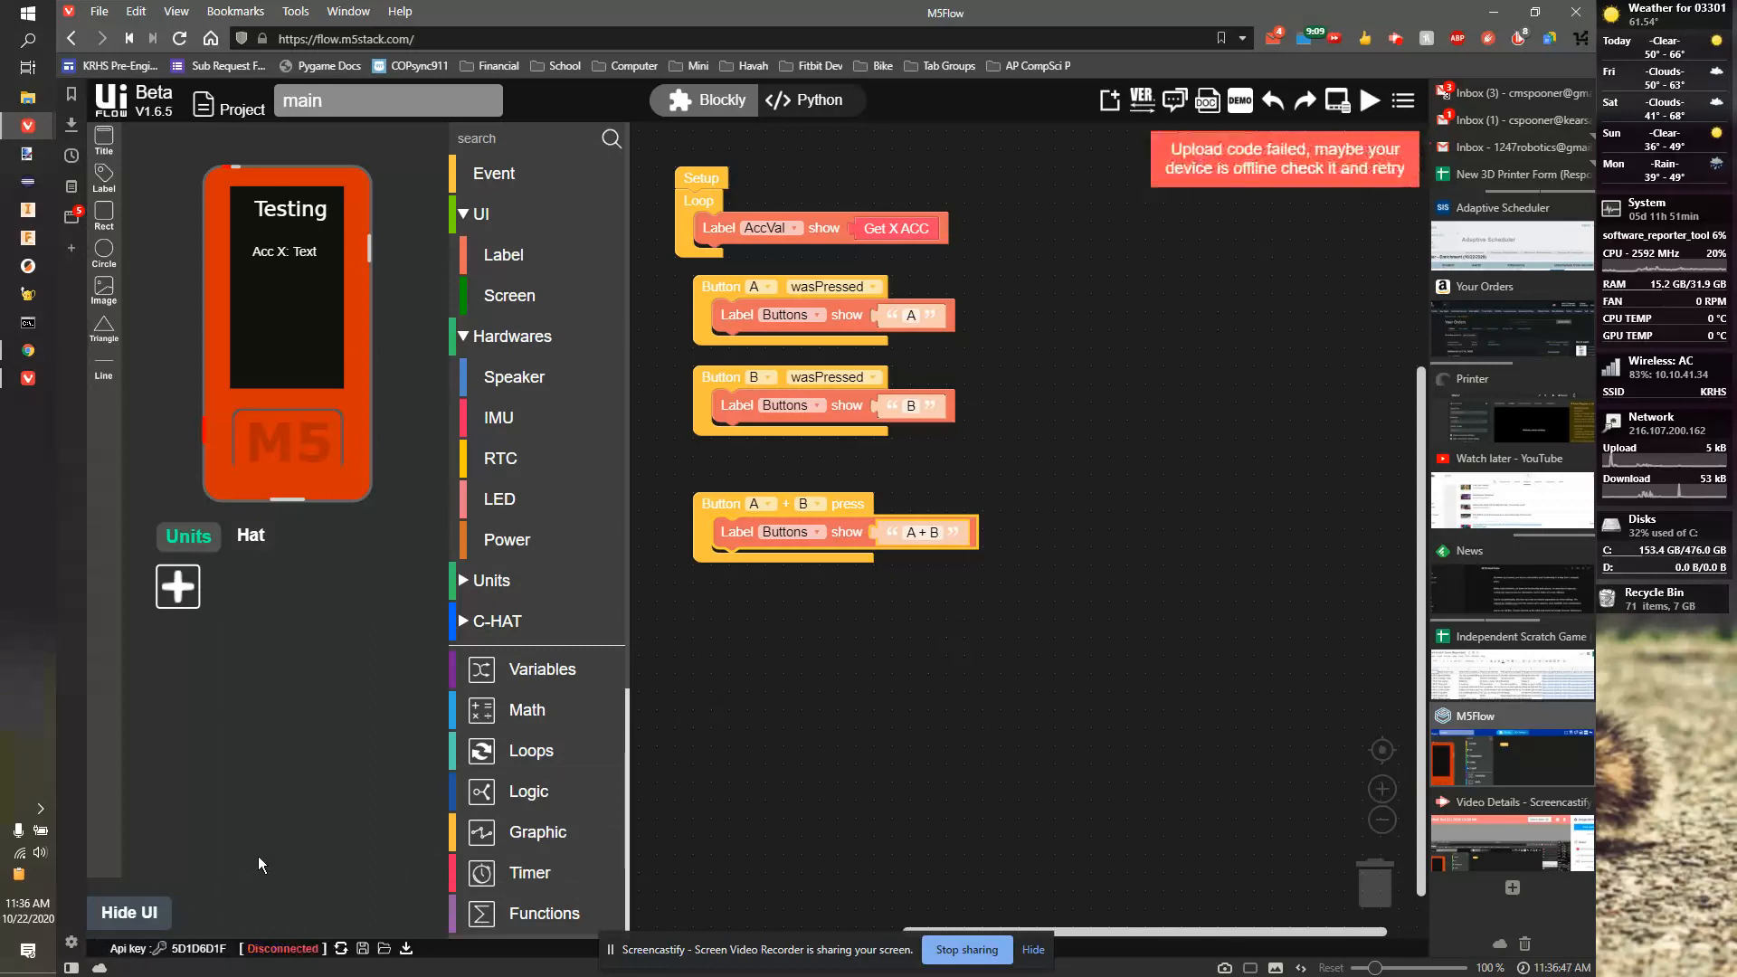
mouse_move(426, 786)
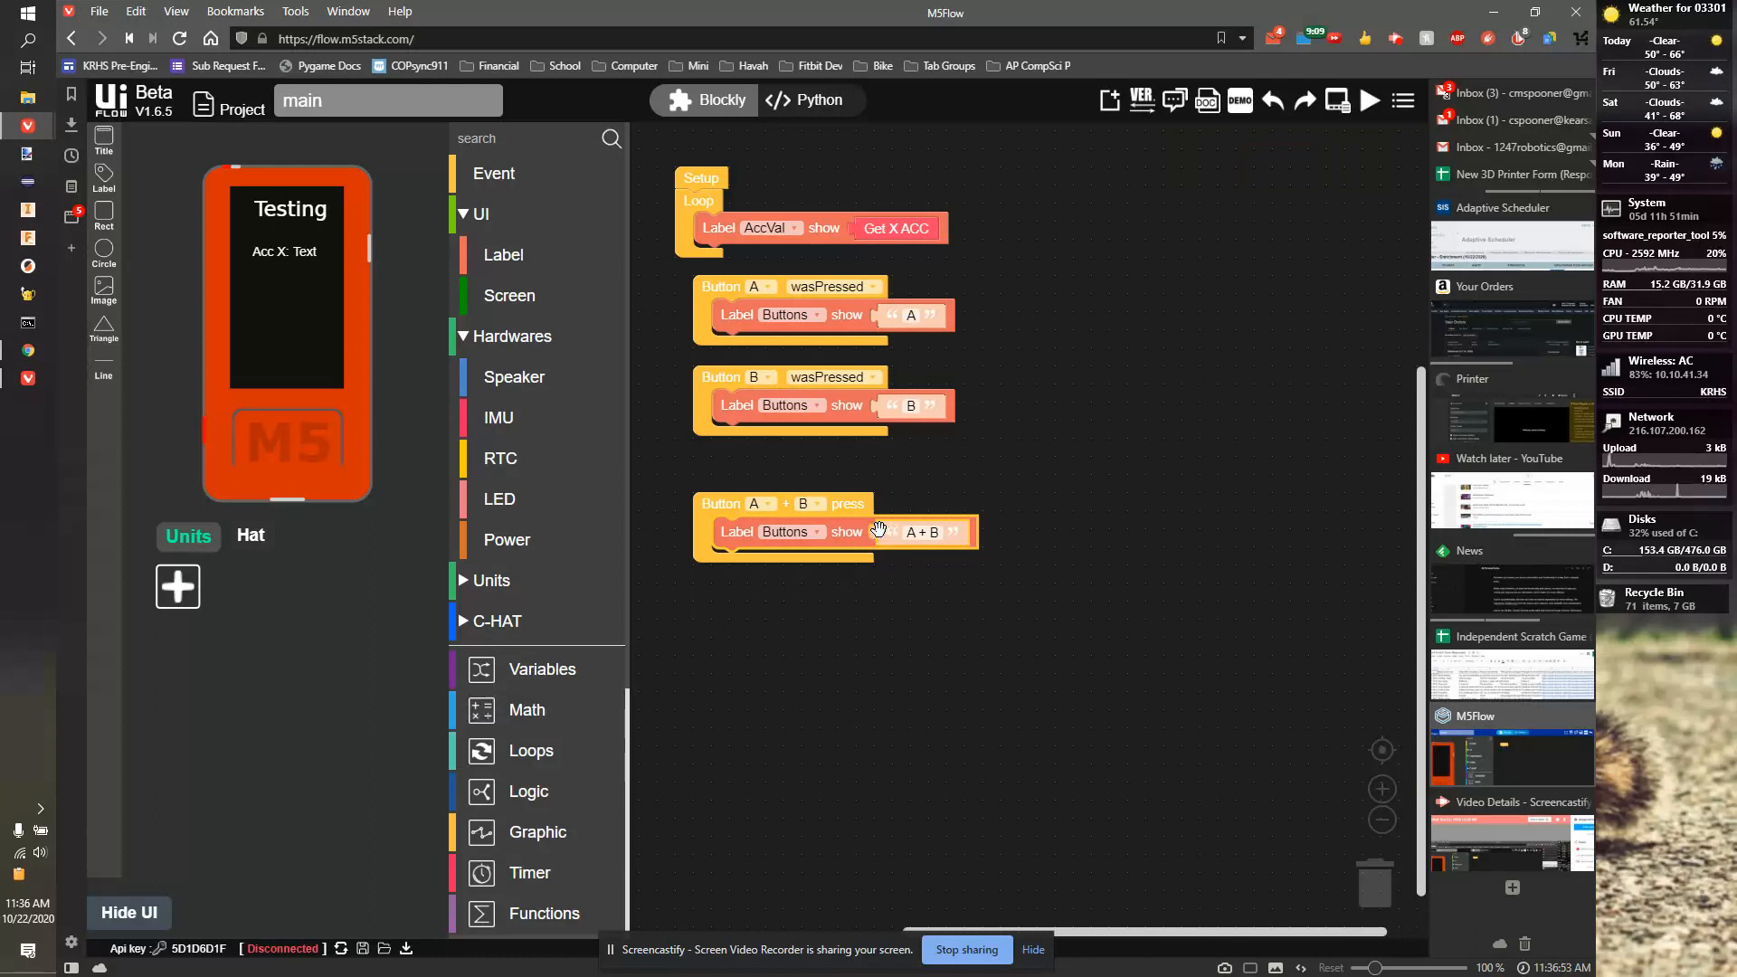
mouse_move(1082, 408)
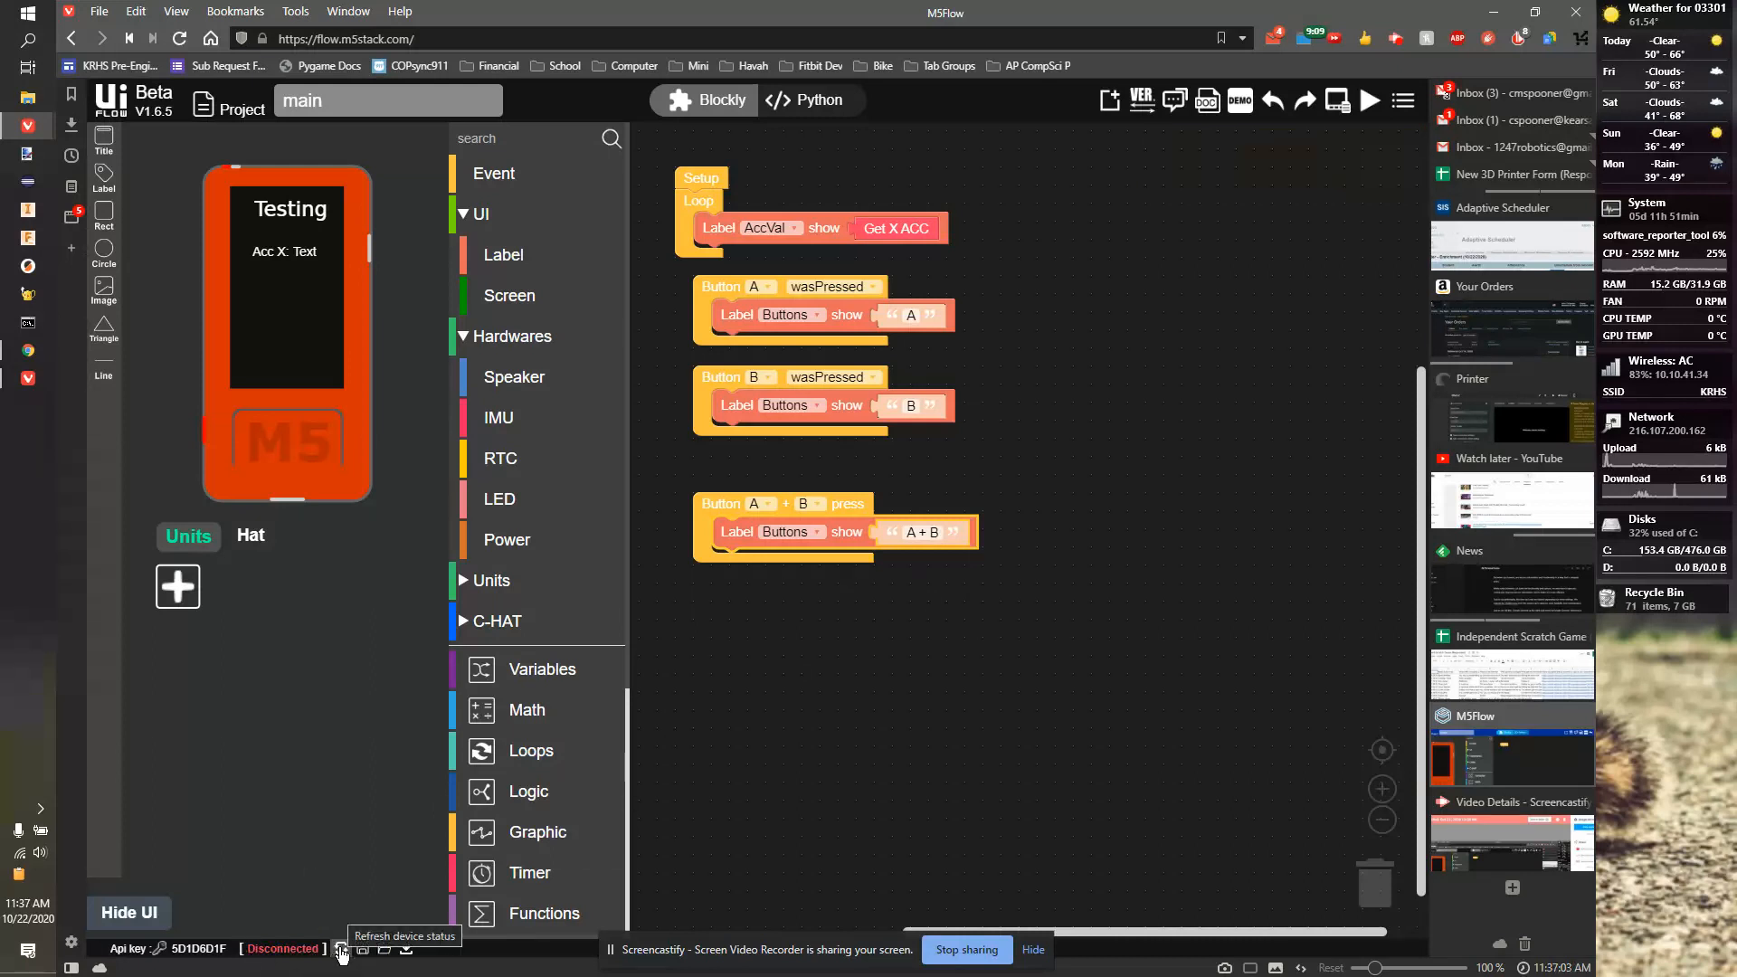
Step: Refresh the device connection status and try the upload once more
left_click(341, 948)
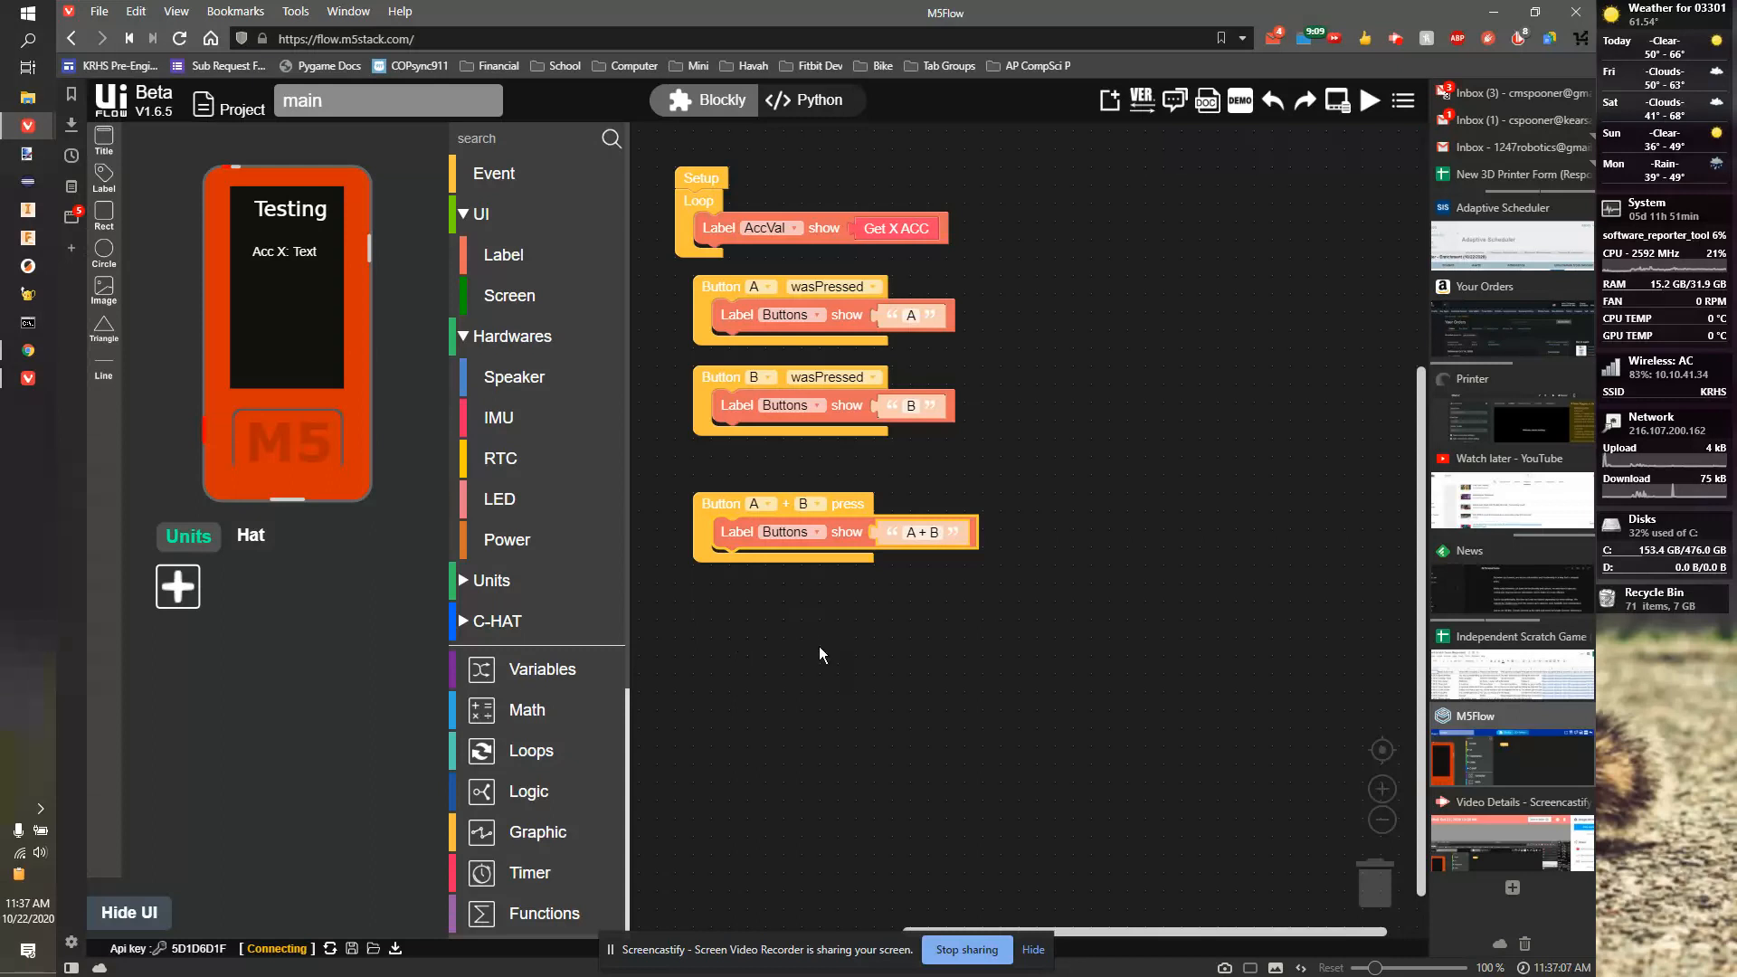
mouse_move(825, 629)
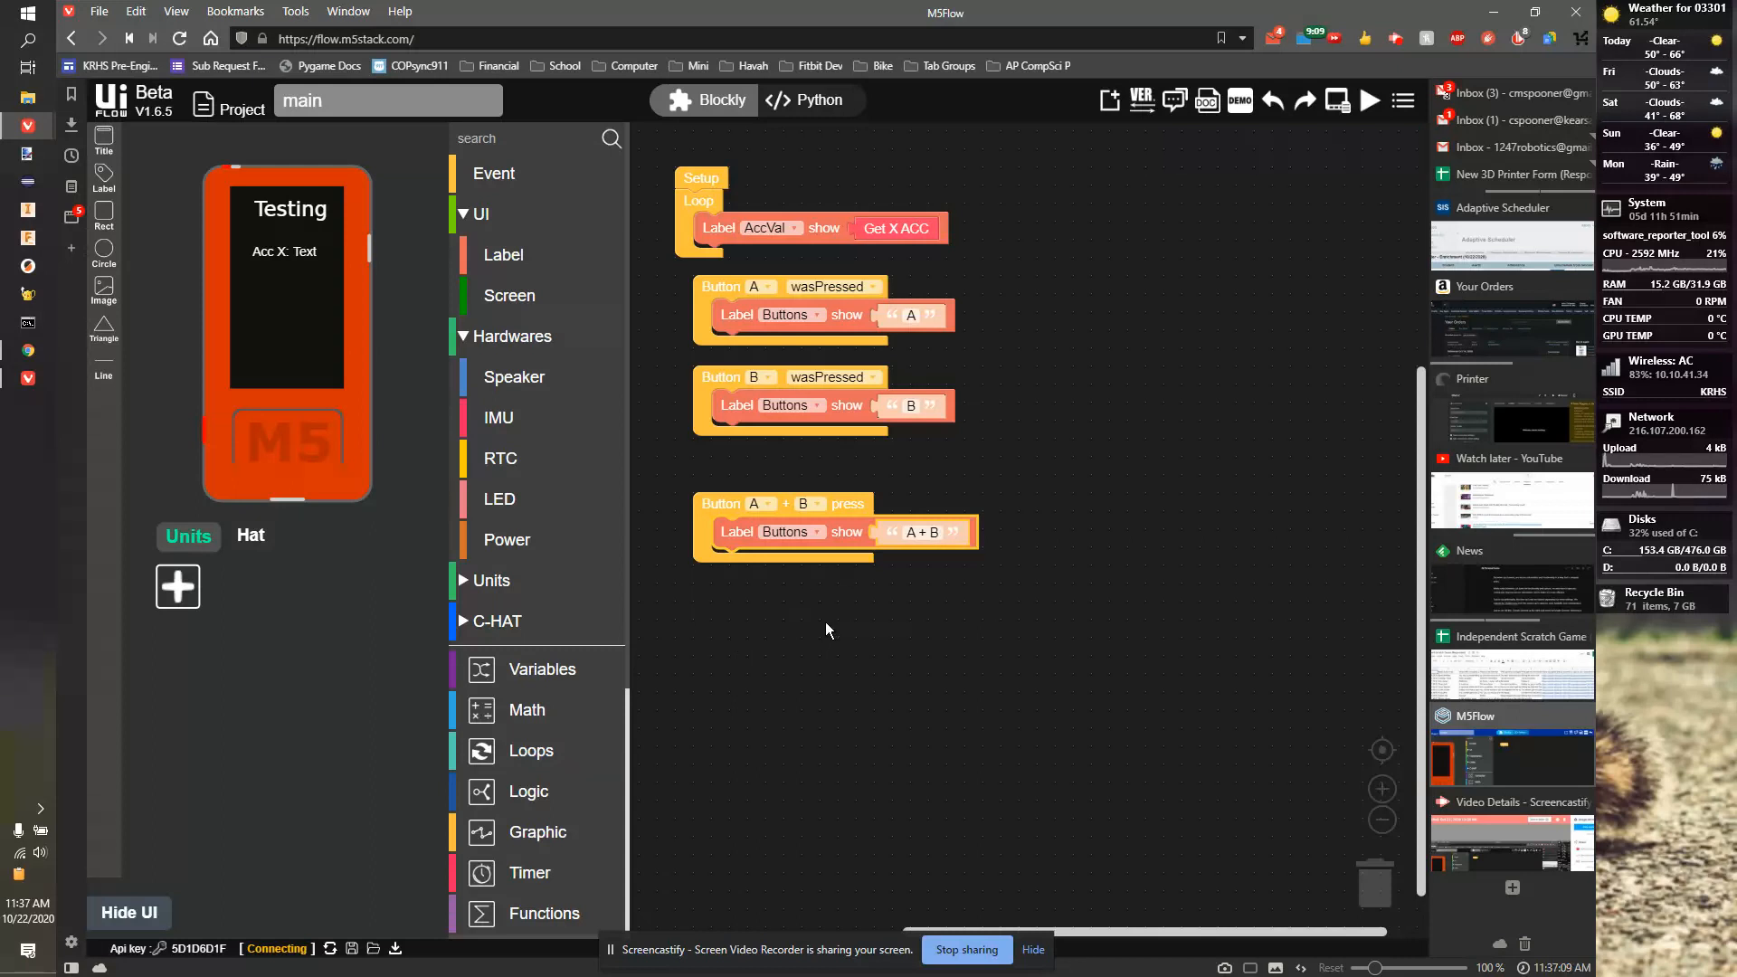
mouse_move(897, 615)
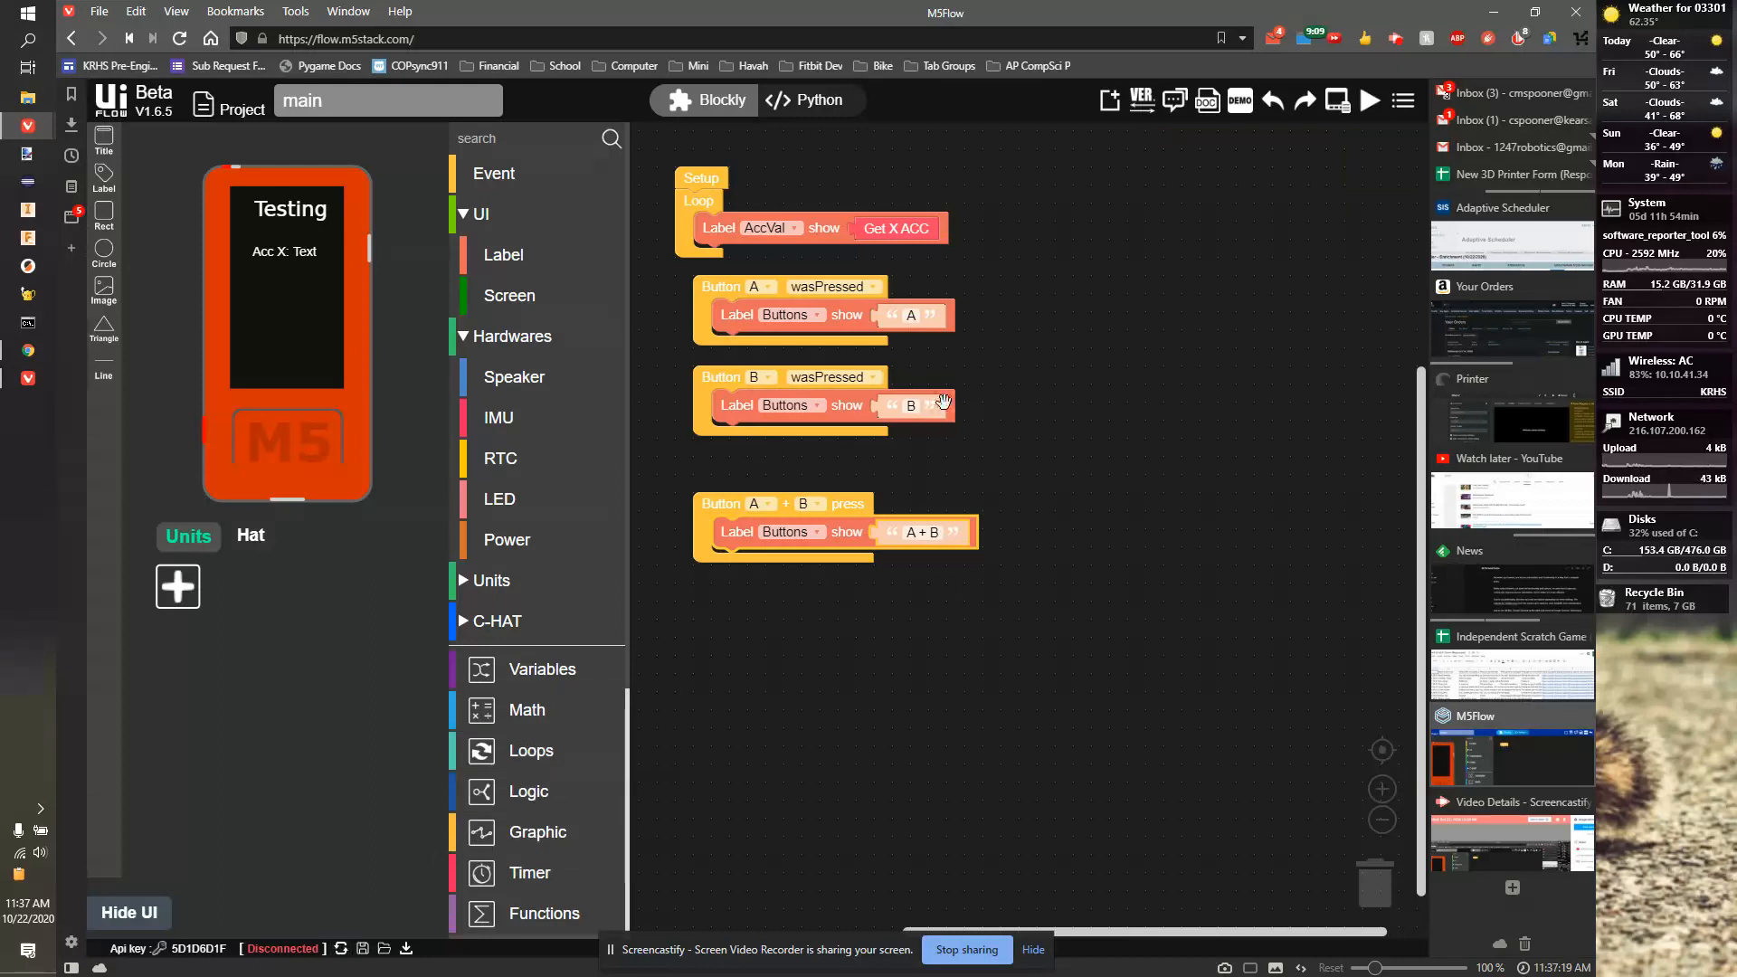
mouse_move(296, 275)
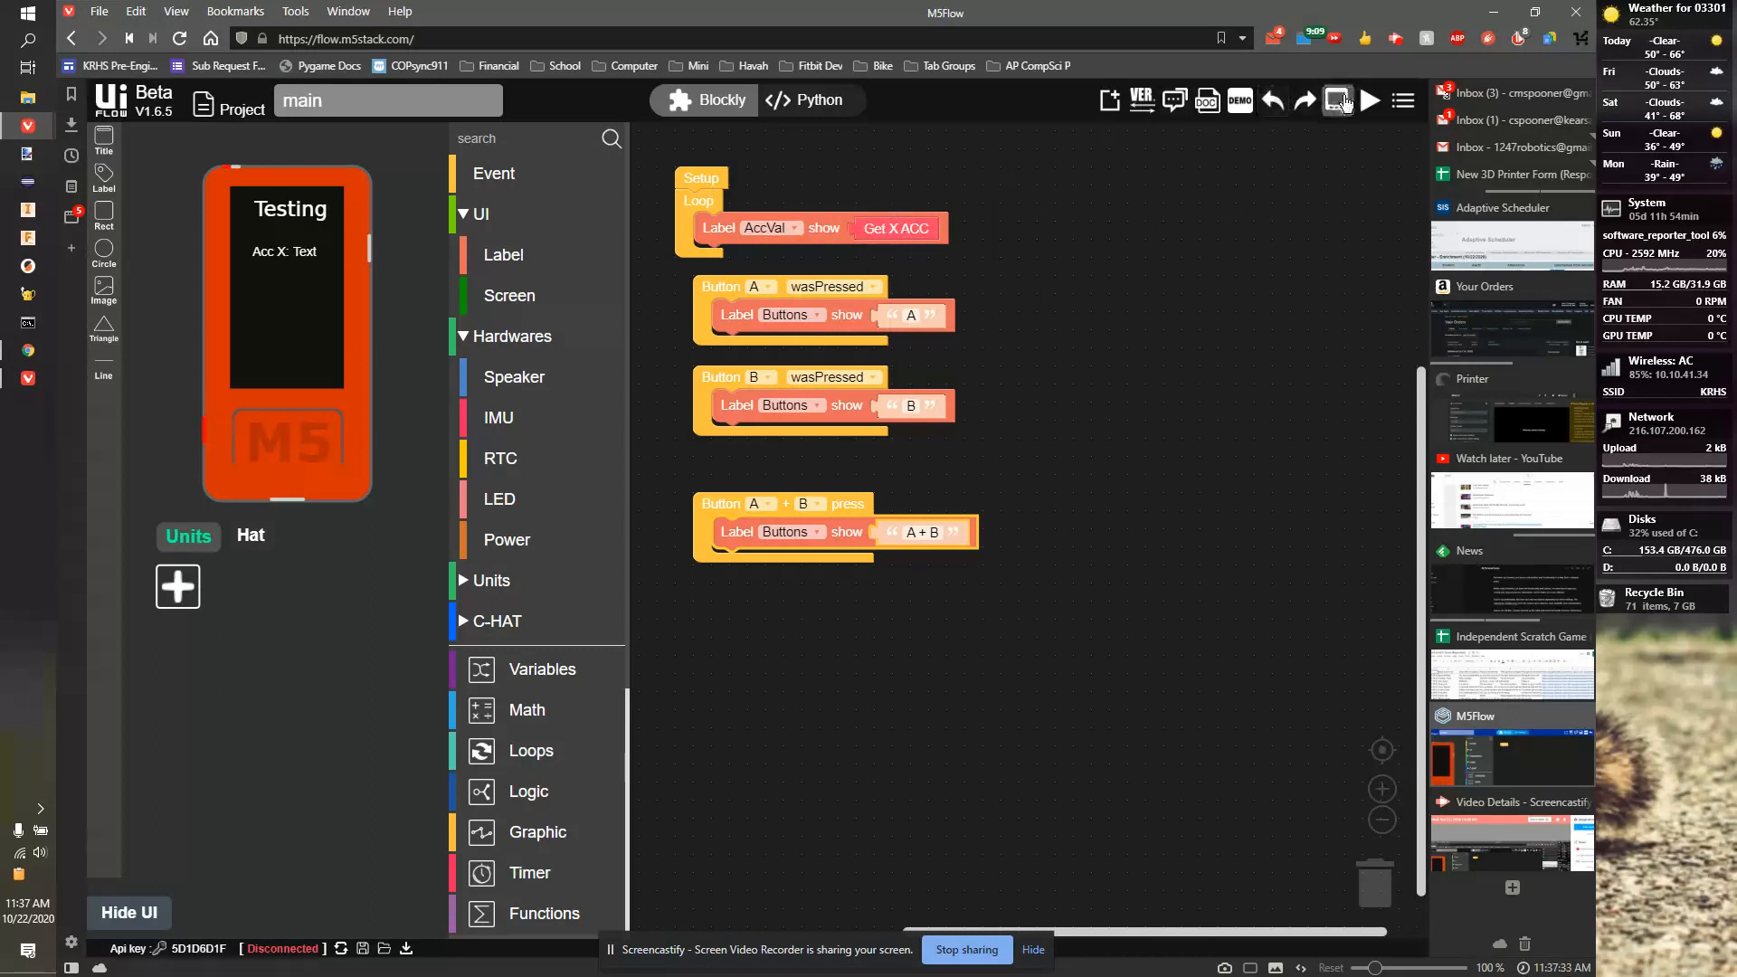
left_click(1338, 101)
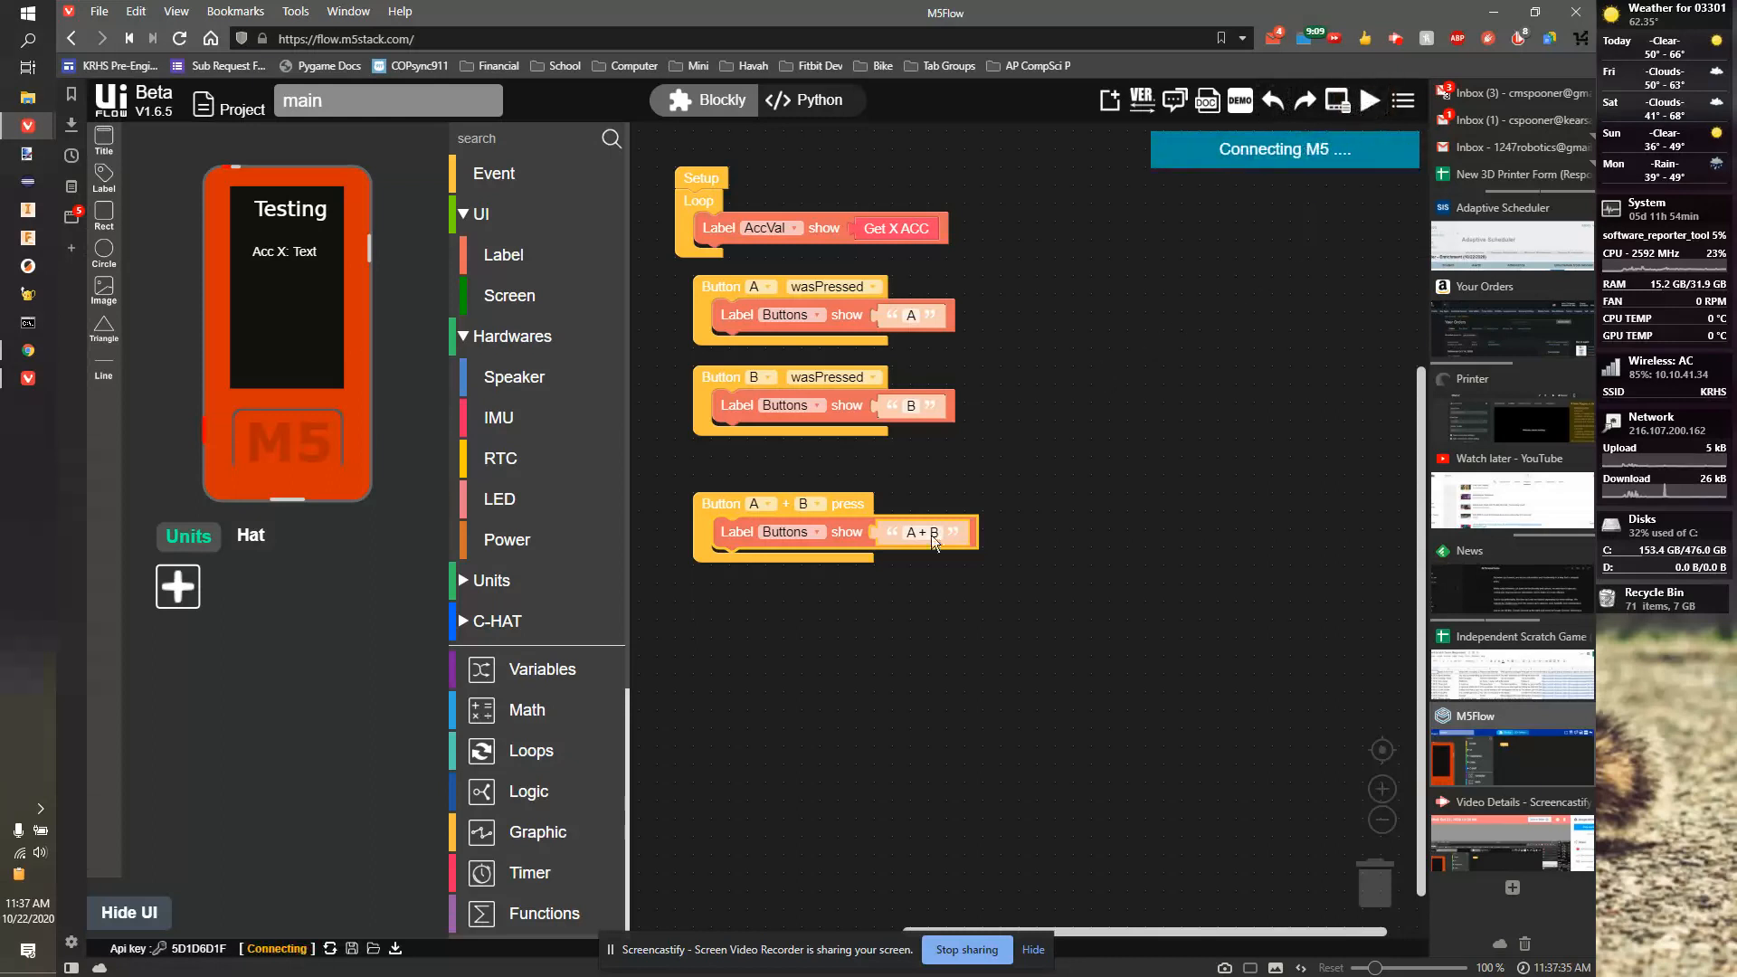